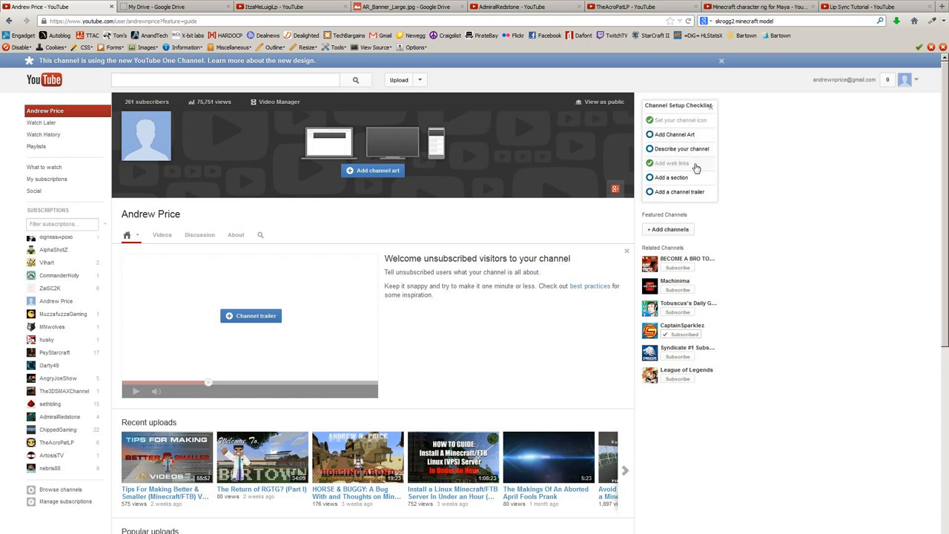
mouse_move(668, 195)
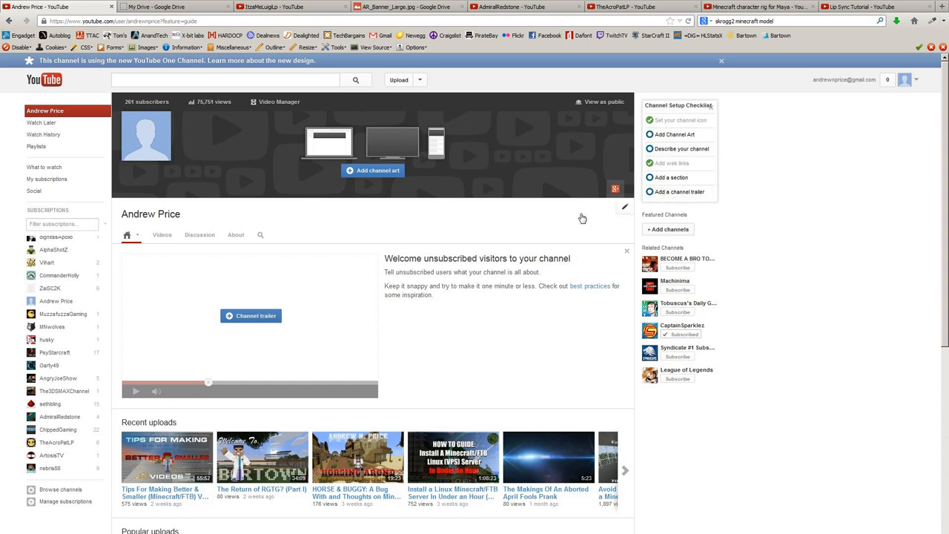
mouse_move(266, 219)
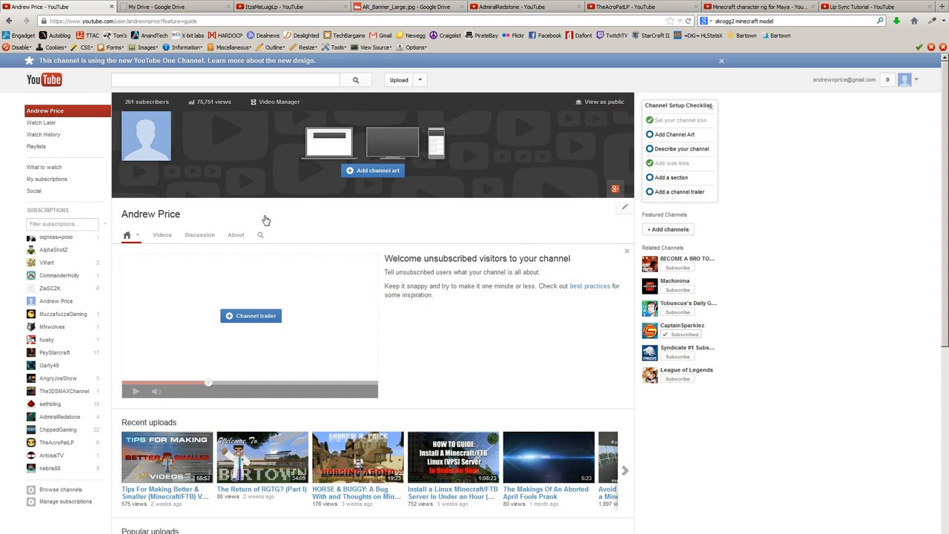
mouse_move(253, 213)
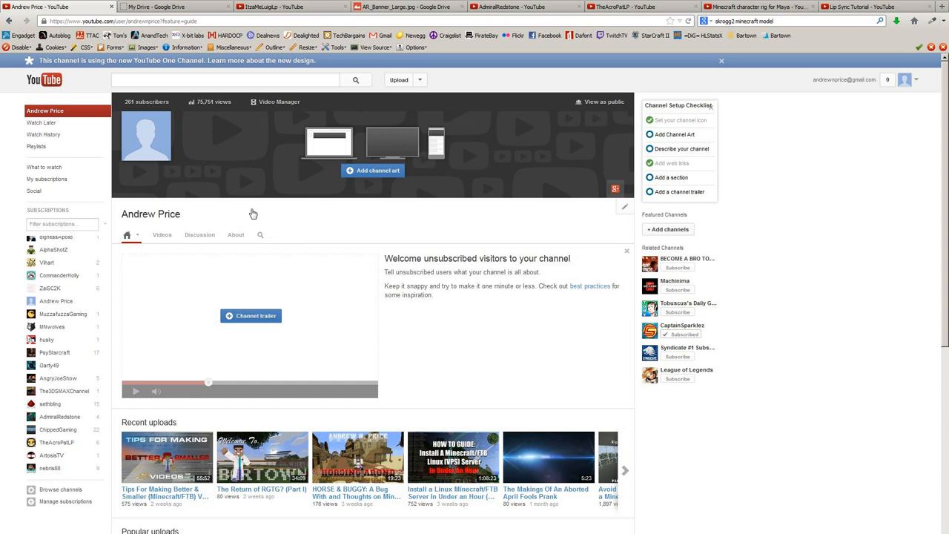
mouse_move(251, 214)
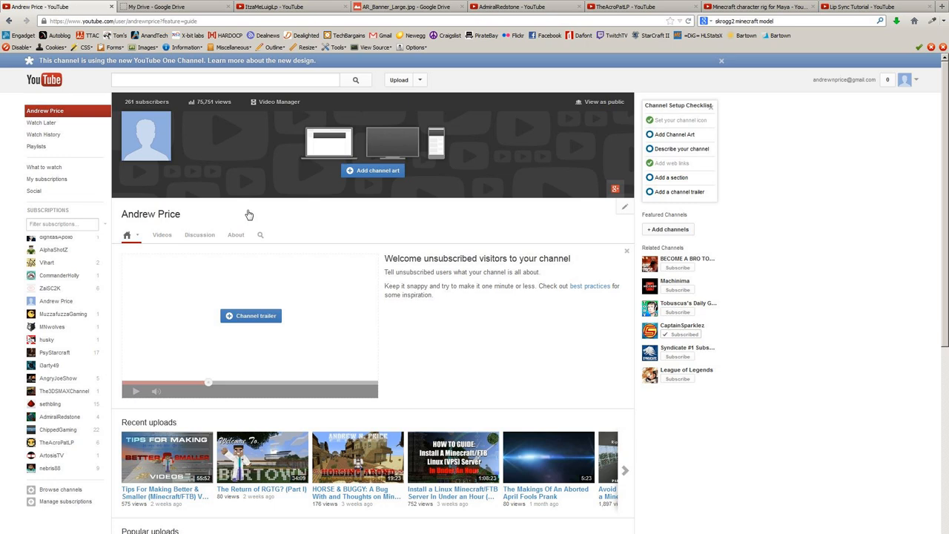
mouse_move(302, 150)
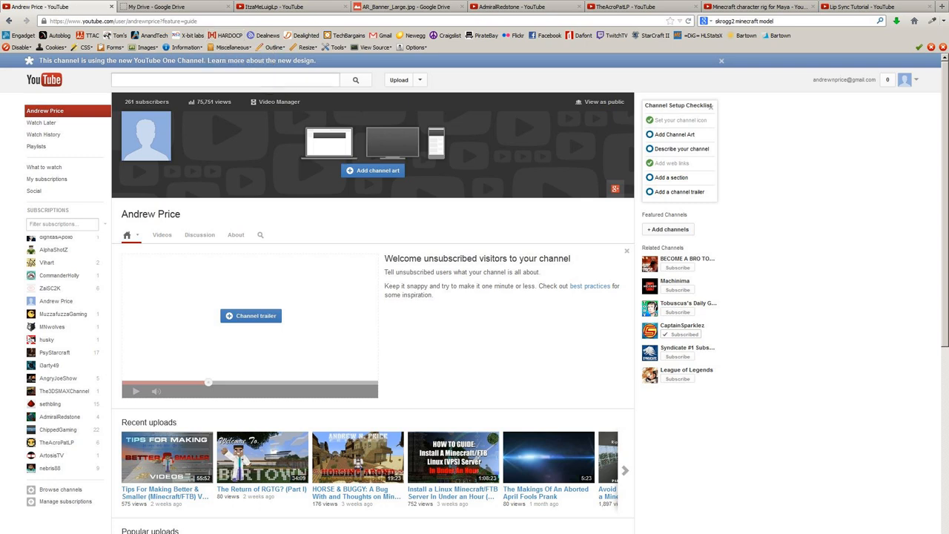
mouse_move(175, 6)
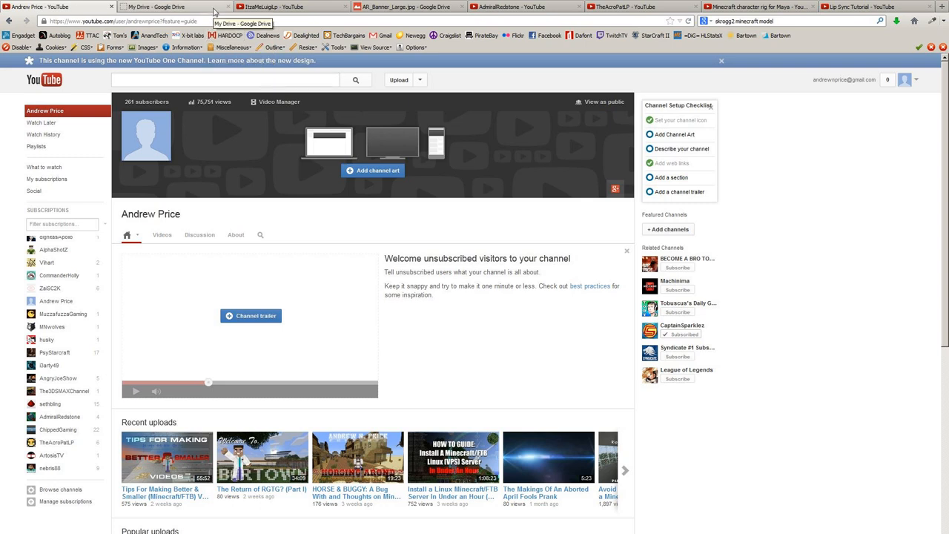
mouse_move(427, 210)
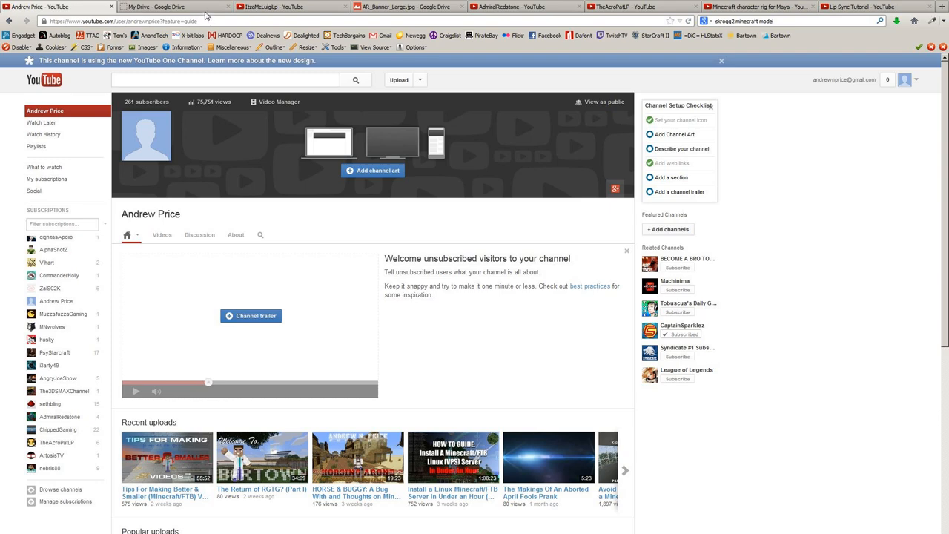
mouse_move(176, 7)
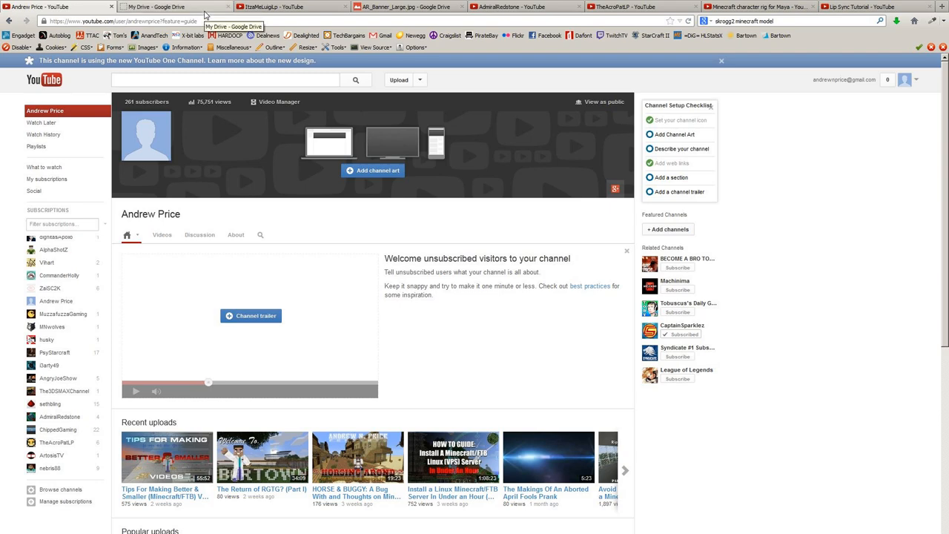
- Show the 'It'z A Me Luigi' Minecraft banner preview in the My Drive tab
click(174, 6)
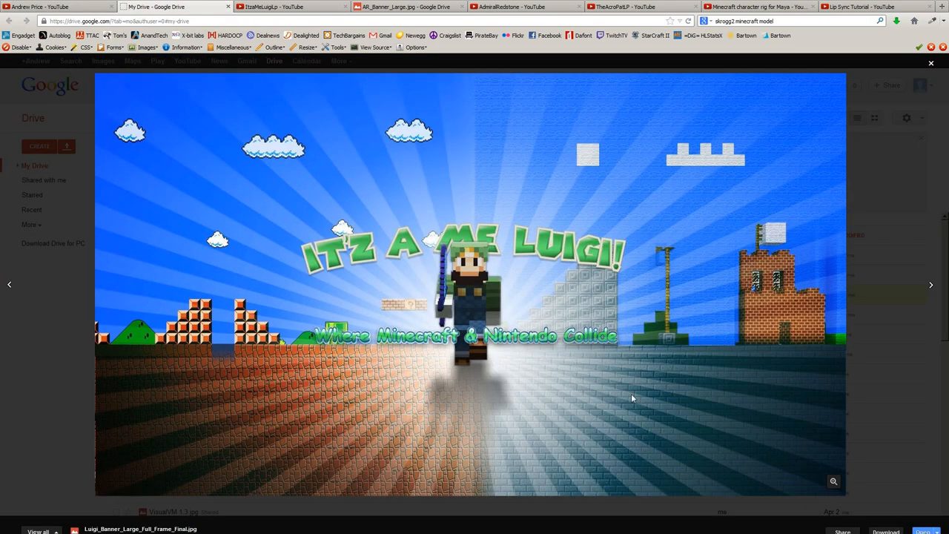
mouse_move(485, 316)
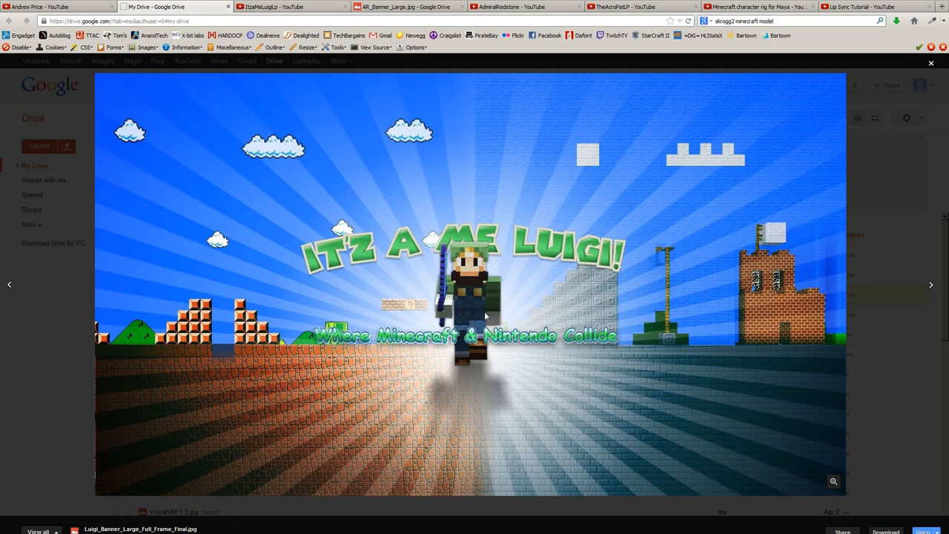
mouse_move(406, 320)
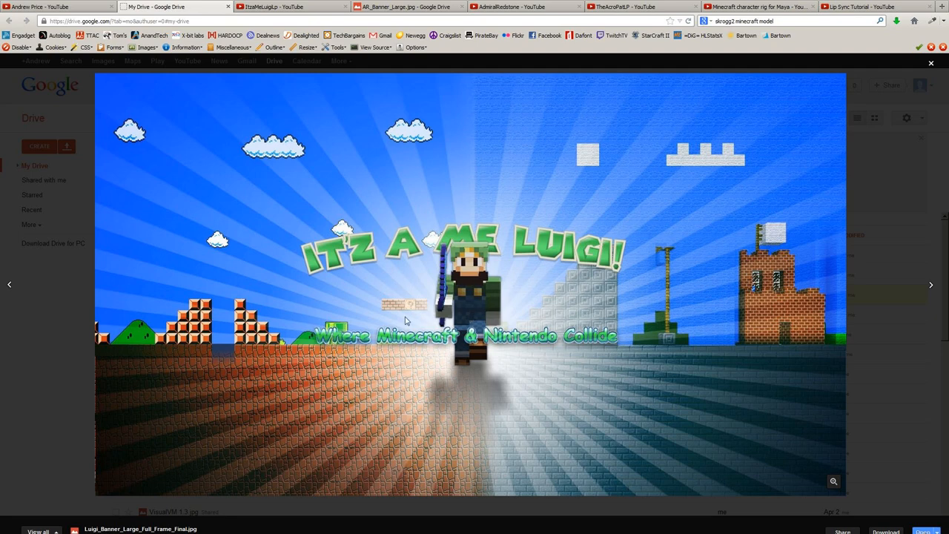
mouse_move(399, 323)
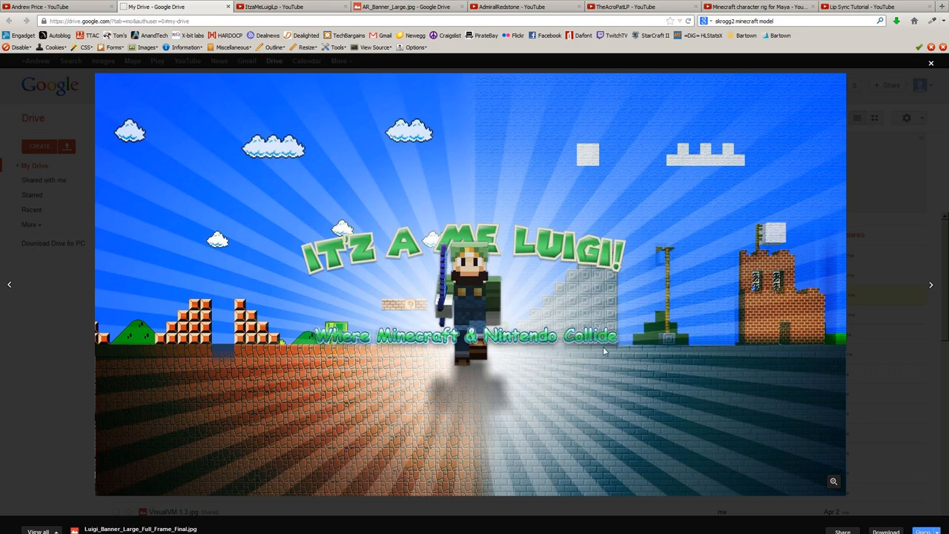
mouse_move(275, 60)
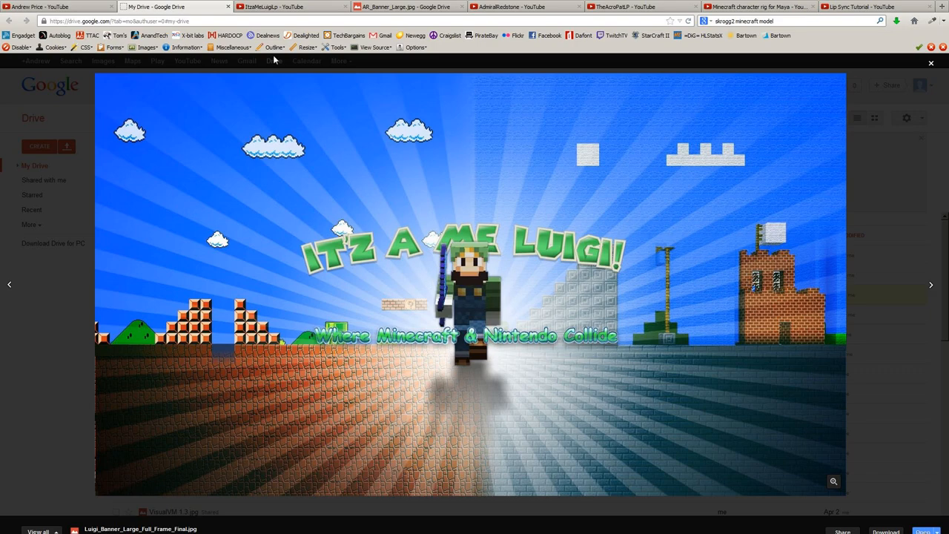
- Switch to the ItzaMeLuigiLp YouTube channel showing the Luigi banner as channel art
click(271, 7)
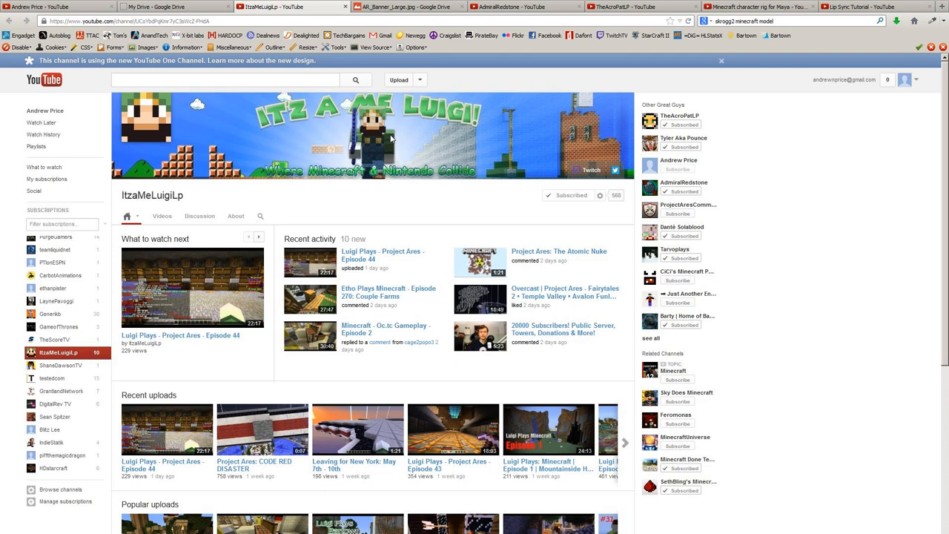
mouse_move(405, 80)
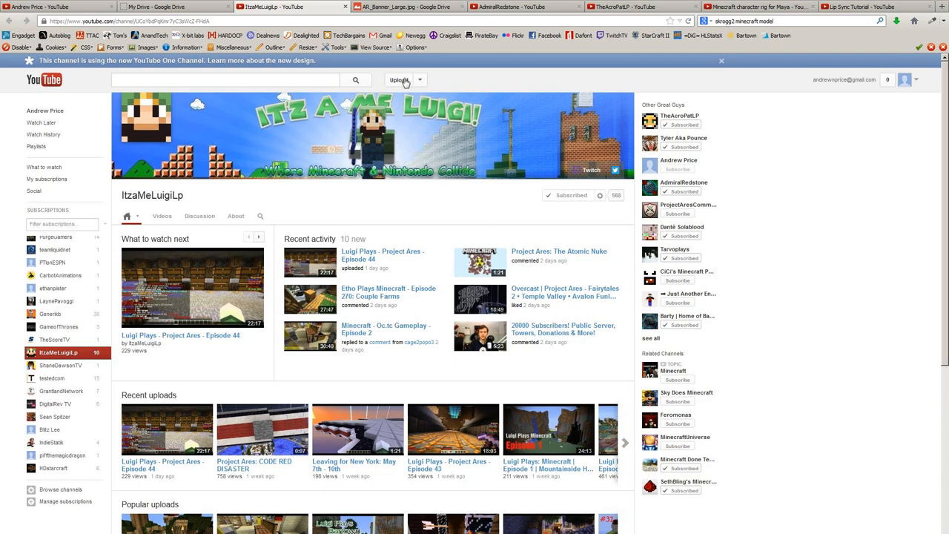
mouse_move(337, 141)
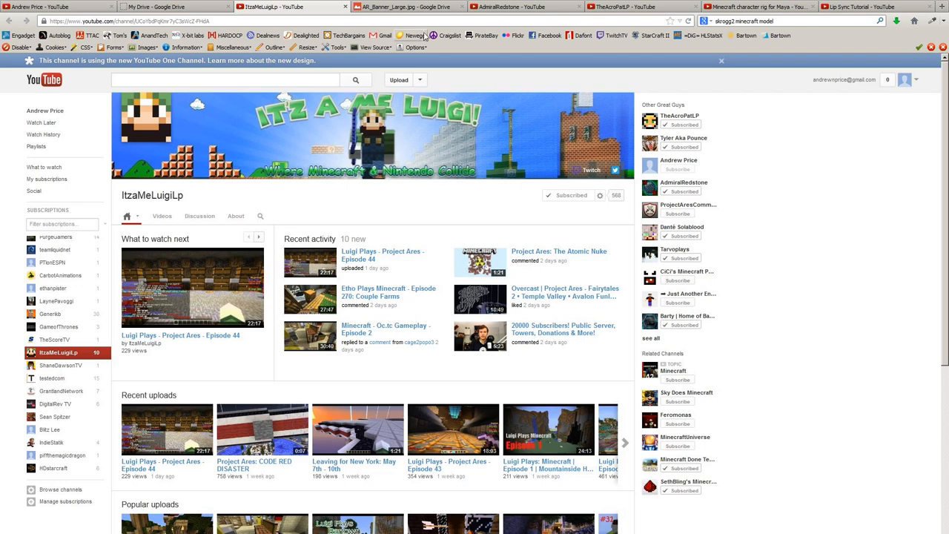
- Switch to the AR_Banner_Large.jpg Drive tab showing the Admiral Redstone fleet artwork
click(406, 7)
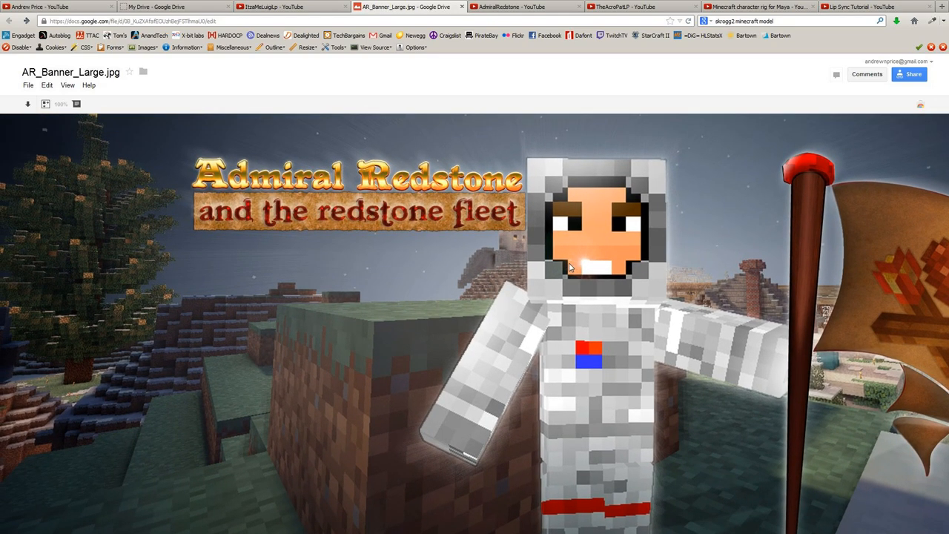
mouse_move(339, 220)
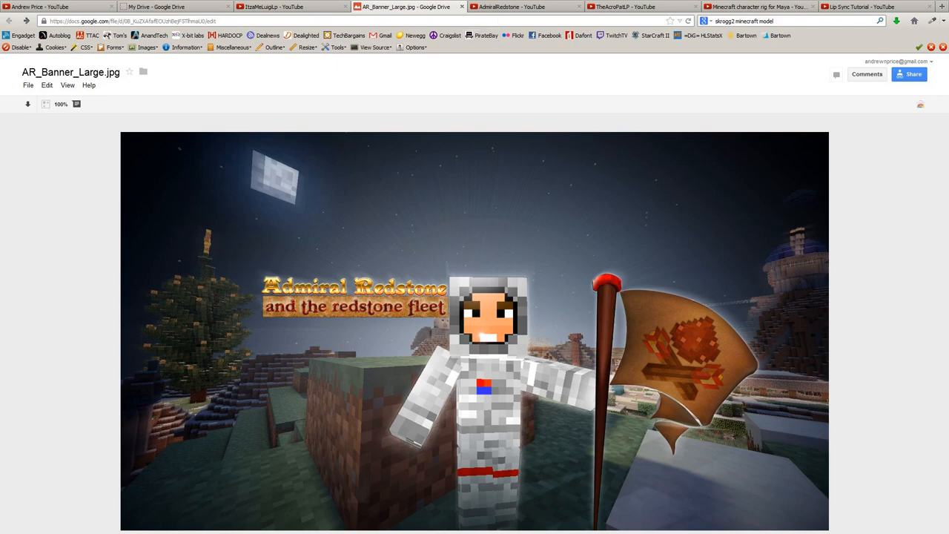
- Cycle through TheAcroPatLP, ItzaMeLuigiLp, AR_Banner_Large.jpg and AdmiralRedstone tabs, ending on TheAcroPatLP
click(519, 7)
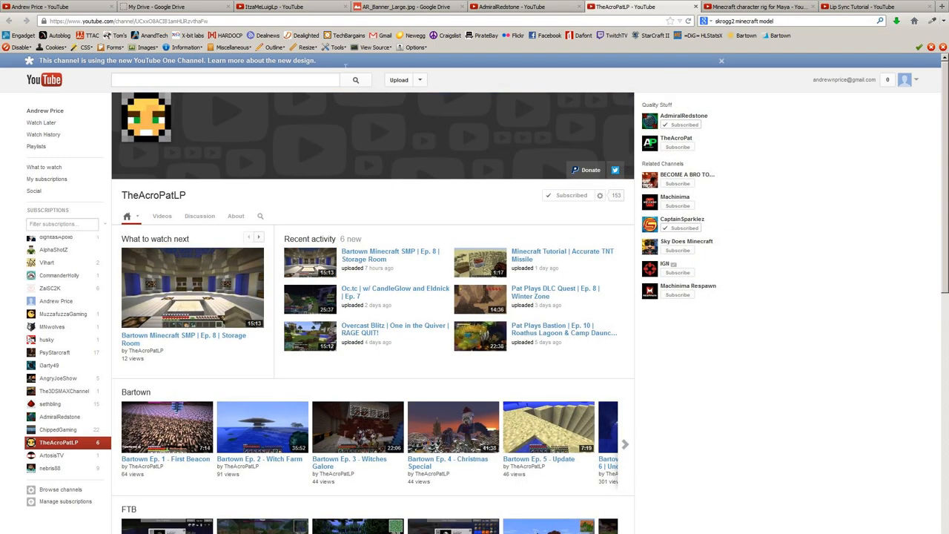
mouse_move(321, 166)
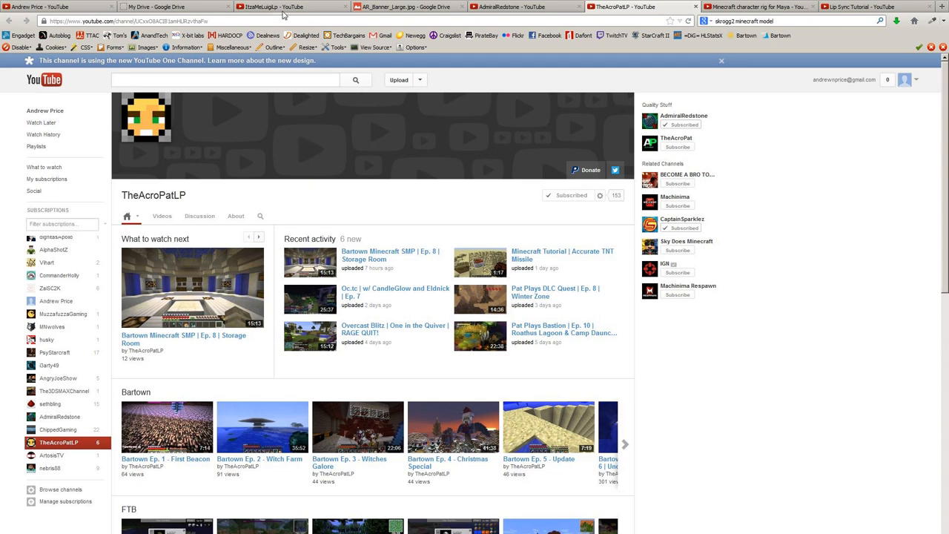
click(291, 7)
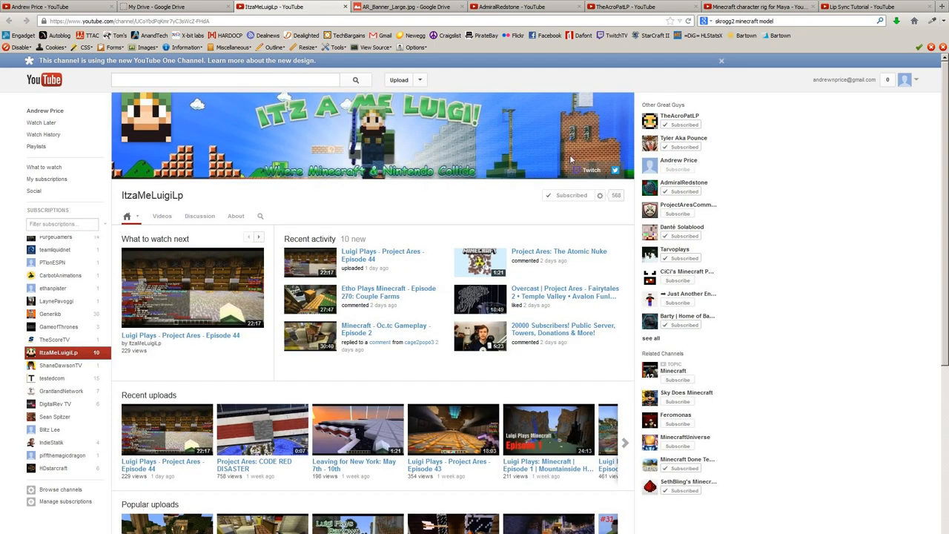
click(404, 7)
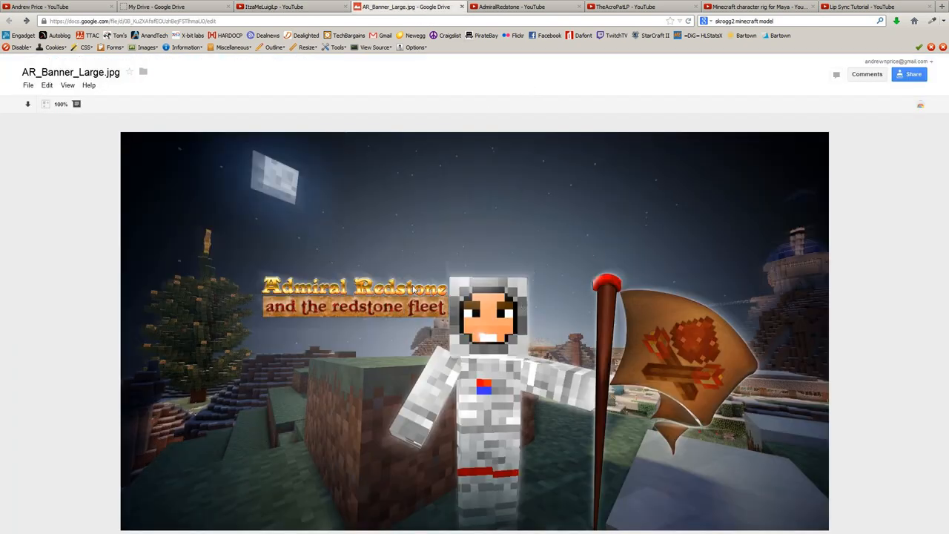
click(518, 6)
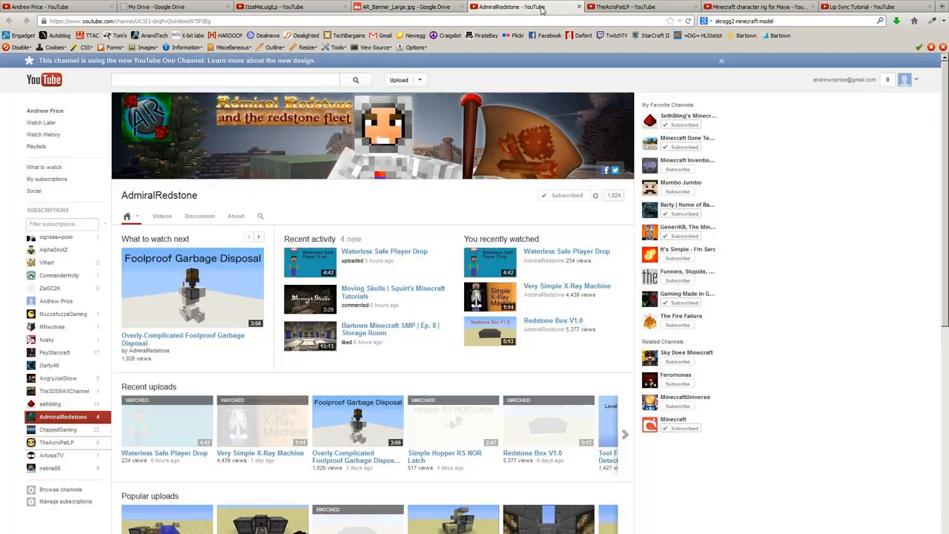
click(637, 7)
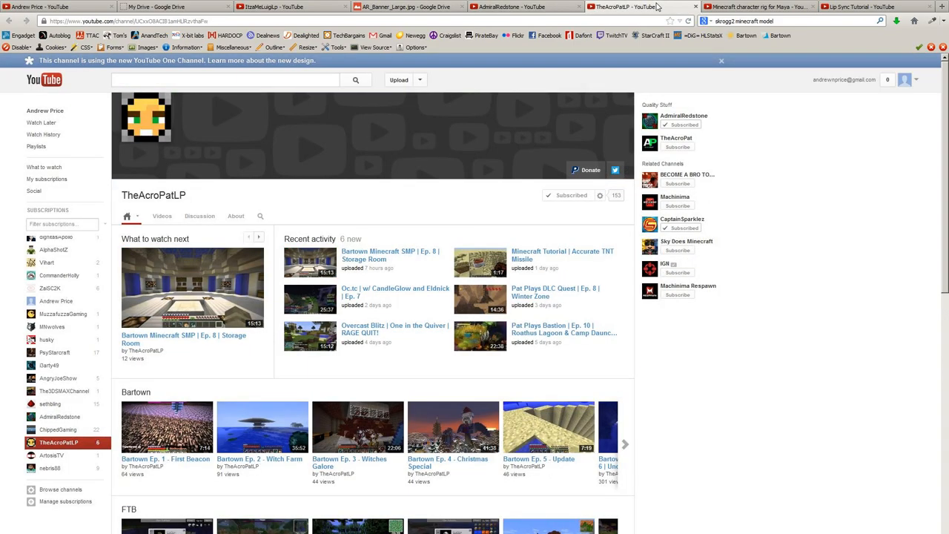
mouse_move(454, 183)
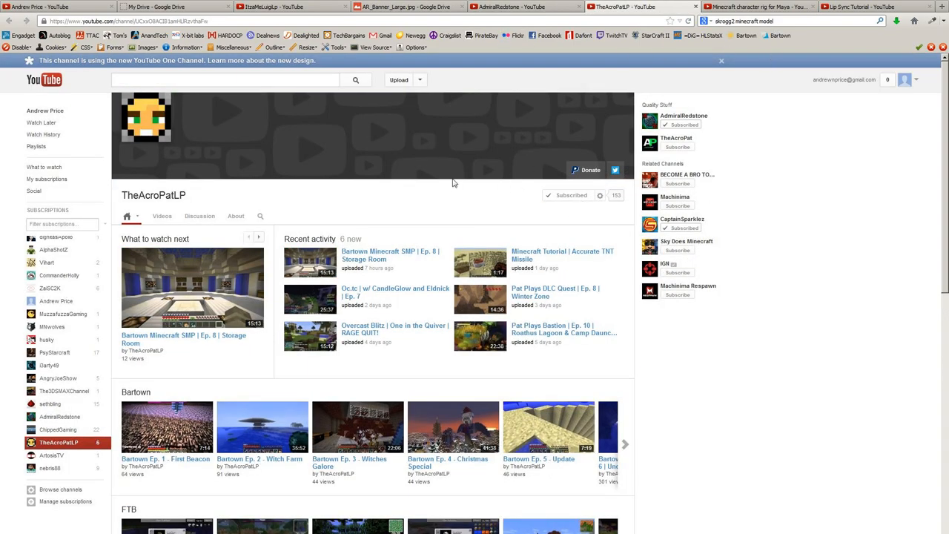
mouse_move(447, 183)
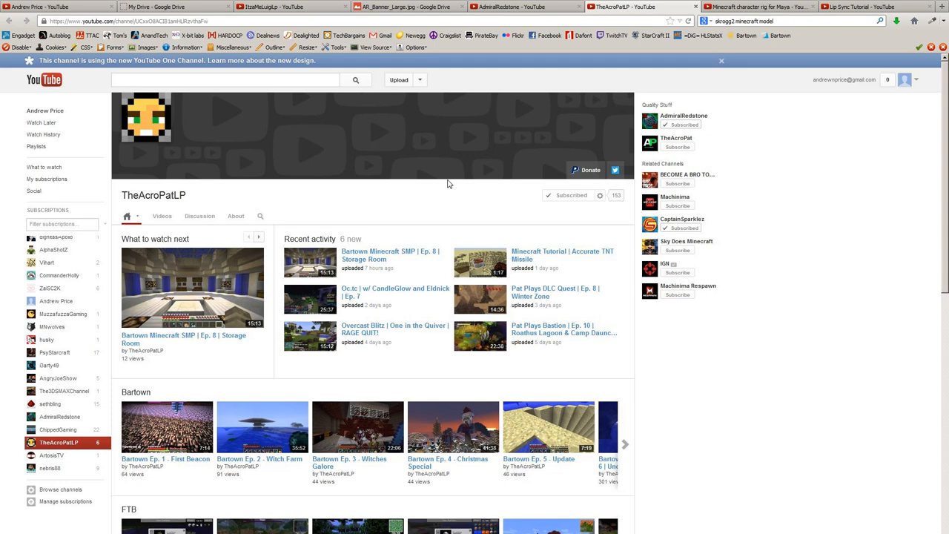
mouse_move(744, 119)
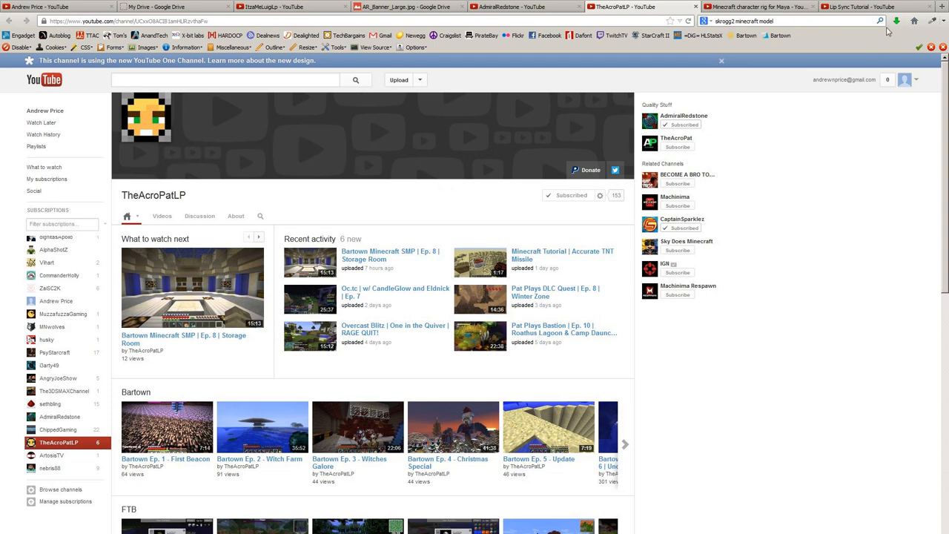
mouse_move(832, 74)
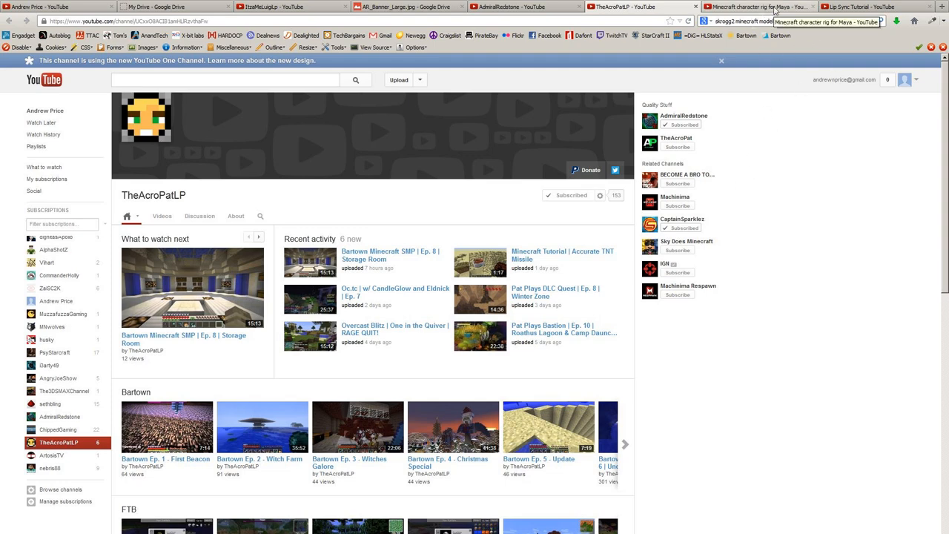
- Switch to the 'Minecraft character rig for Maya' video tab and resume playback
click(756, 6)
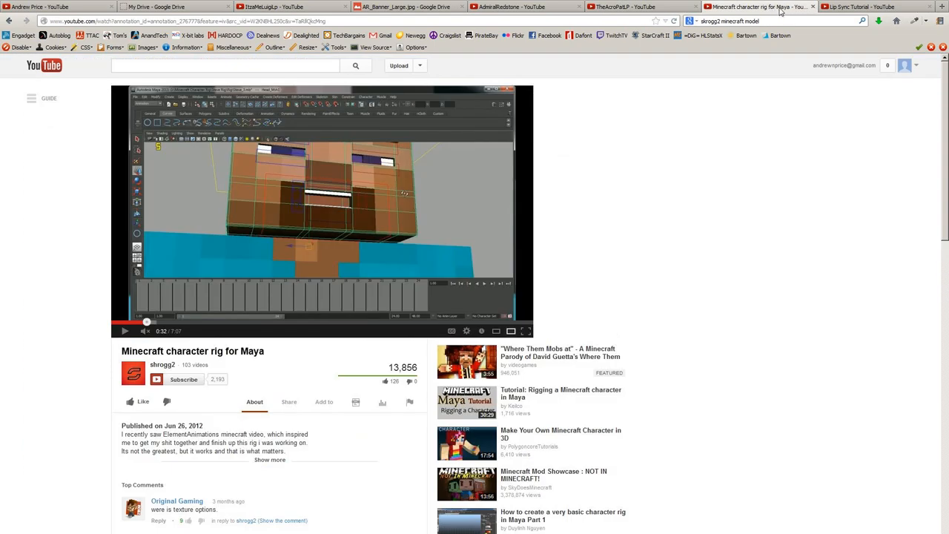
mouse_move(582, 193)
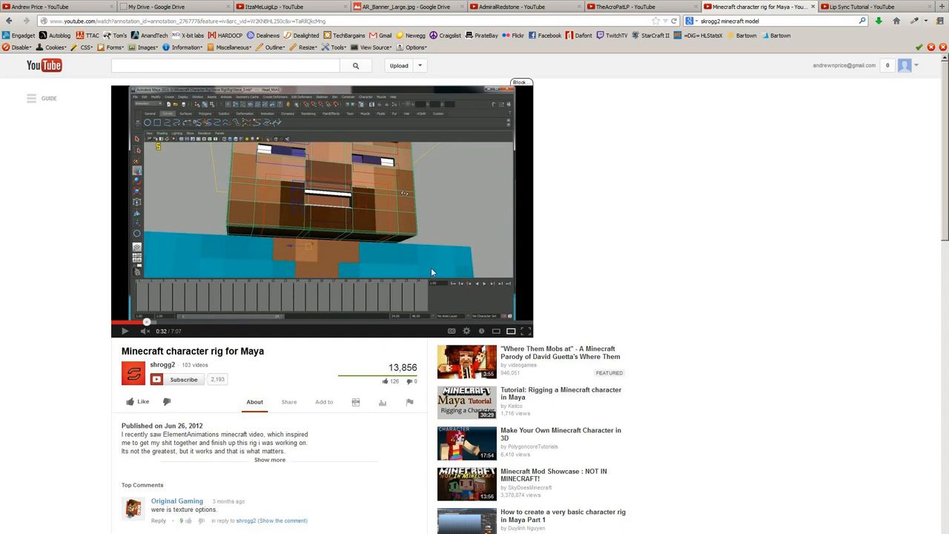
mouse_move(302, 324)
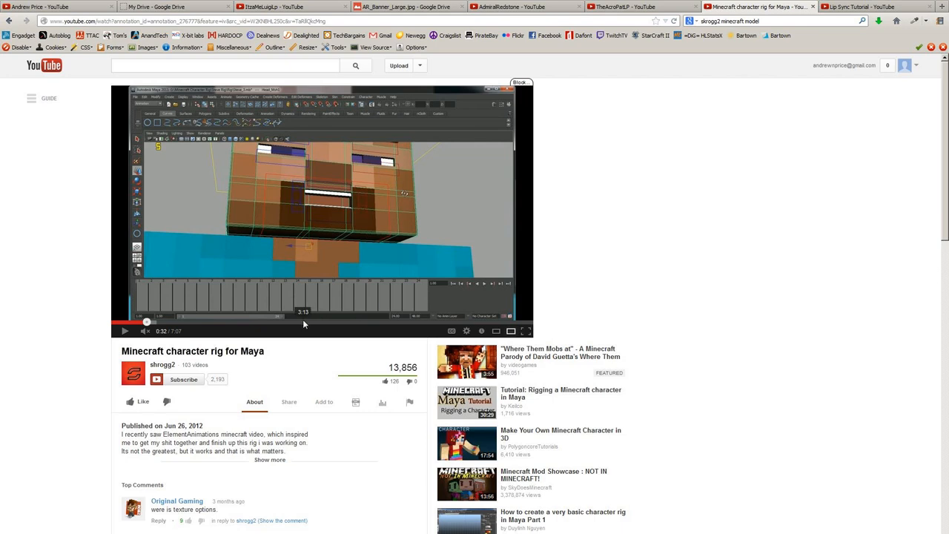
mouse_move(417, 271)
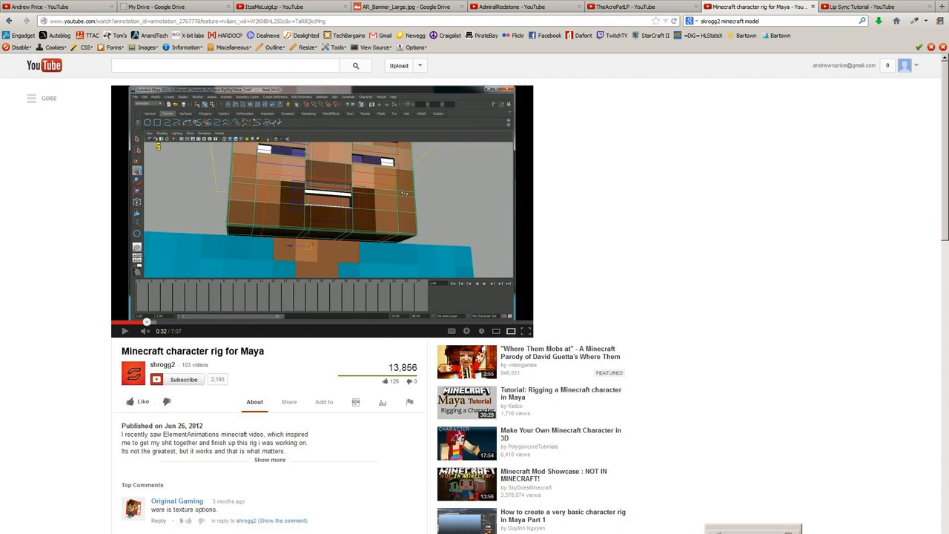
click(524, 331)
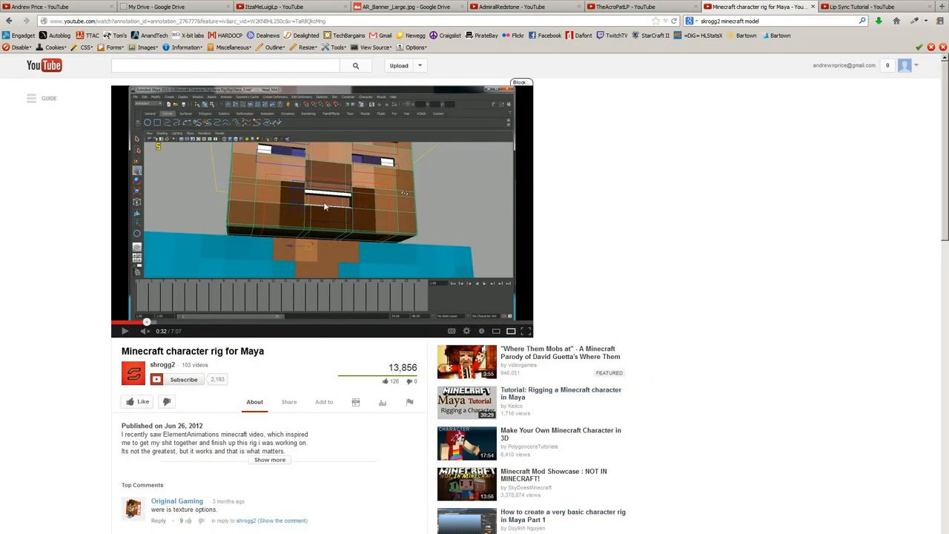
mouse_move(455, 249)
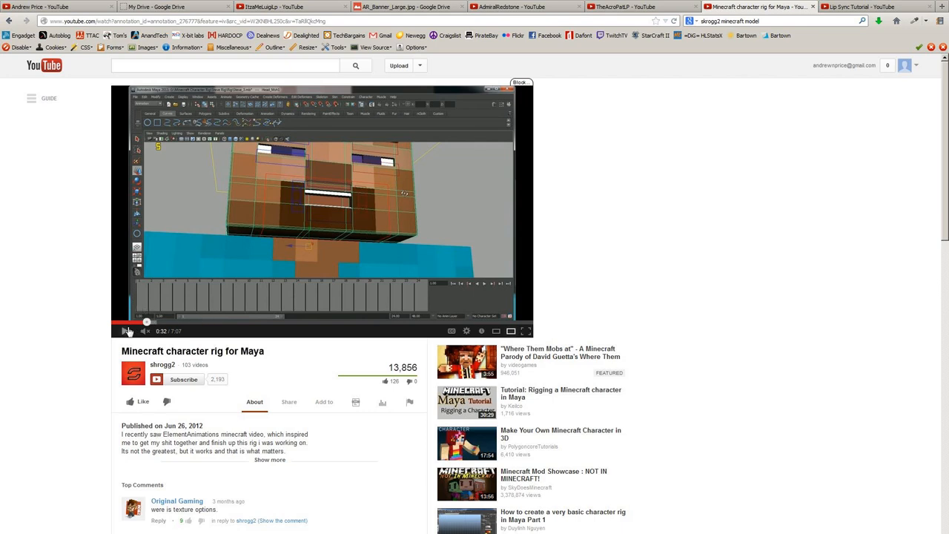
click(124, 331)
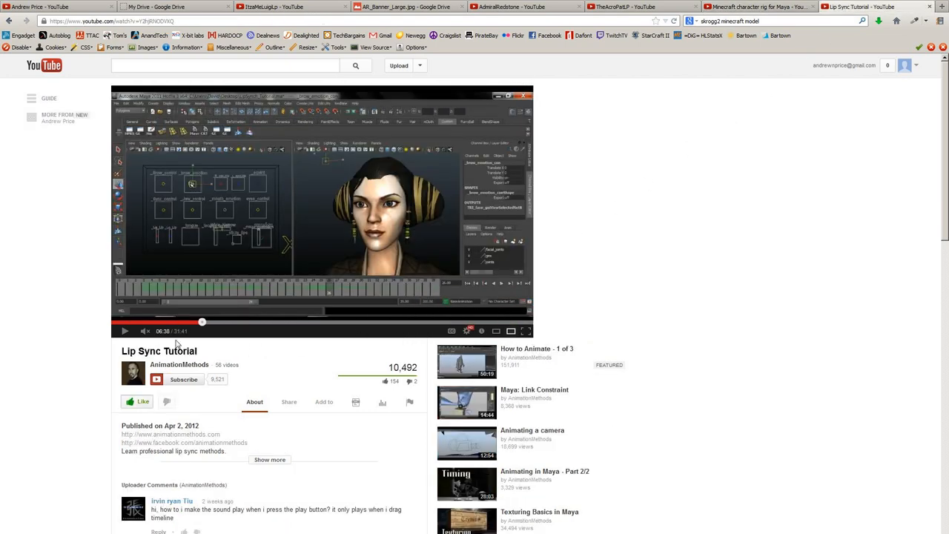
mouse_move(174, 370)
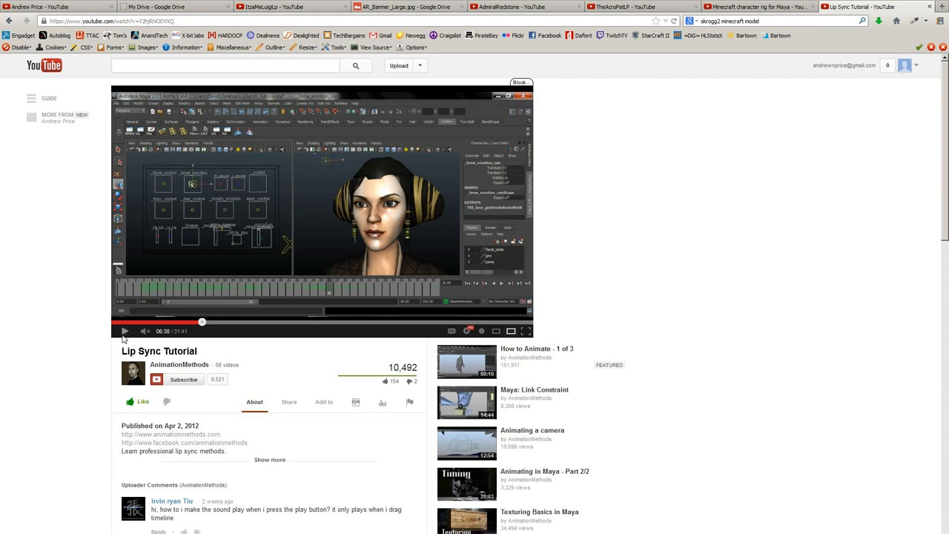
- Play the Lip Sync Tutorial's facial control panel section, then pause it
click(124, 330)
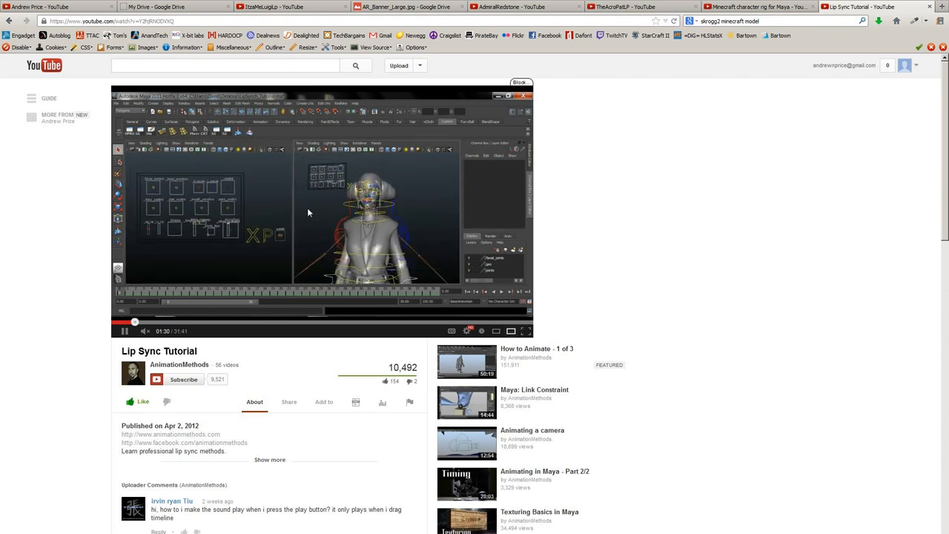
click(125, 331)
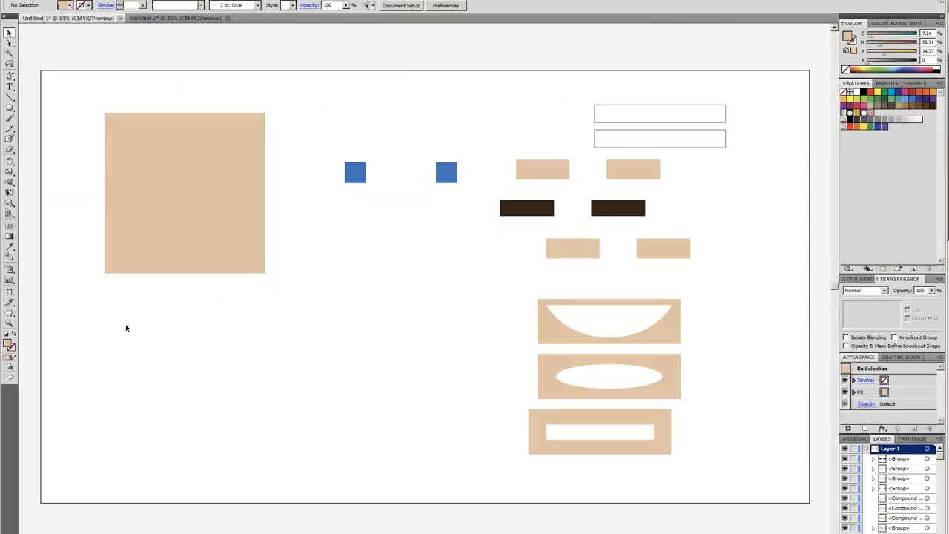
mouse_move(199, 358)
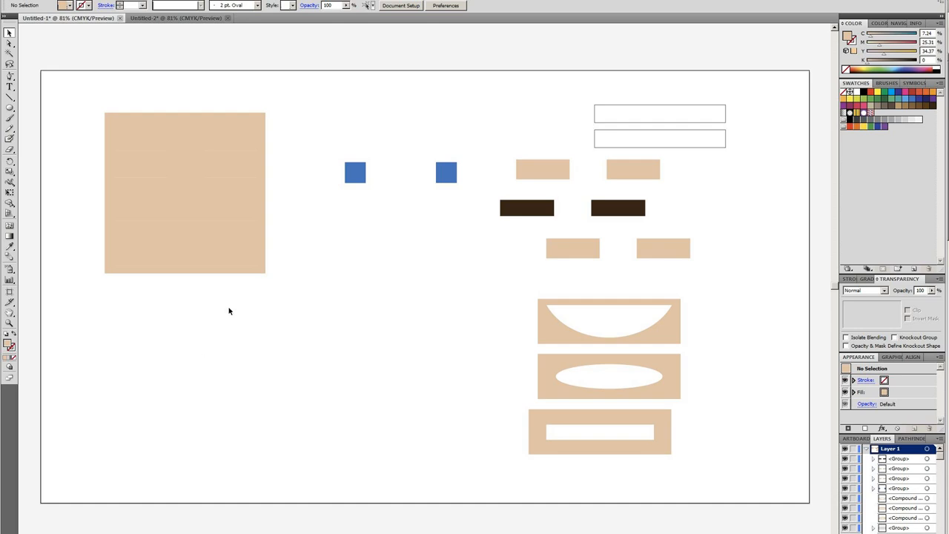
mouse_move(236, 390)
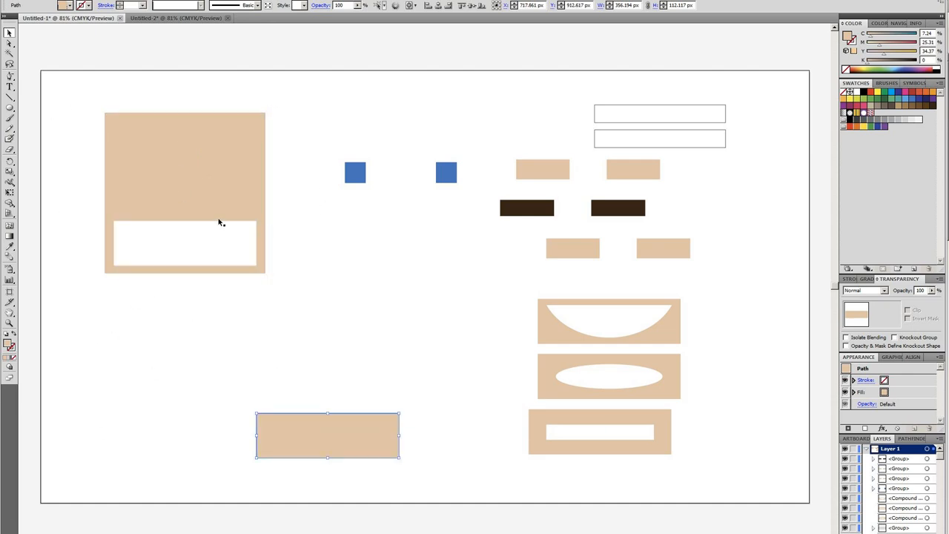
- Uncover the mouth opening and place the brown eyebrows and eyelid patches on the face
drag(204, 151, 257, 177)
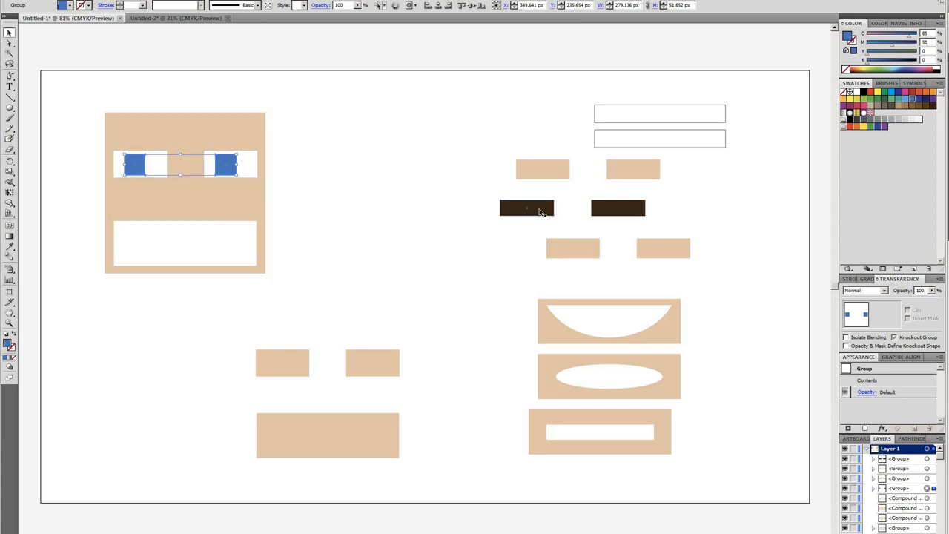
drag(526, 208, 145, 140)
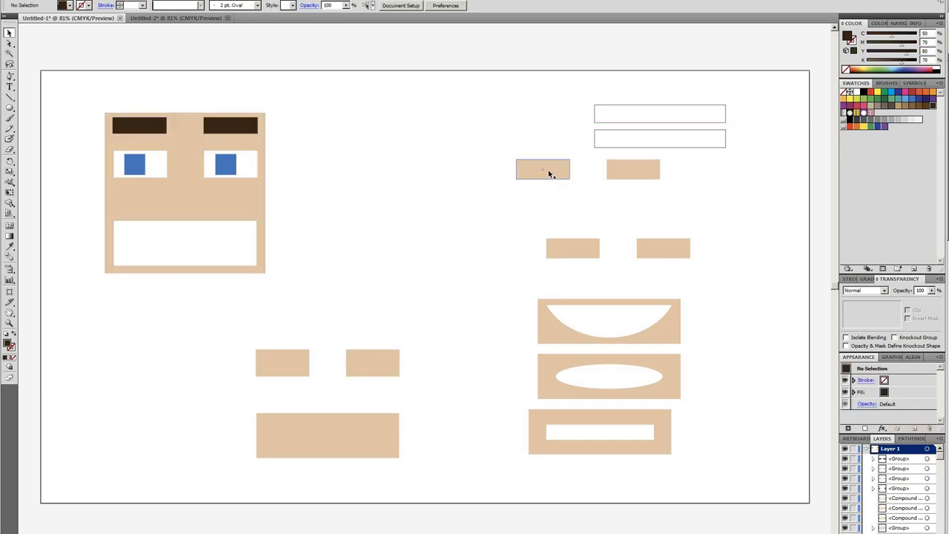
drag(542, 169, 186, 251)
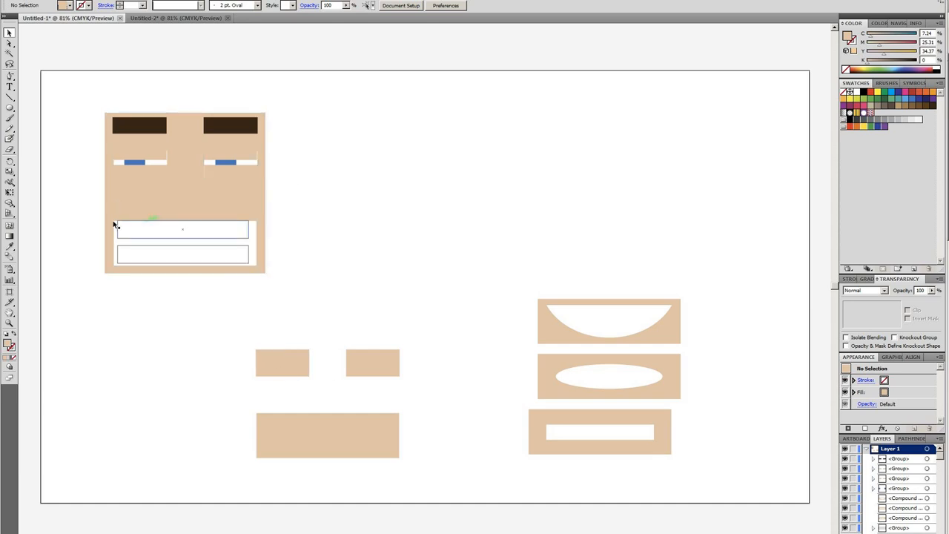
- Try the narrow-slot and curved smile mouth shapes, then settle the oval mouth on the face
drag(182, 228, 226, 309)
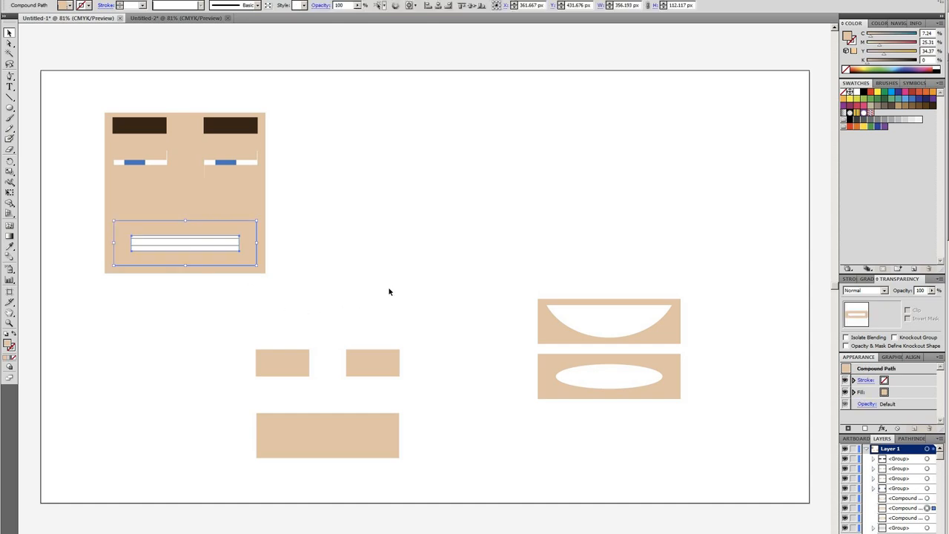
click(378, 310)
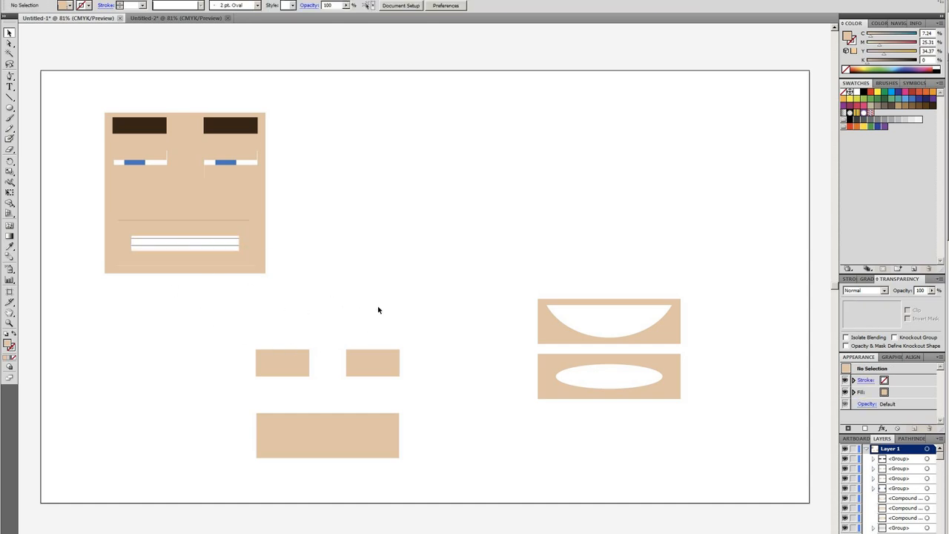
mouse_move(500, 328)
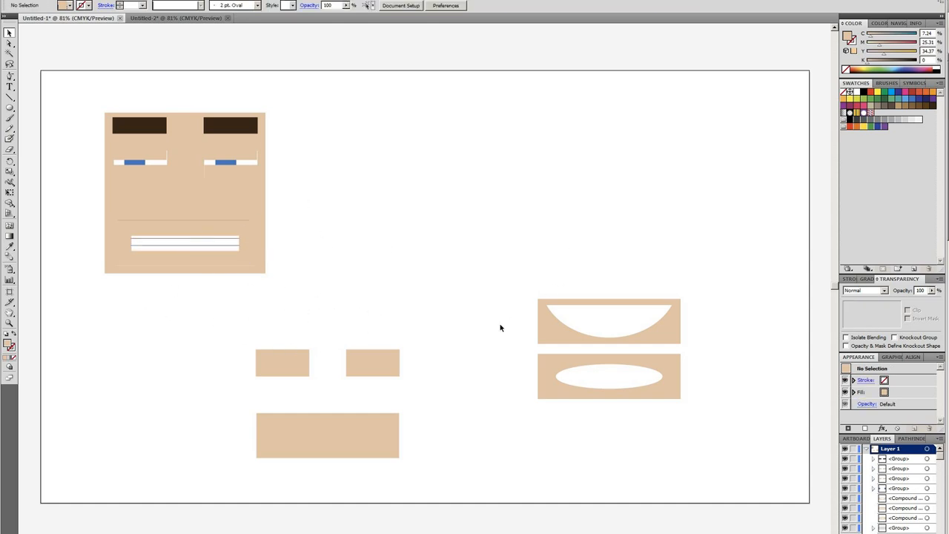
click(175, 188)
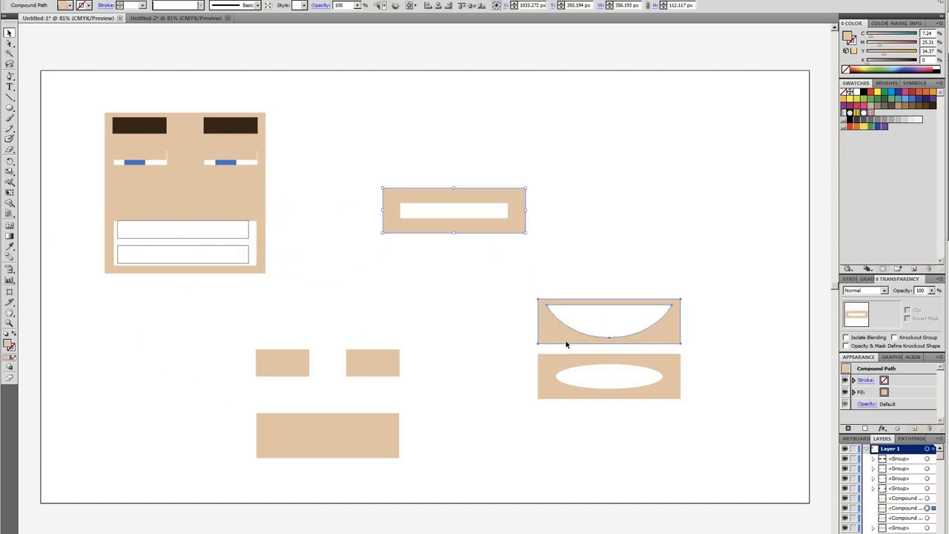
drag(608, 321, 183, 242)
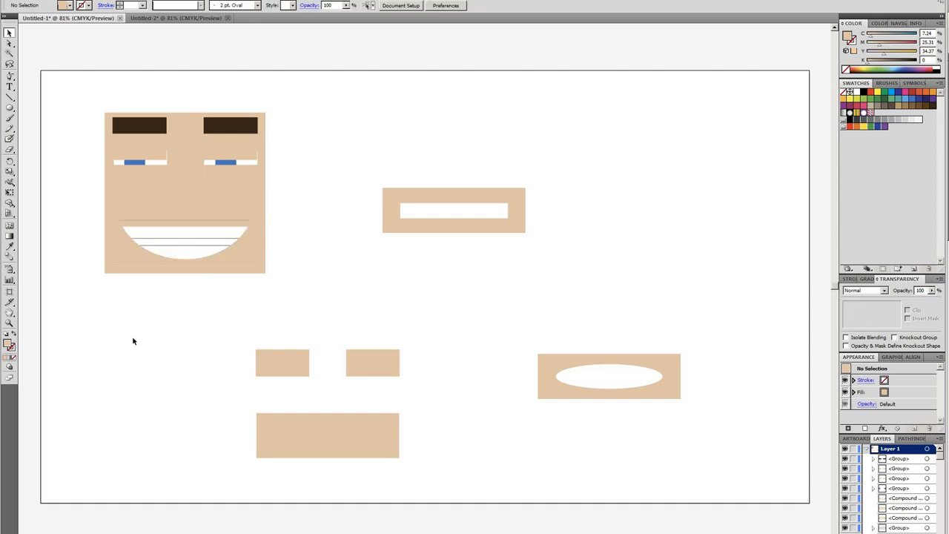
mouse_move(161, 327)
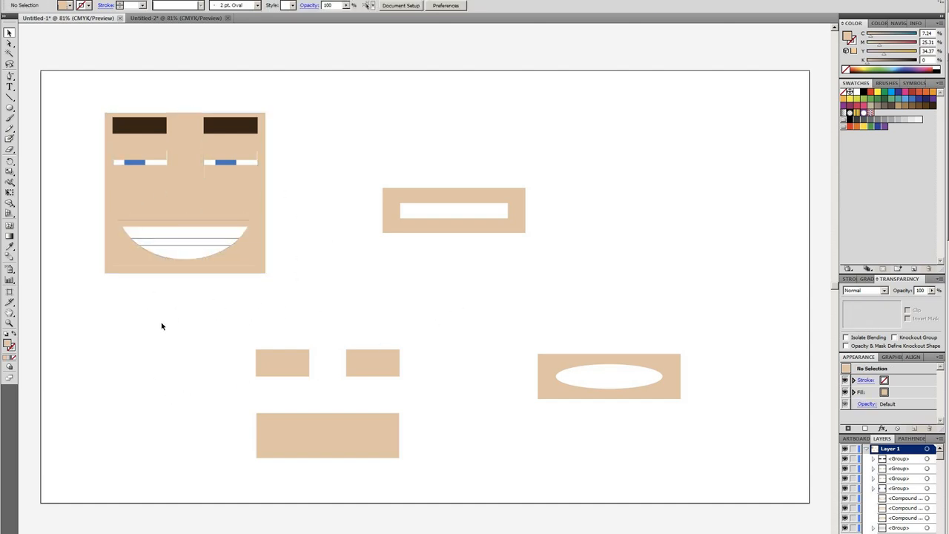
drag(186, 245, 341, 266)
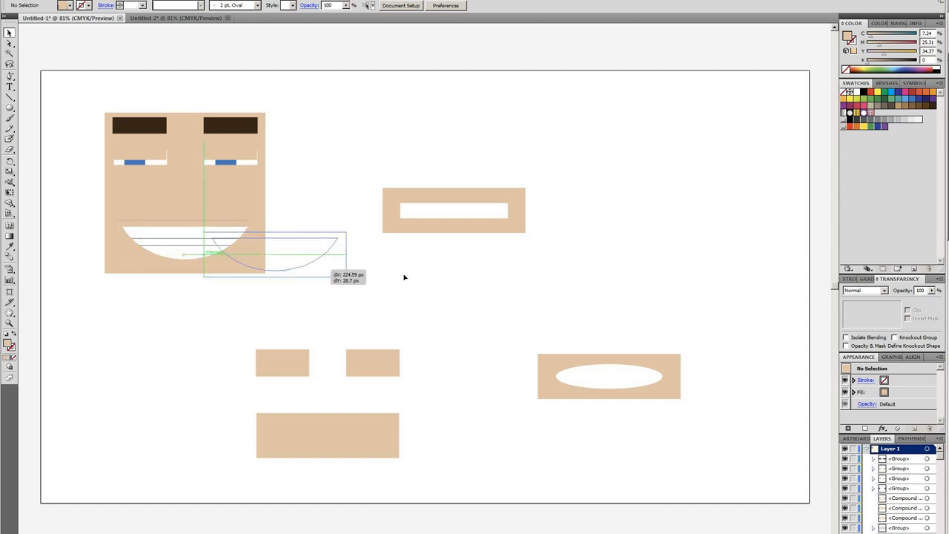
drag(260, 252, 364, 259)
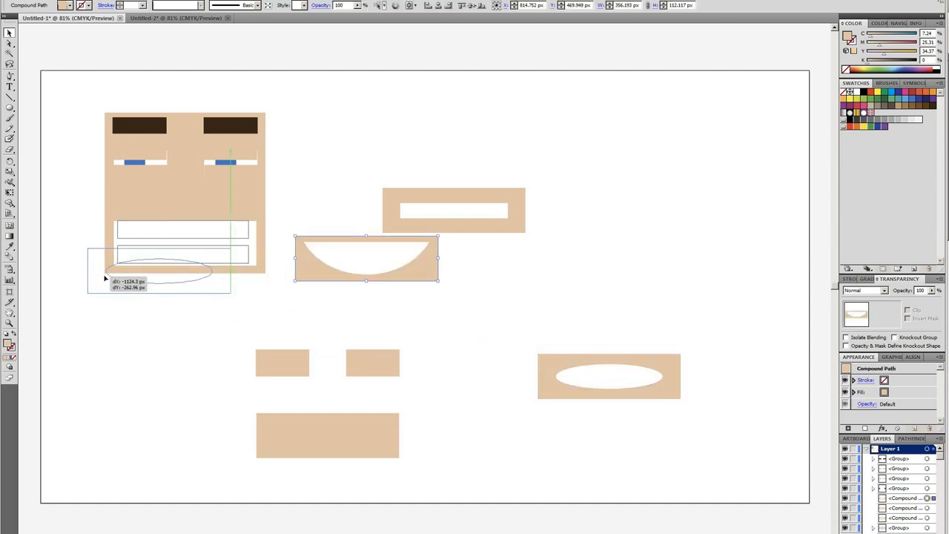
drag(160, 278, 185, 245)
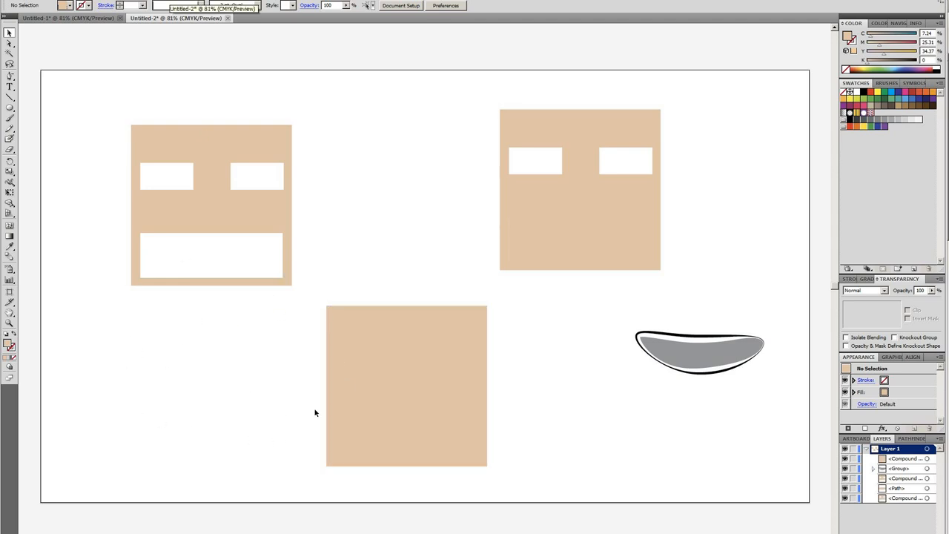
mouse_move(44, 156)
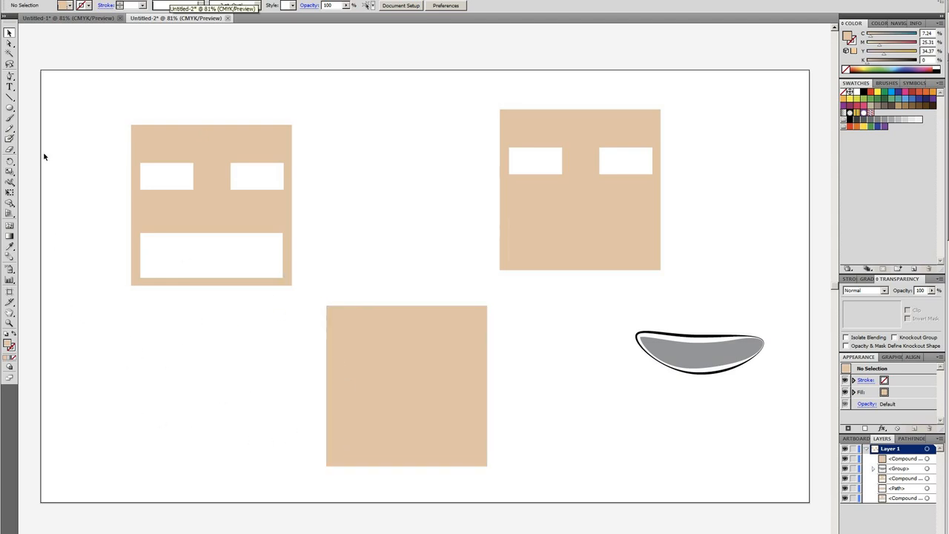
mouse_move(9, 43)
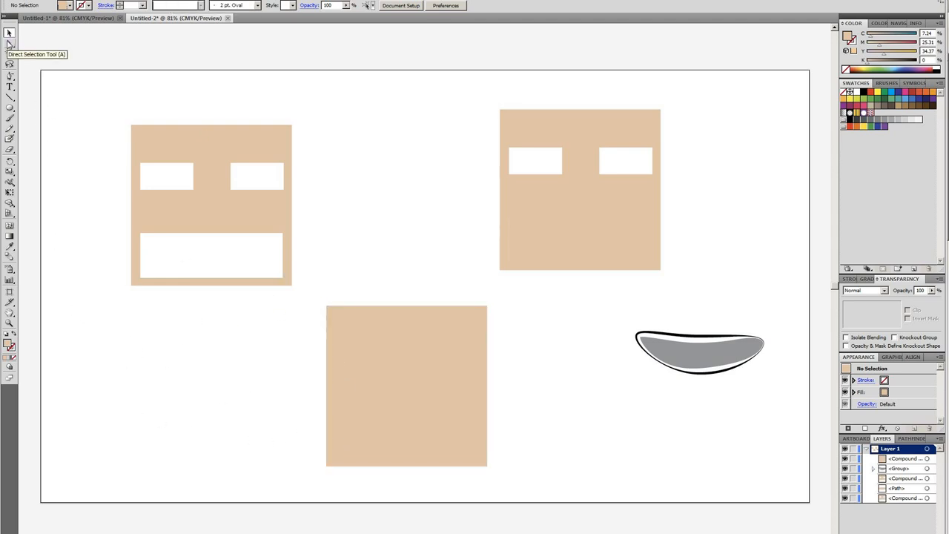
mouse_move(10, 43)
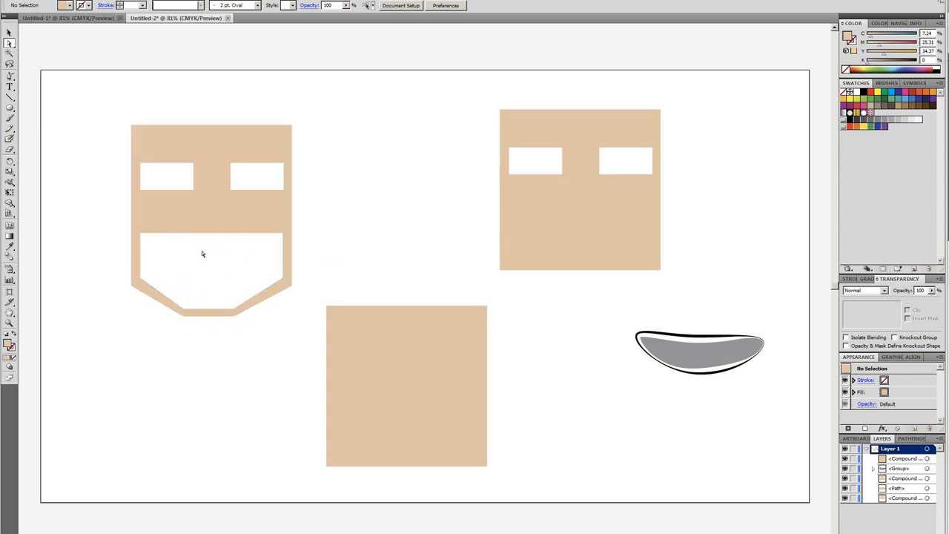
mouse_move(172, 378)
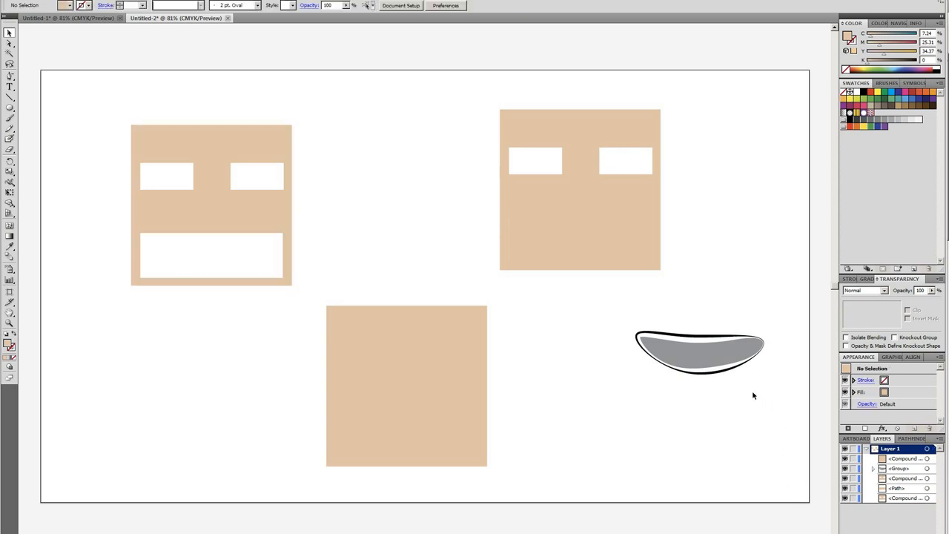
- Select the gray smile shape in the Untitled-2 document
click(698, 352)
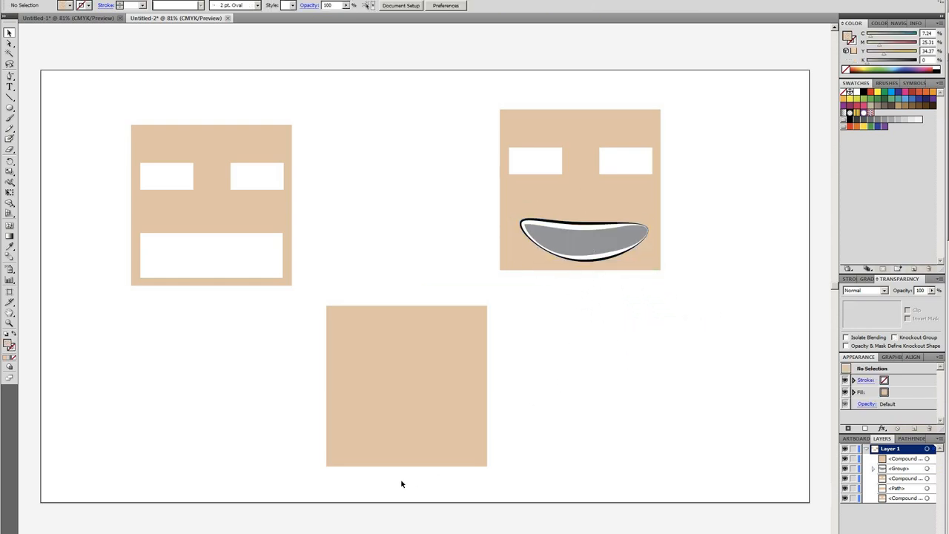
mouse_move(564, 300)
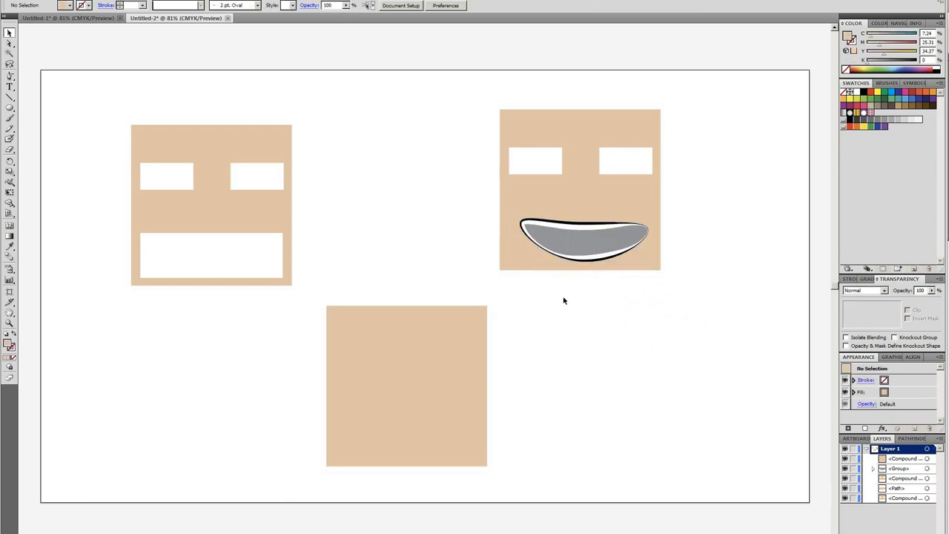
- Select and deselect shapes on the smiling face, nudging the bottom square slightly right
click(579, 241)
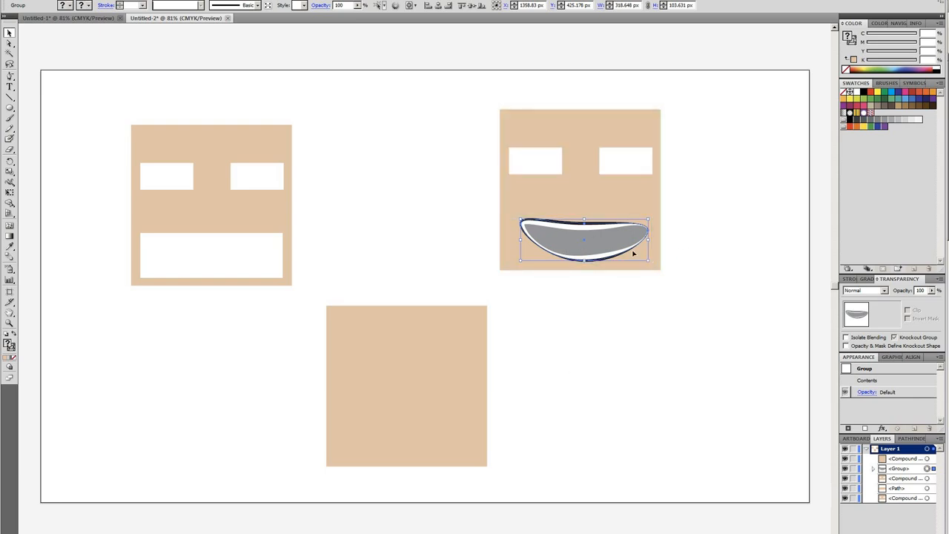
click(543, 318)
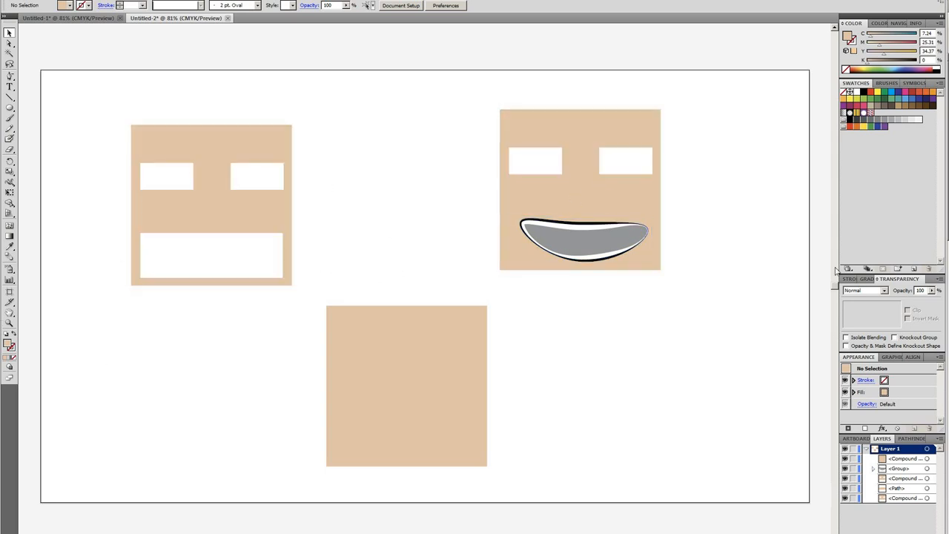
click(580, 189)
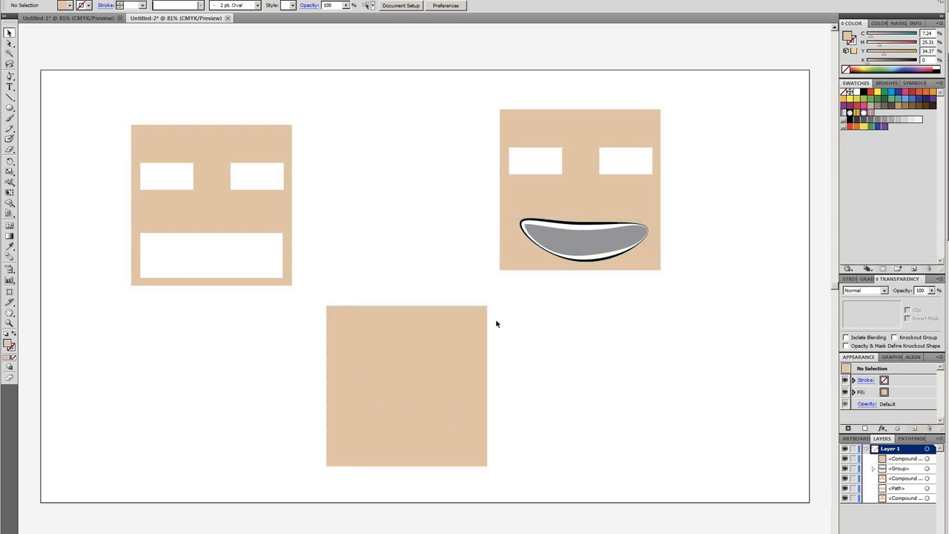
mouse_move(559, 420)
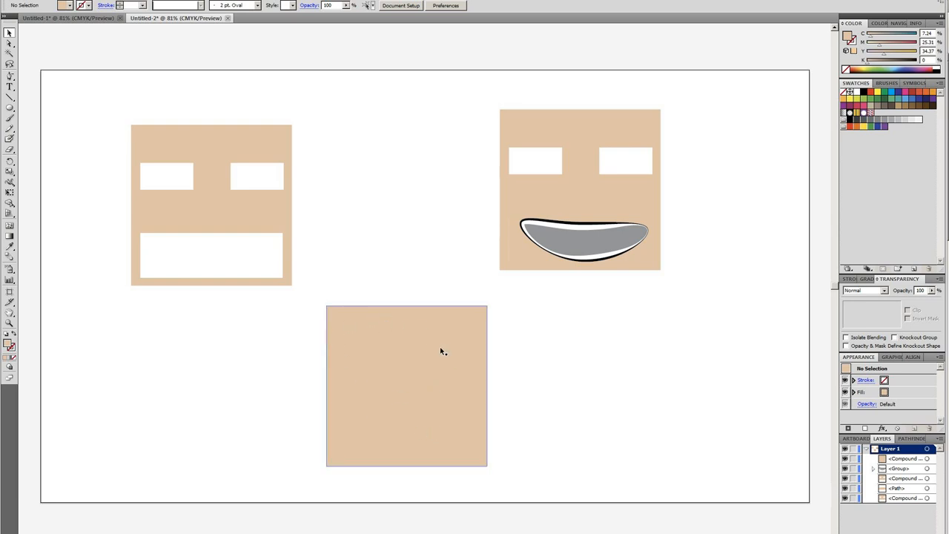
mouse_move(445, 362)
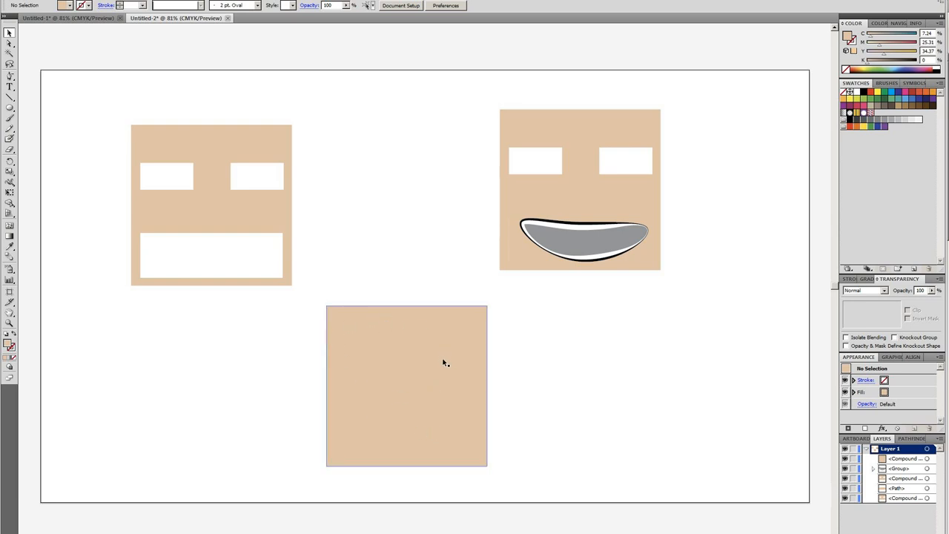
mouse_move(428, 358)
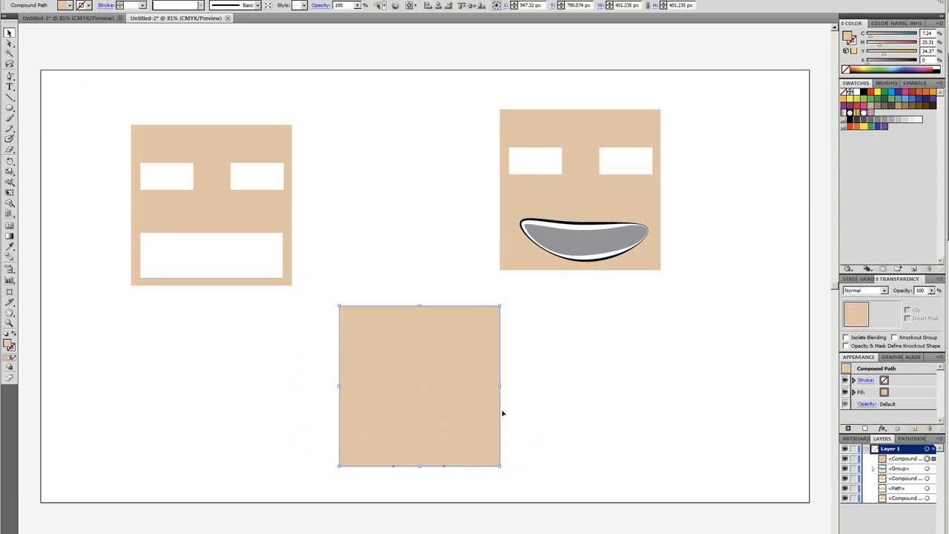
mouse_move(379, 341)
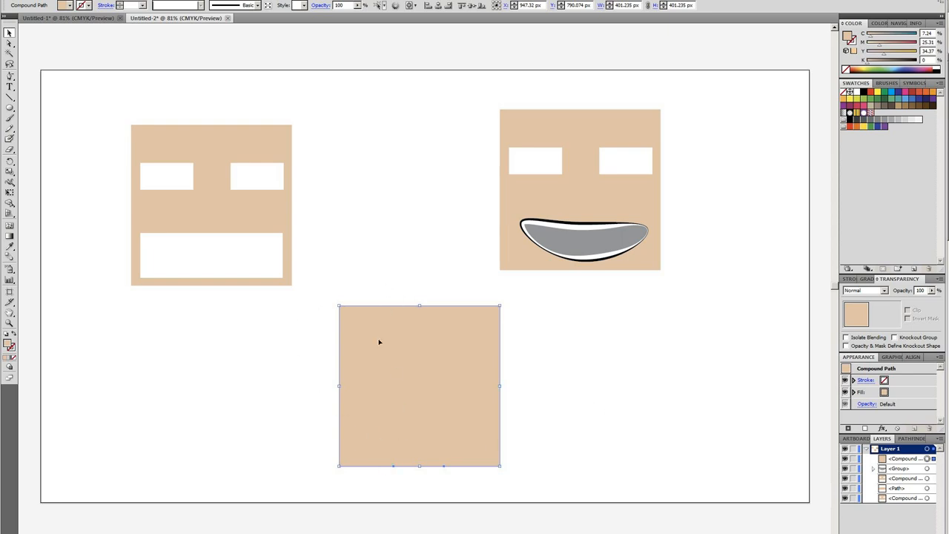
mouse_move(356, 346)
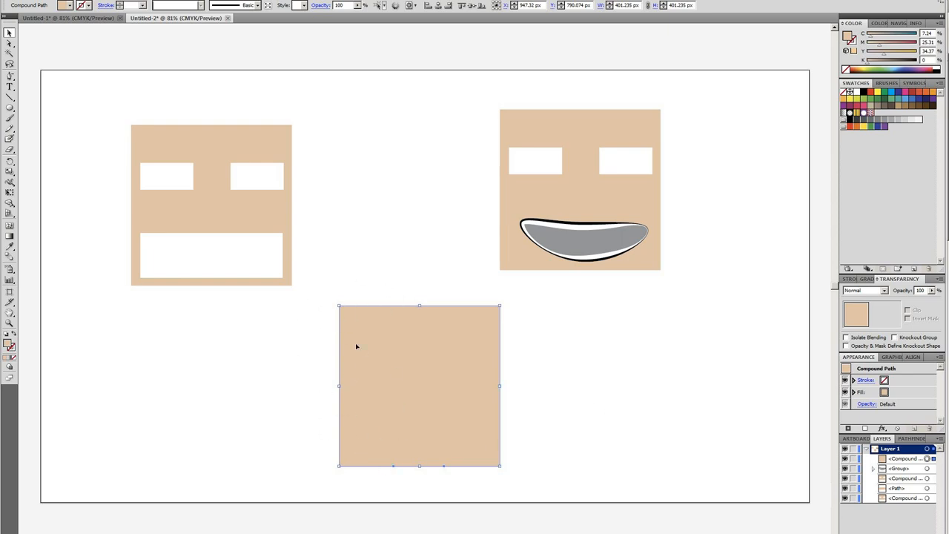
mouse_move(447, 363)
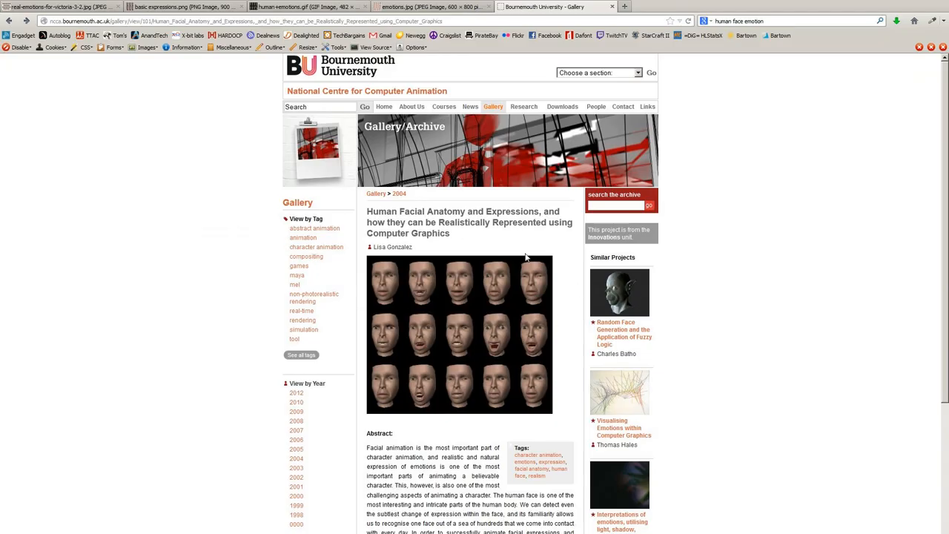
mouse_move(482, 299)
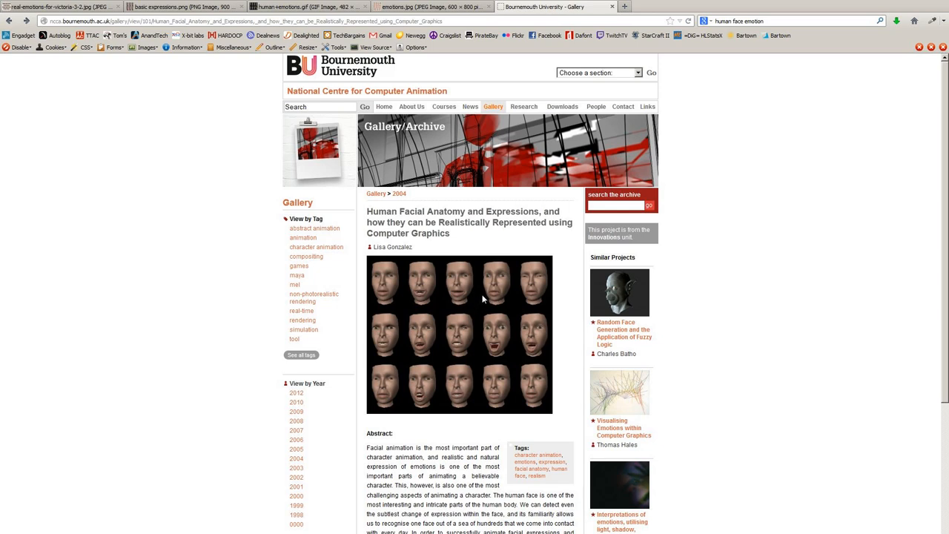
mouse_move(482, 252)
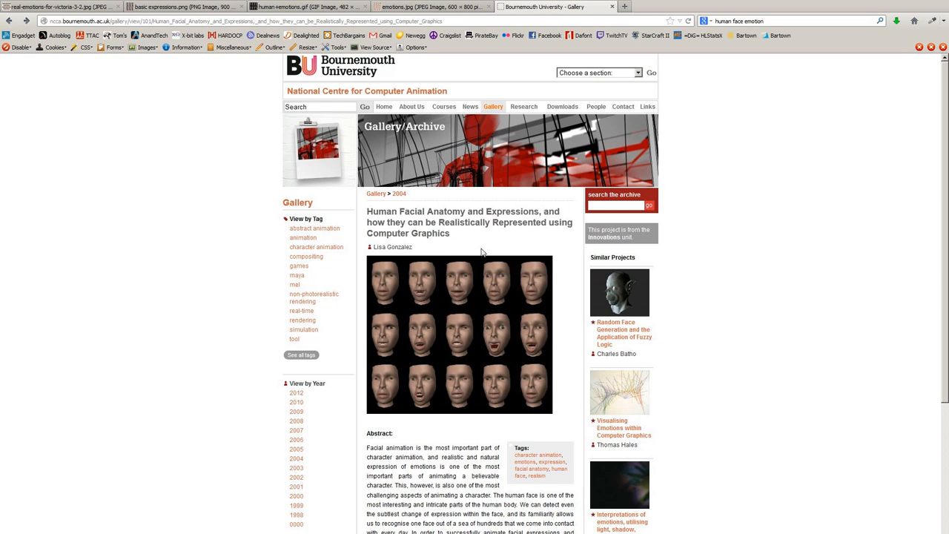
mouse_move(481, 253)
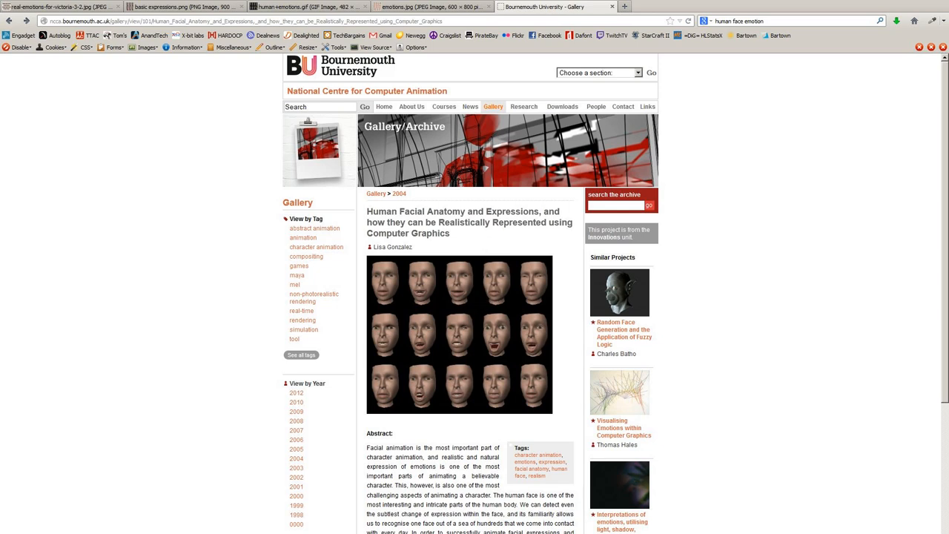
mouse_move(451, 196)
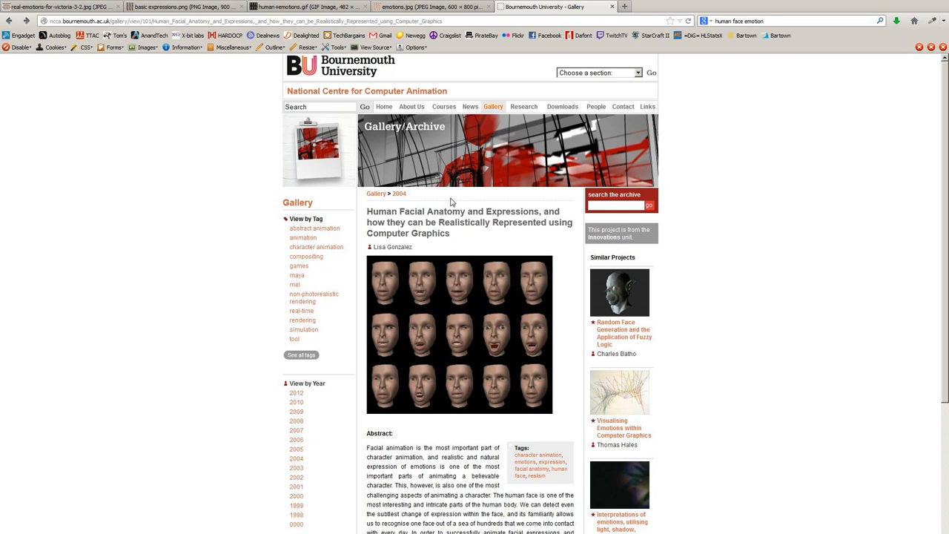
mouse_move(451, 201)
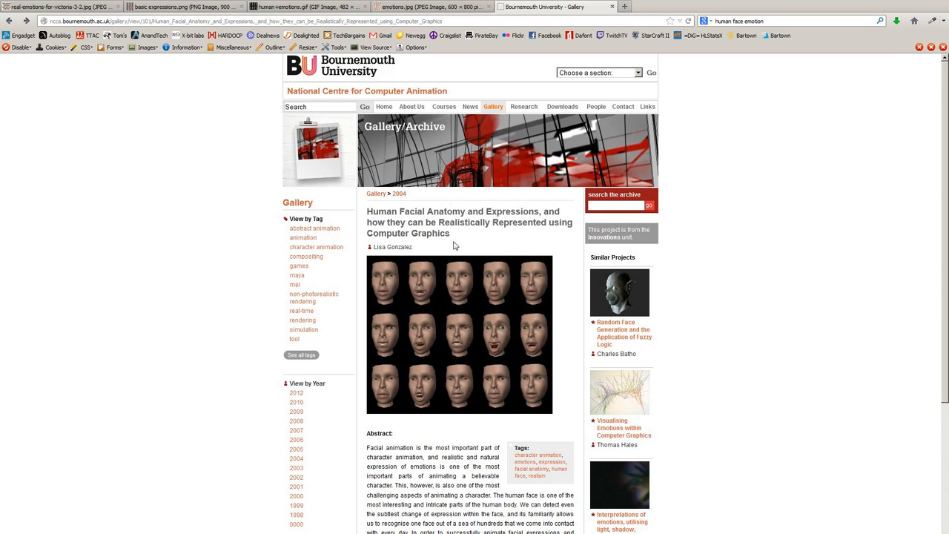
mouse_move(391, 269)
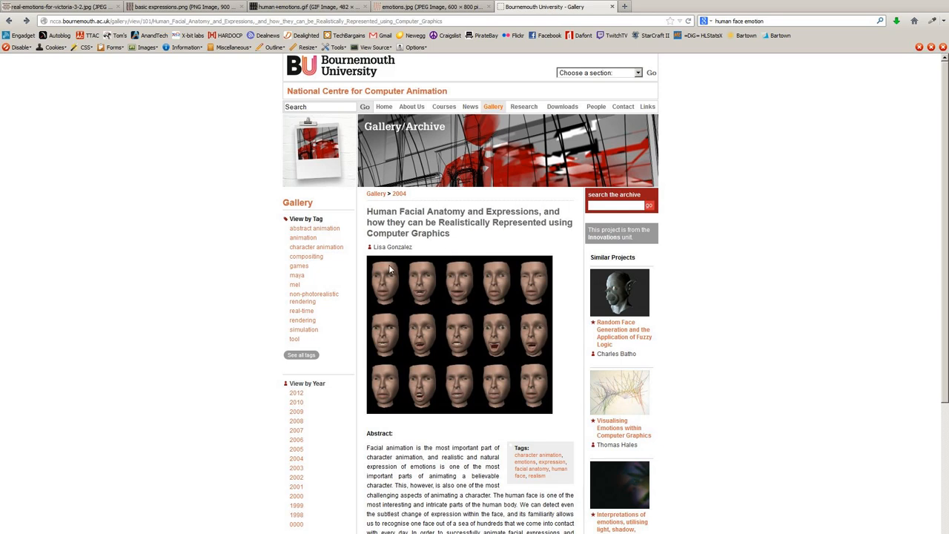
- Open the Bournemouth University gallery tab with the photo grid of facial expressions
click(430, 7)
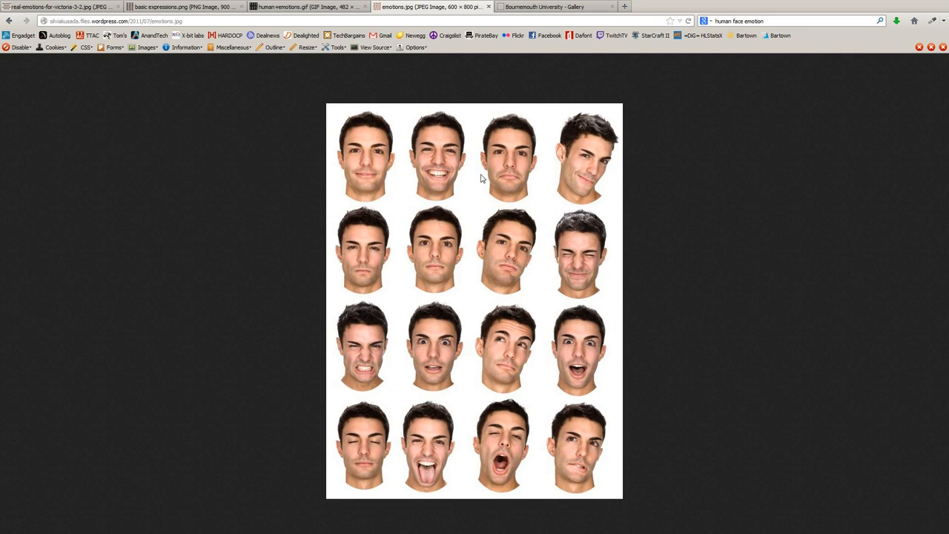
mouse_move(361, 294)
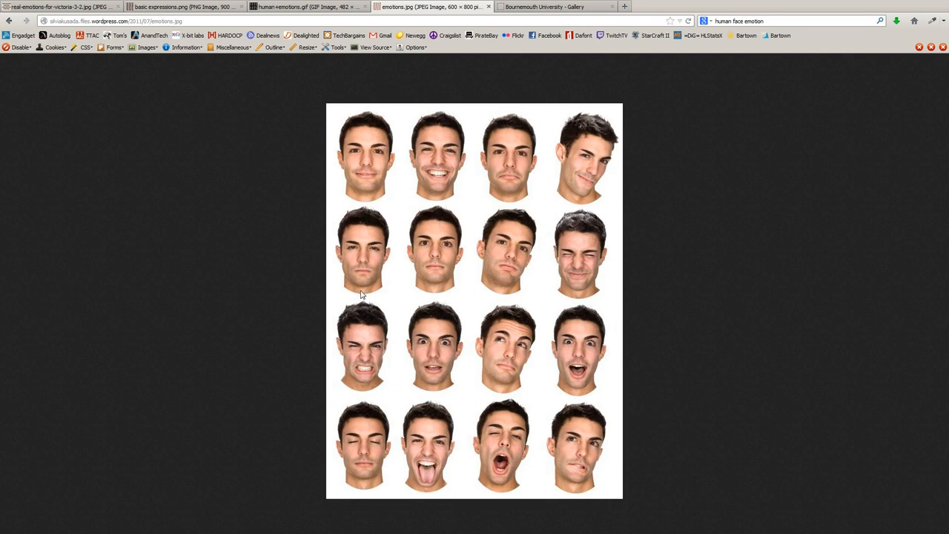
mouse_move(446, 290)
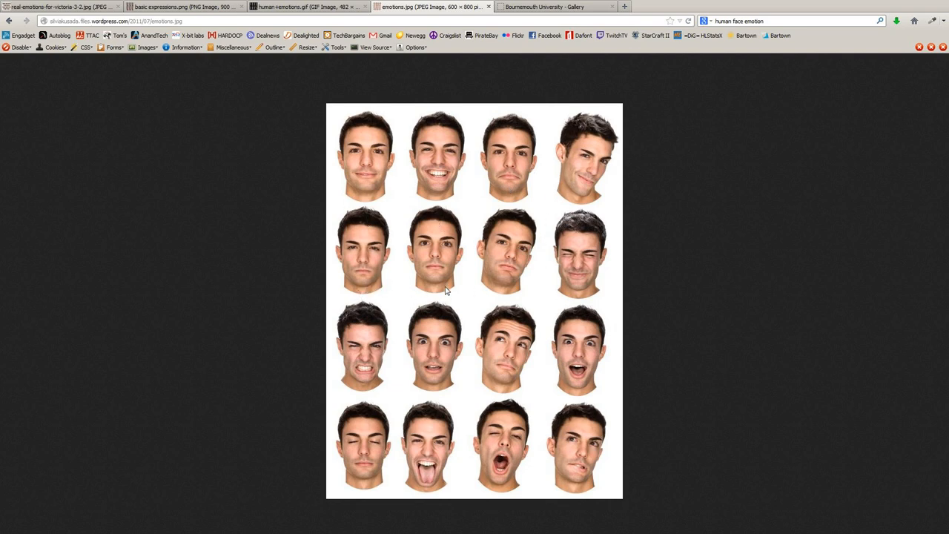
mouse_move(505, 361)
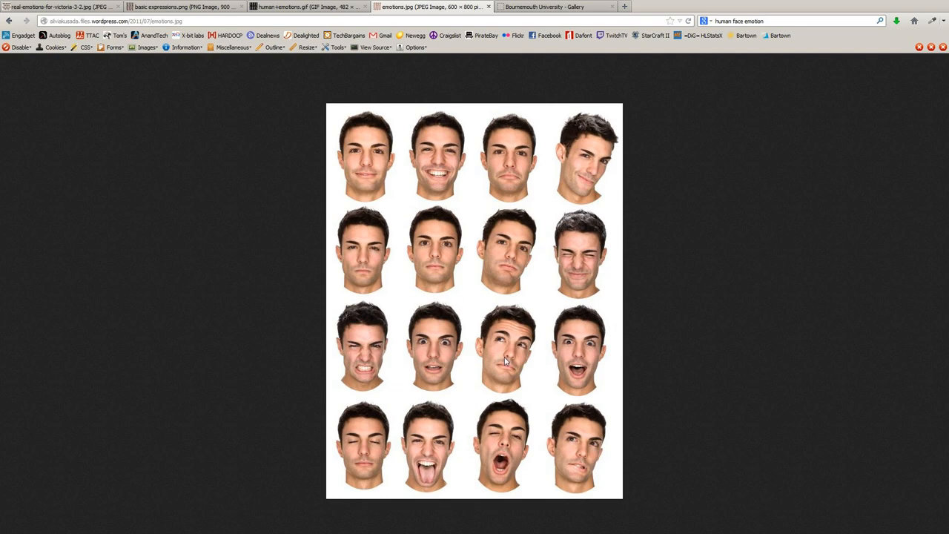
mouse_move(506, 331)
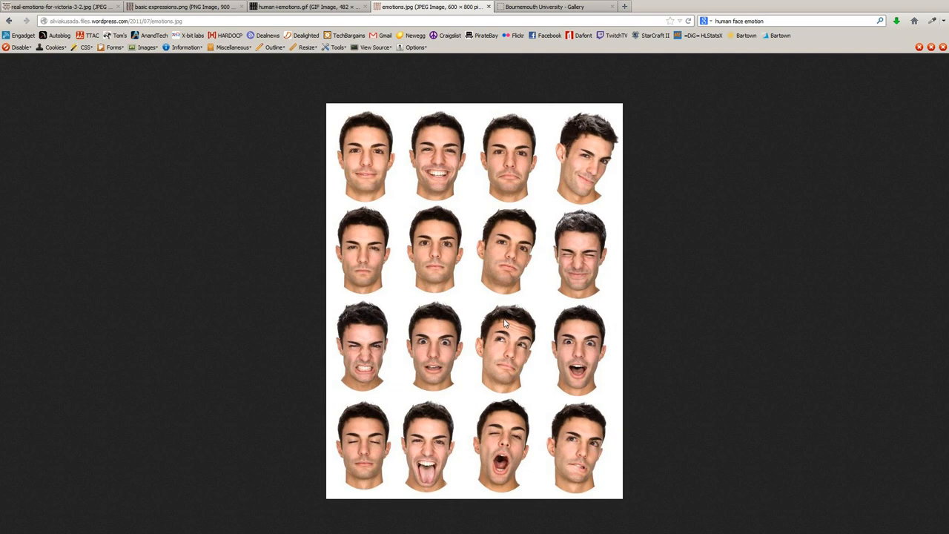
mouse_move(376, 227)
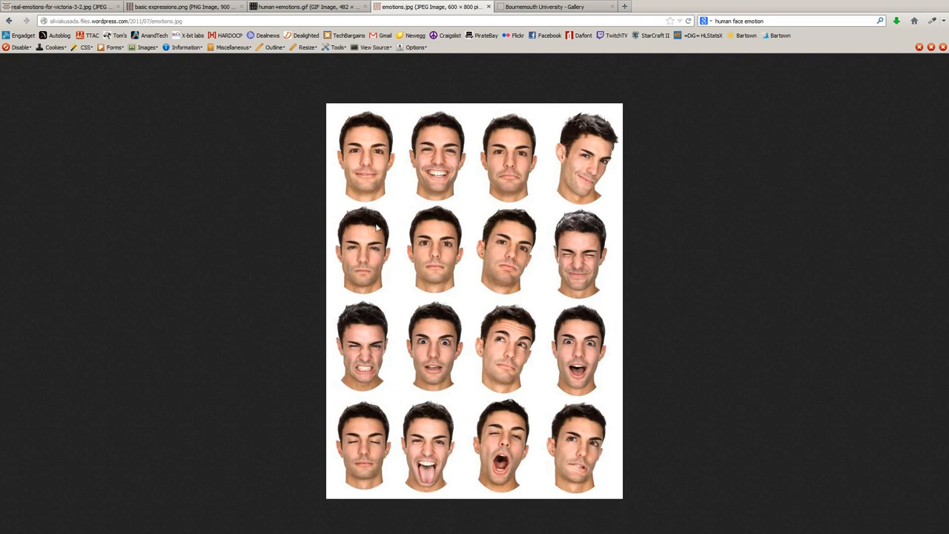
mouse_move(443, 235)
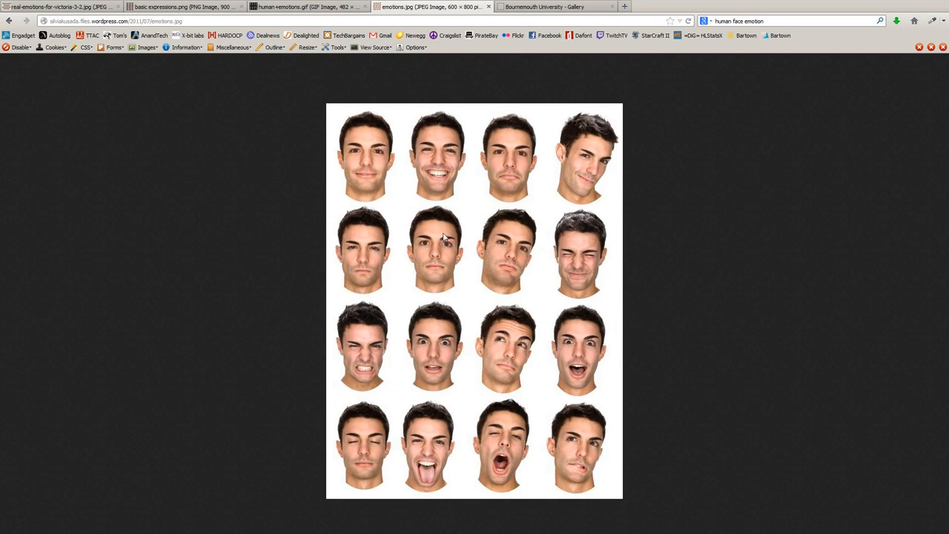
mouse_move(515, 256)
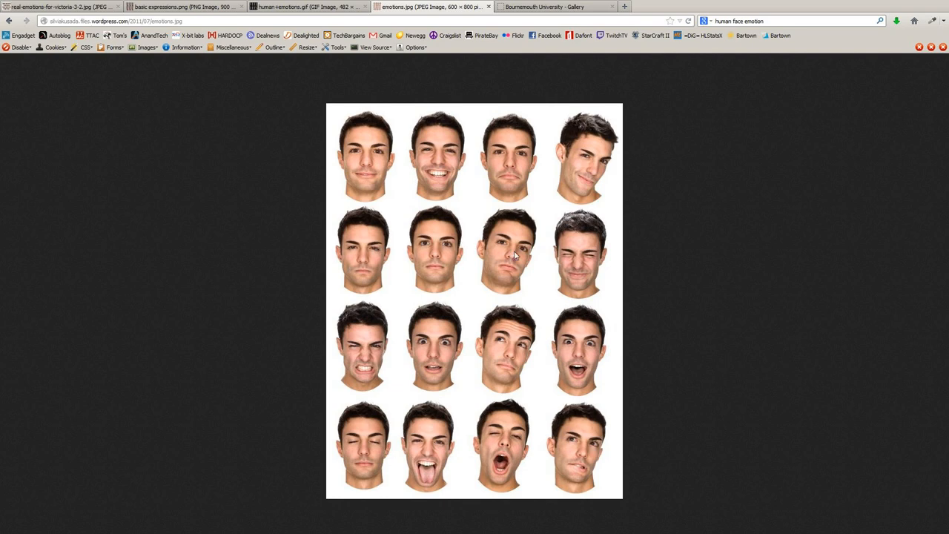
mouse_move(510, 239)
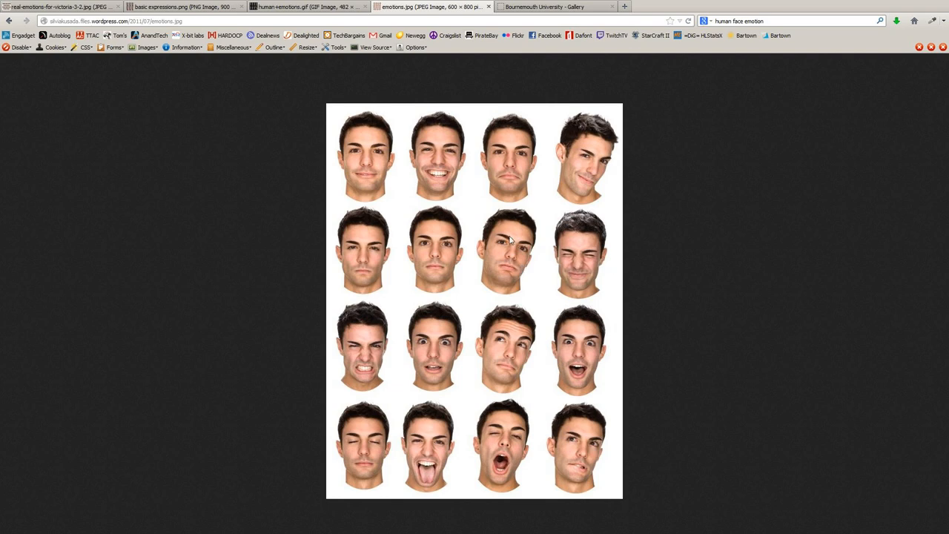
mouse_move(453, 200)
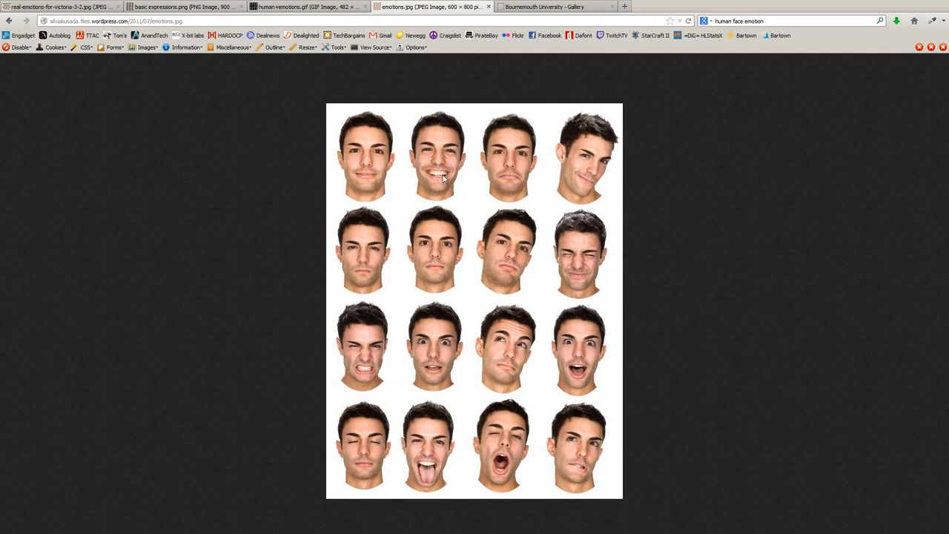
mouse_move(387, 171)
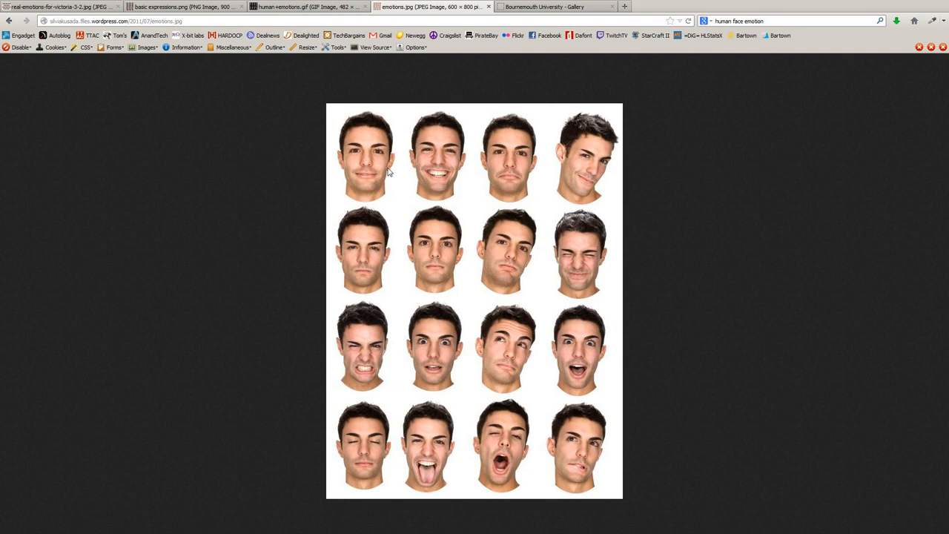
- Compare the labelled human emotions chart with the basic expressions reference in Firefox
click(303, 6)
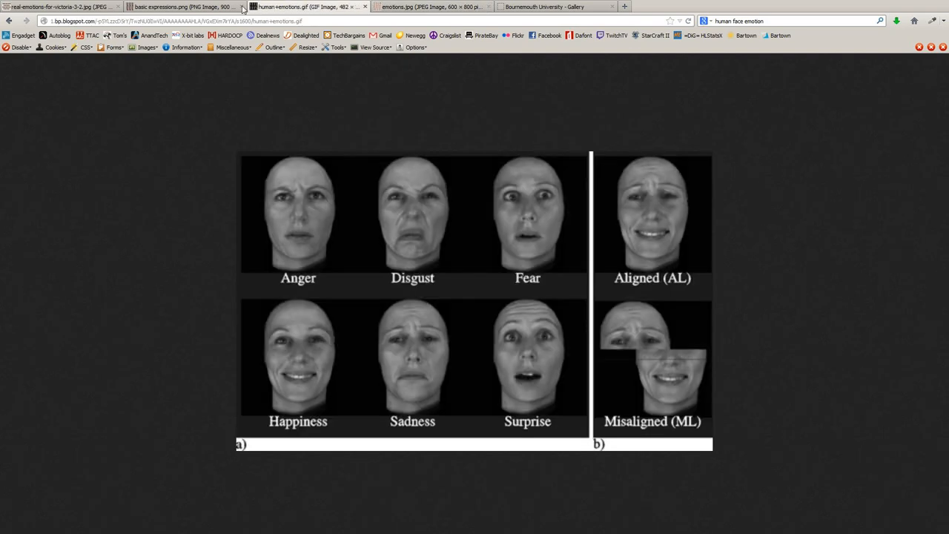
click(182, 6)
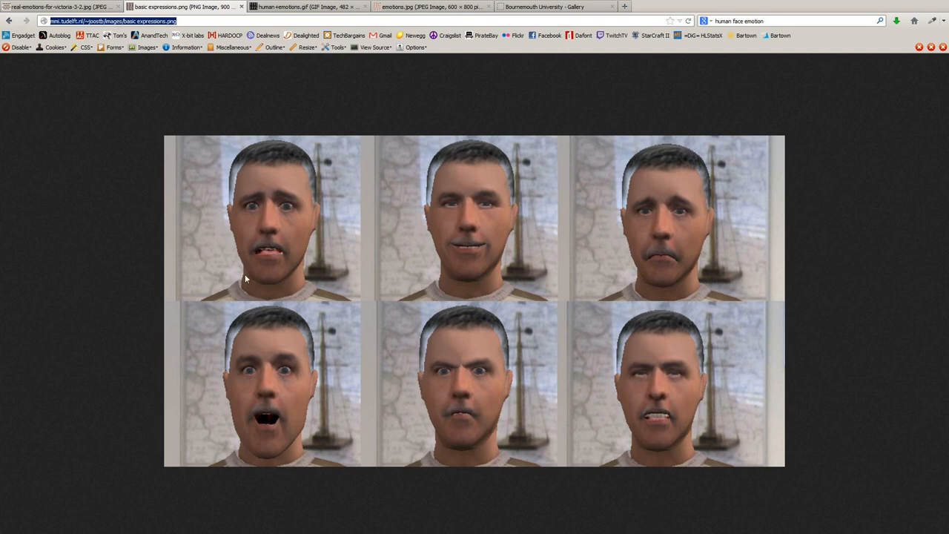
mouse_move(367, 262)
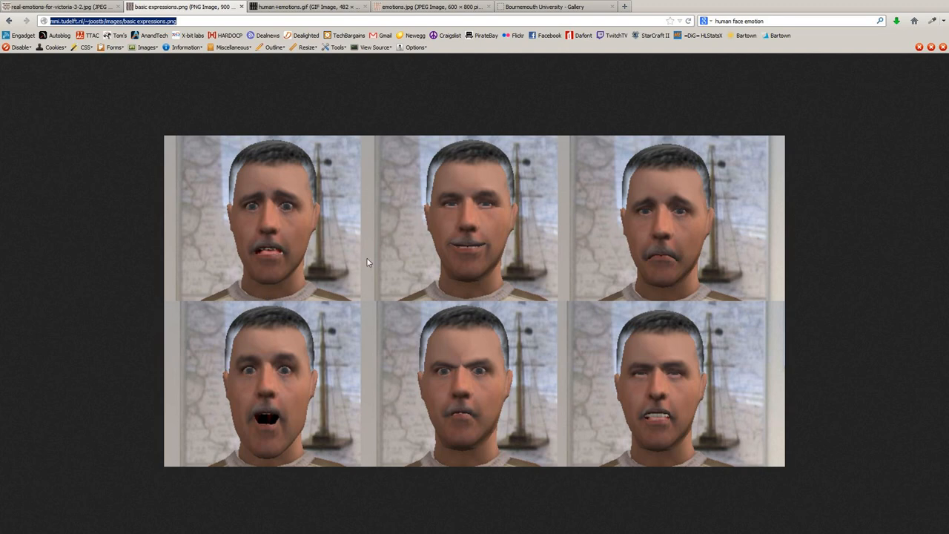
mouse_move(615, 427)
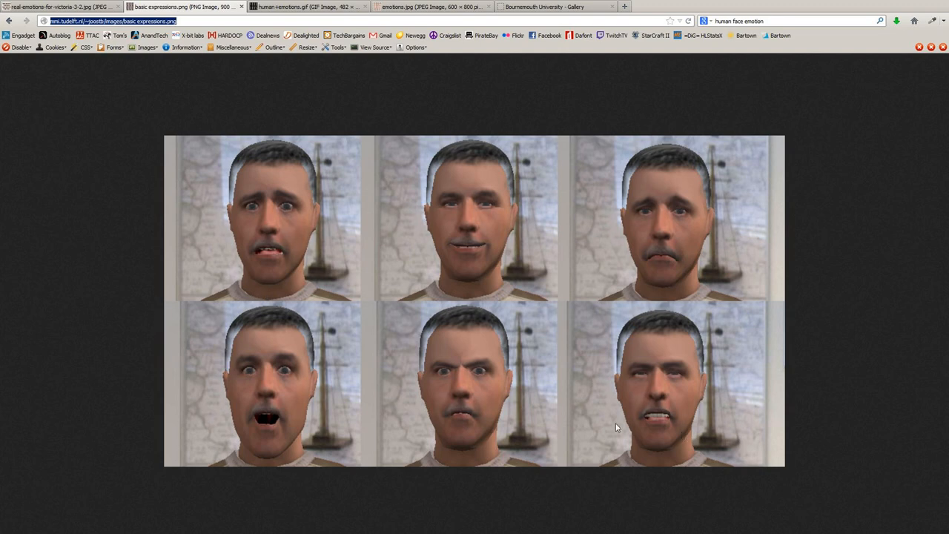
mouse_move(364, 409)
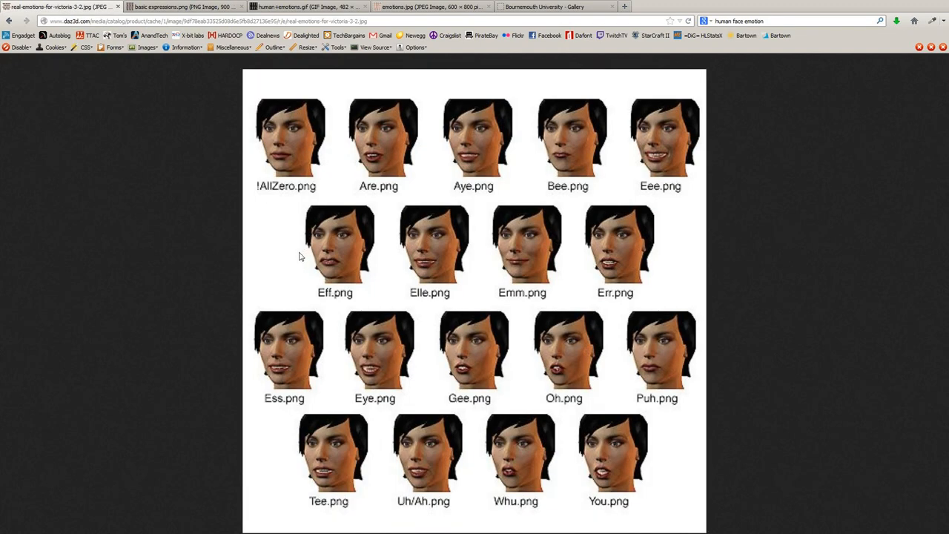
mouse_move(278, 237)
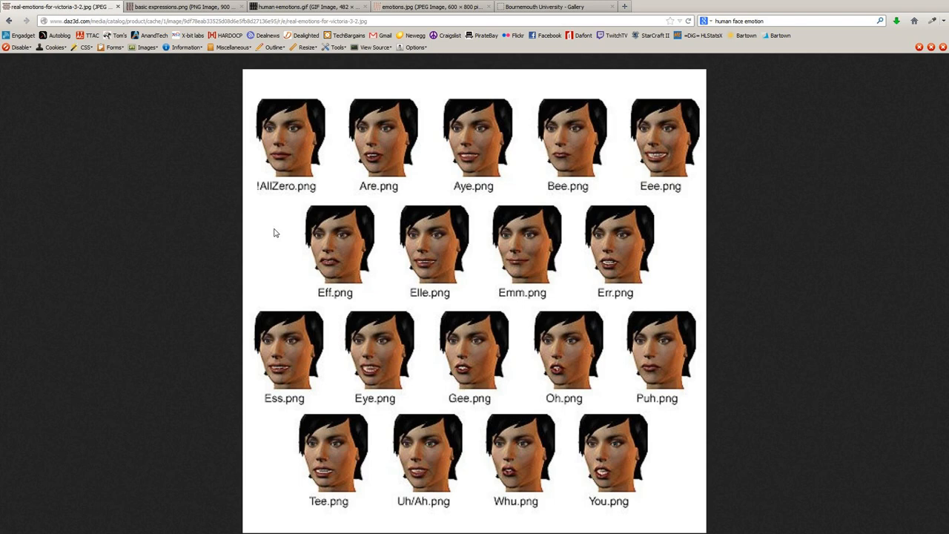
mouse_move(486, 175)
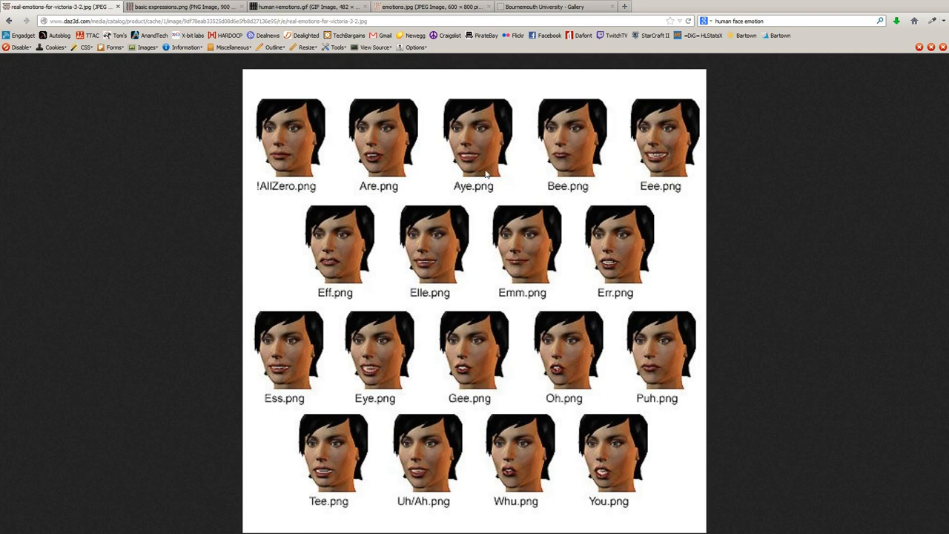
mouse_move(583, 229)
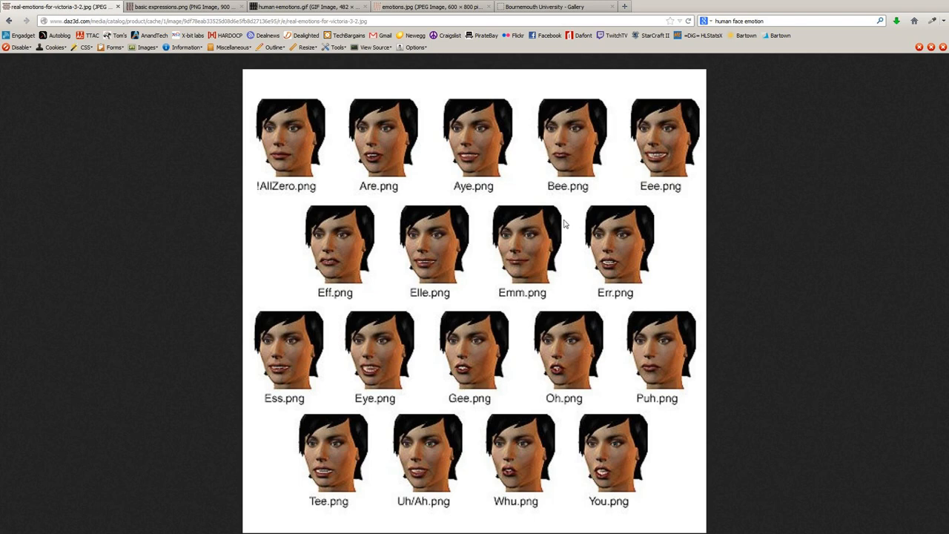
mouse_move(560, 221)
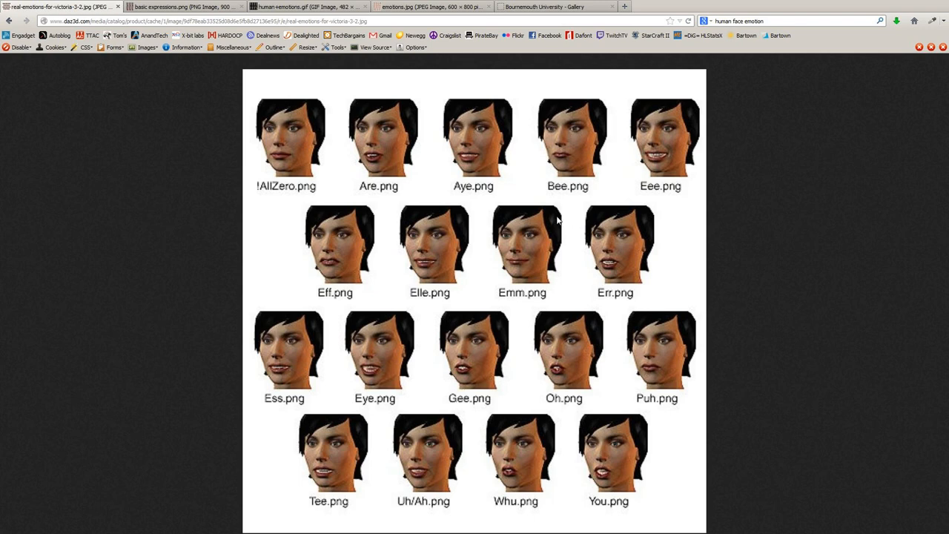
mouse_move(552, 209)
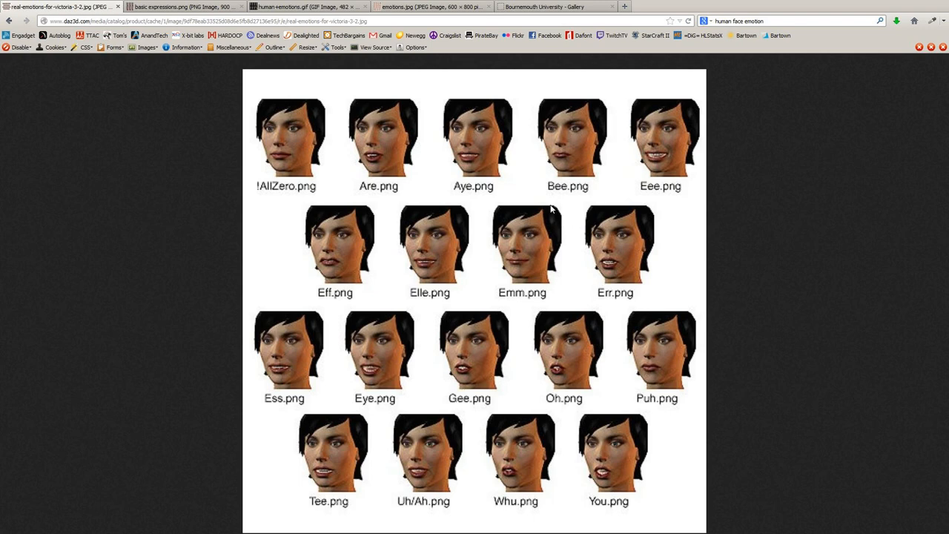
mouse_move(512, 190)
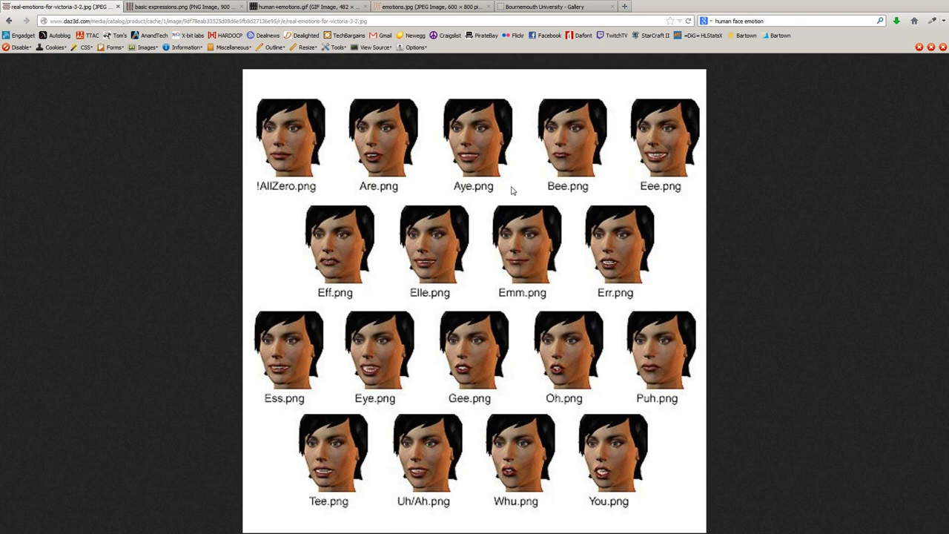
mouse_move(380, 170)
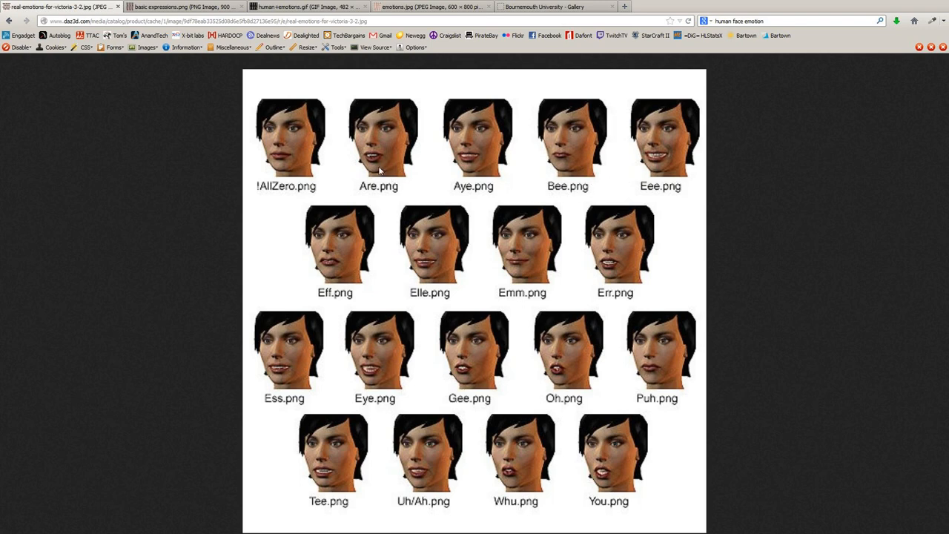
mouse_move(599, 398)
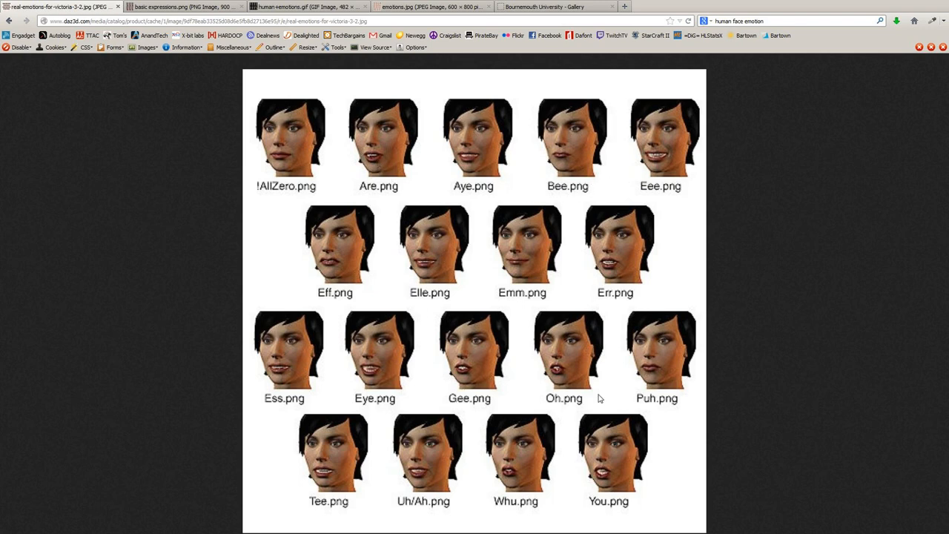
mouse_move(423, 332)
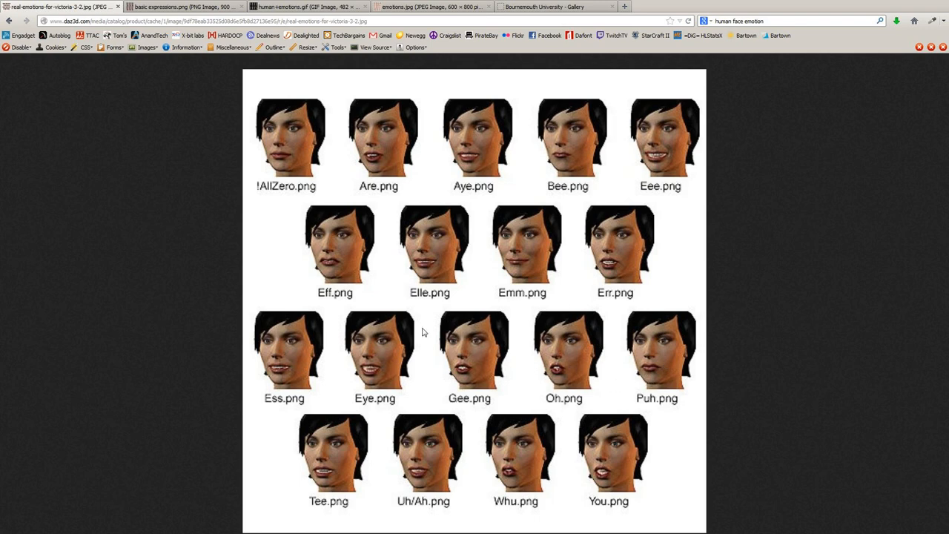
mouse_move(371, 325)
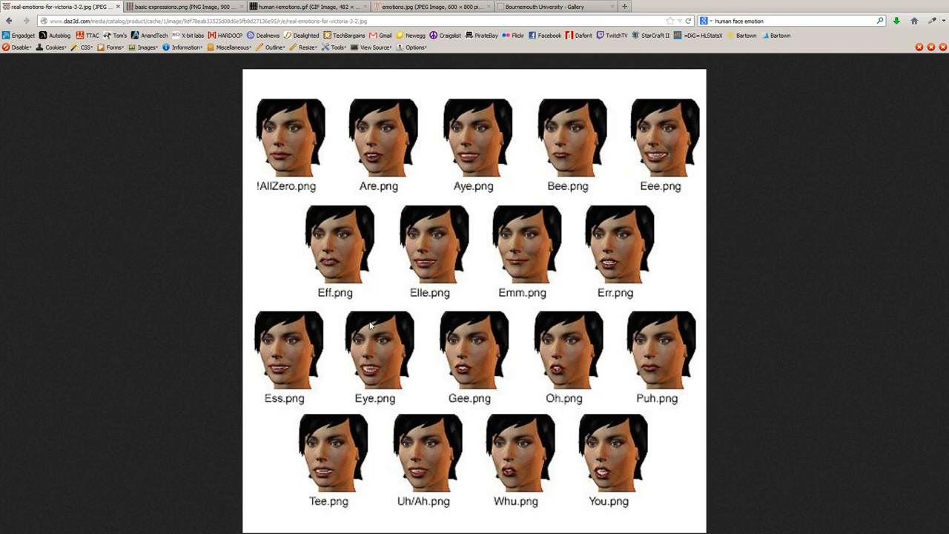
mouse_move(478, 501)
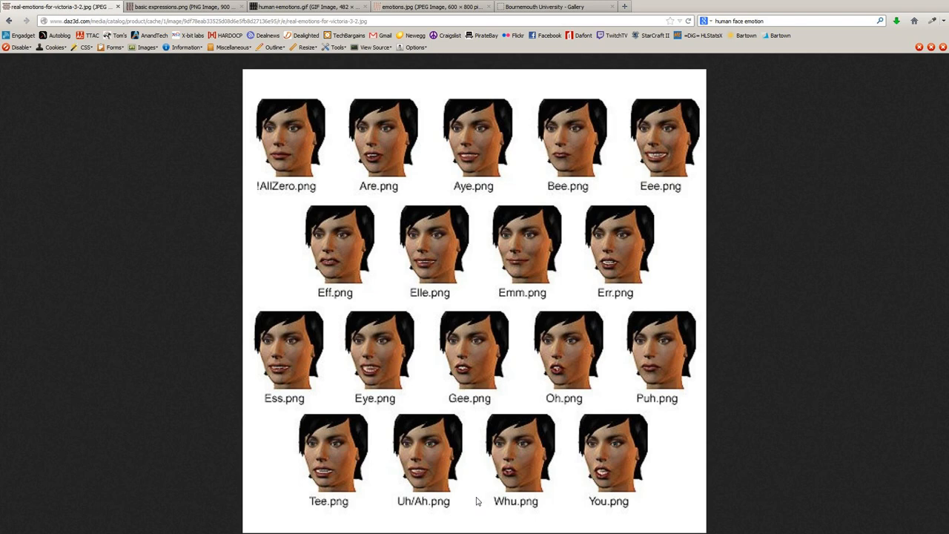
mouse_move(441, 469)
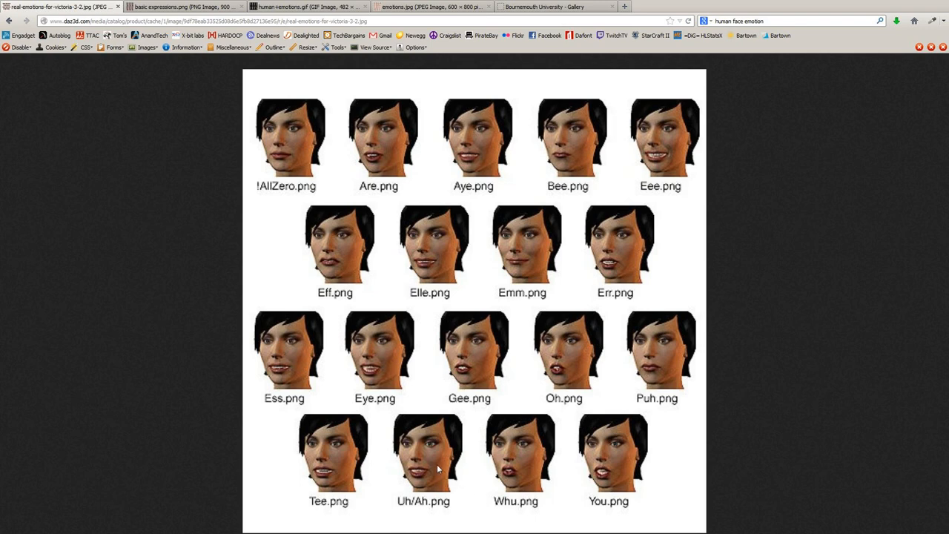
mouse_move(437, 461)
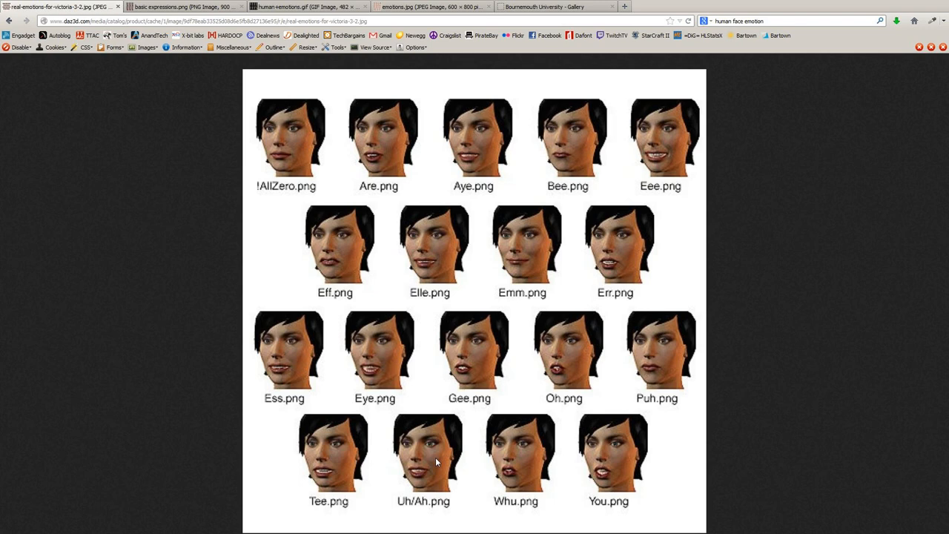
mouse_move(214, 409)
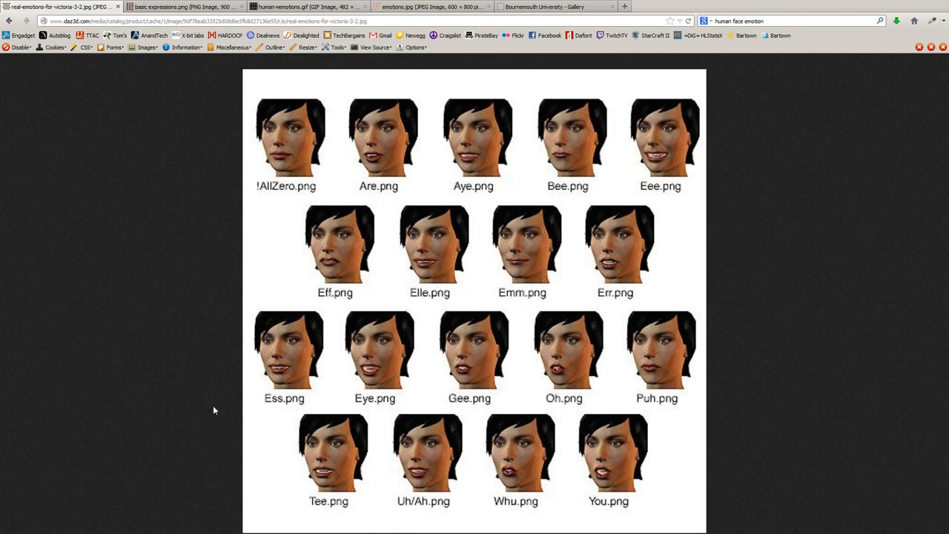
mouse_move(209, 391)
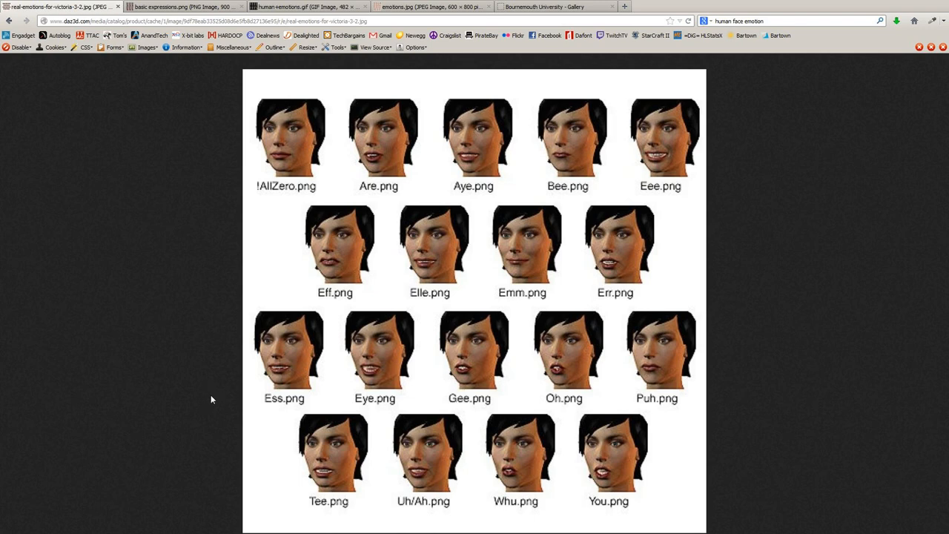
mouse_move(249, 441)
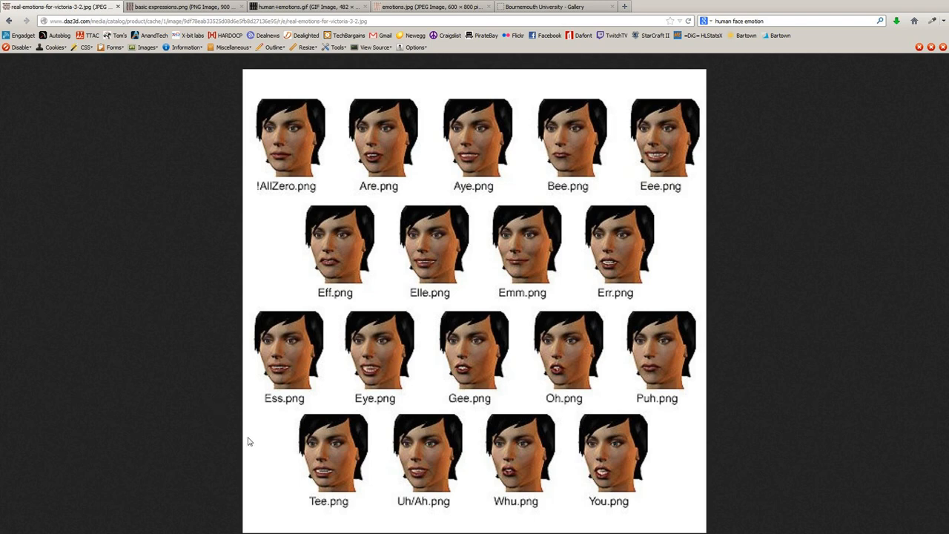
mouse_move(381, 507)
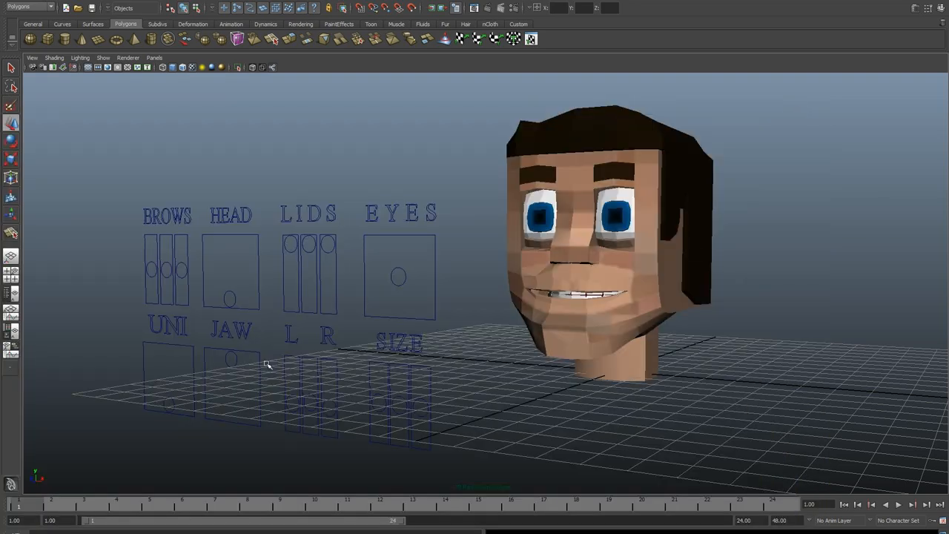
mouse_move(493, 214)
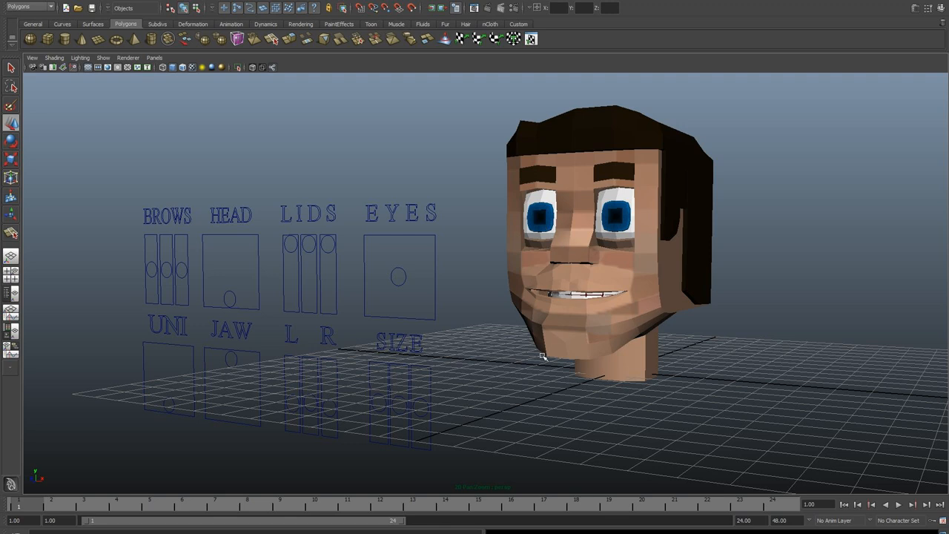
mouse_move(530, 372)
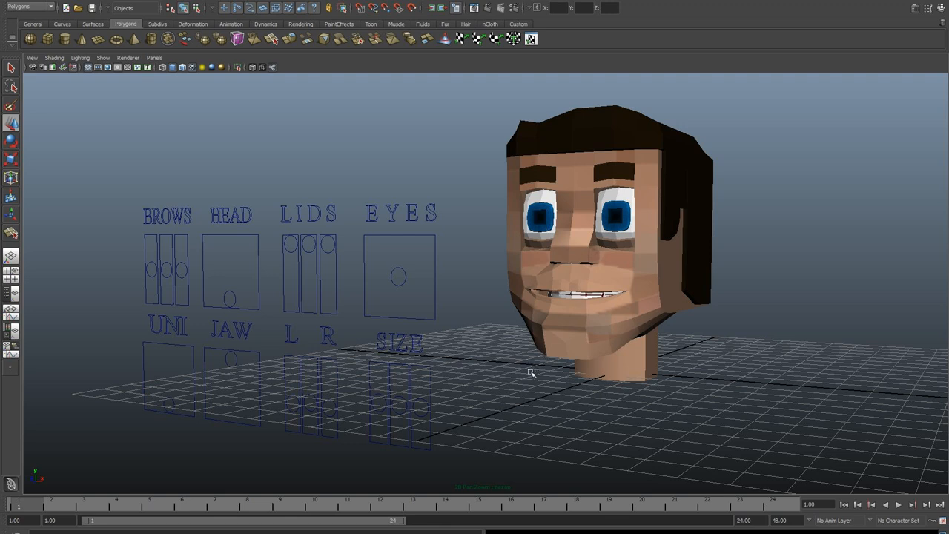
mouse_move(514, 333)
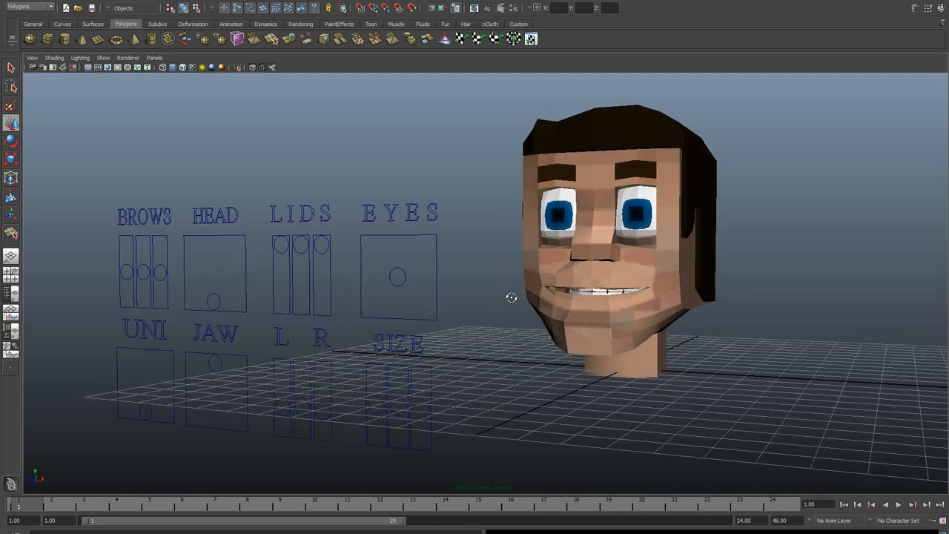
- Orbit the perspective view around the blocky head and its facial control panels
drag(511, 297, 502, 293)
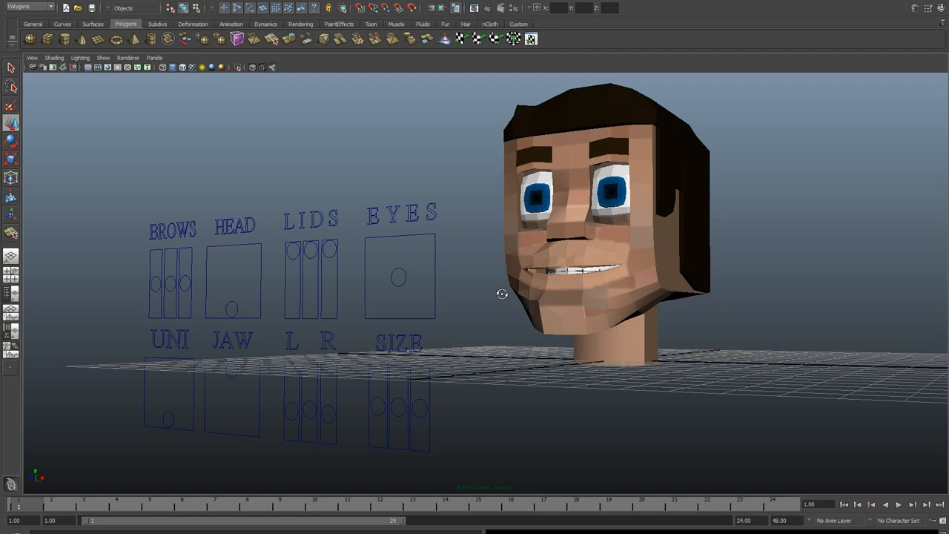
mouse_move(523, 280)
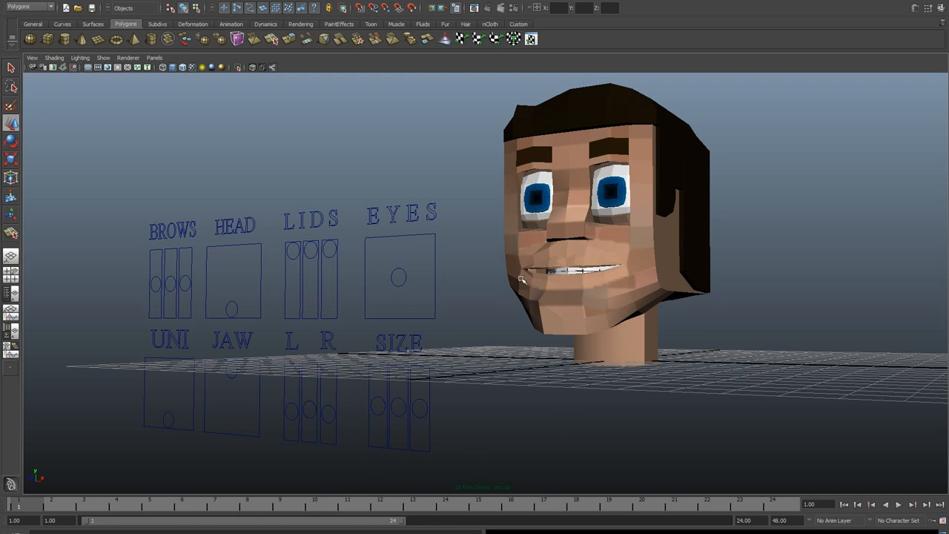
mouse_move(520, 270)
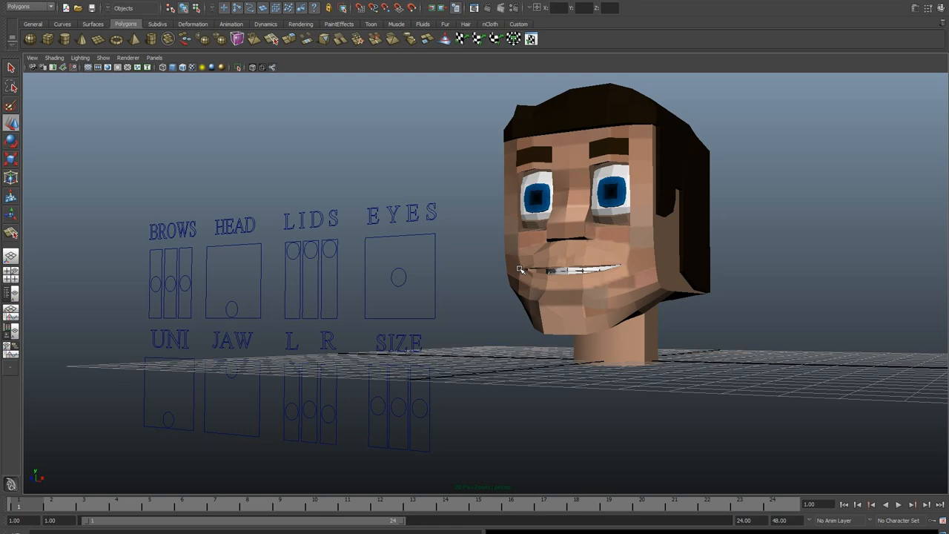
mouse_move(520, 258)
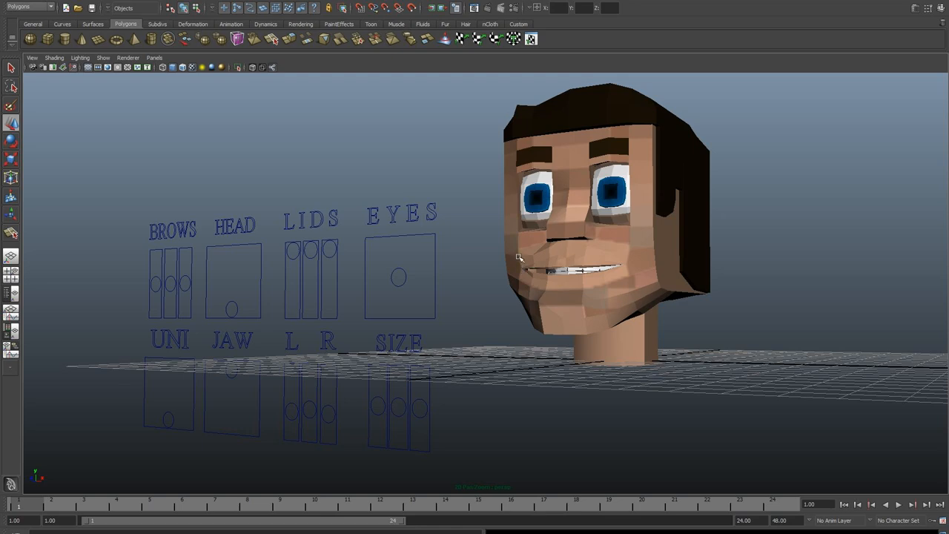
mouse_move(521, 268)
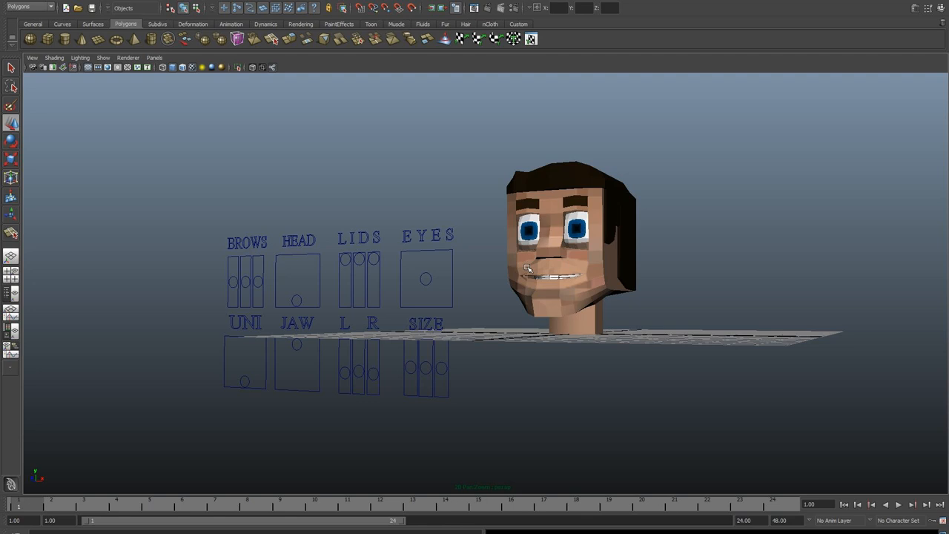
mouse_move(528, 272)
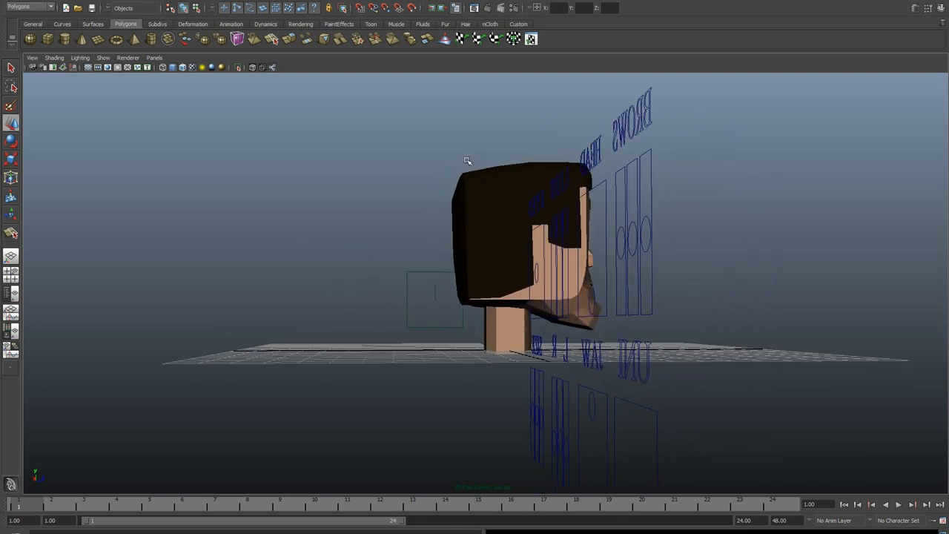
mouse_move(528, 237)
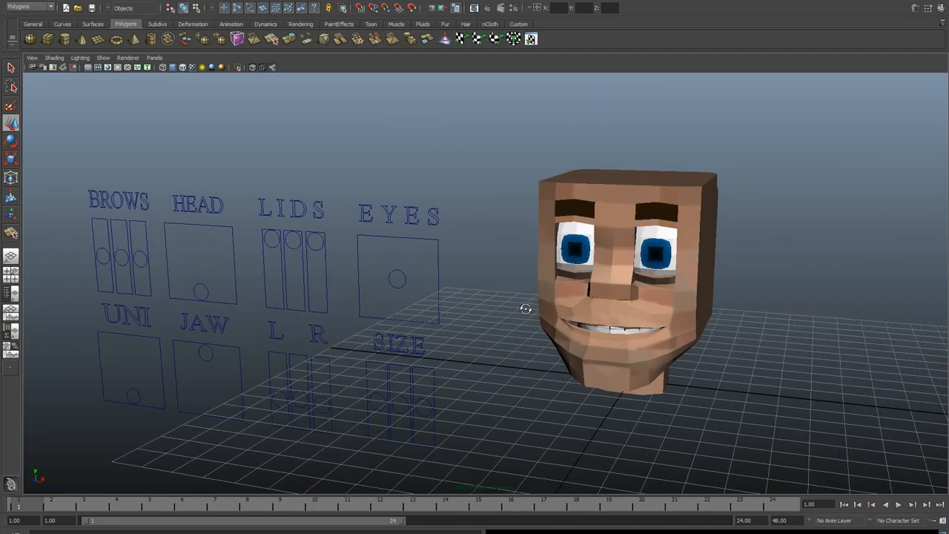
- Tumble toward the front, then switch to the front orthographic view
drag(524, 308, 533, 283)
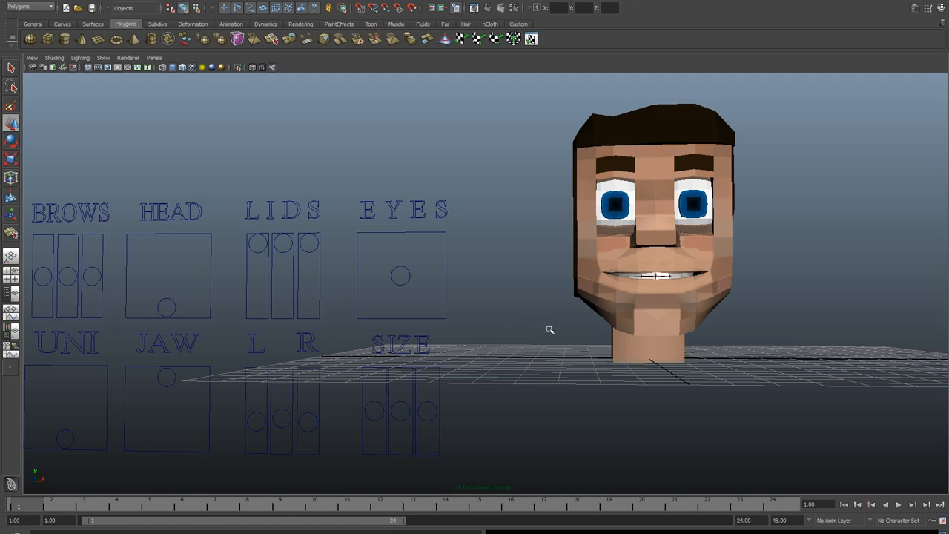
key(space)
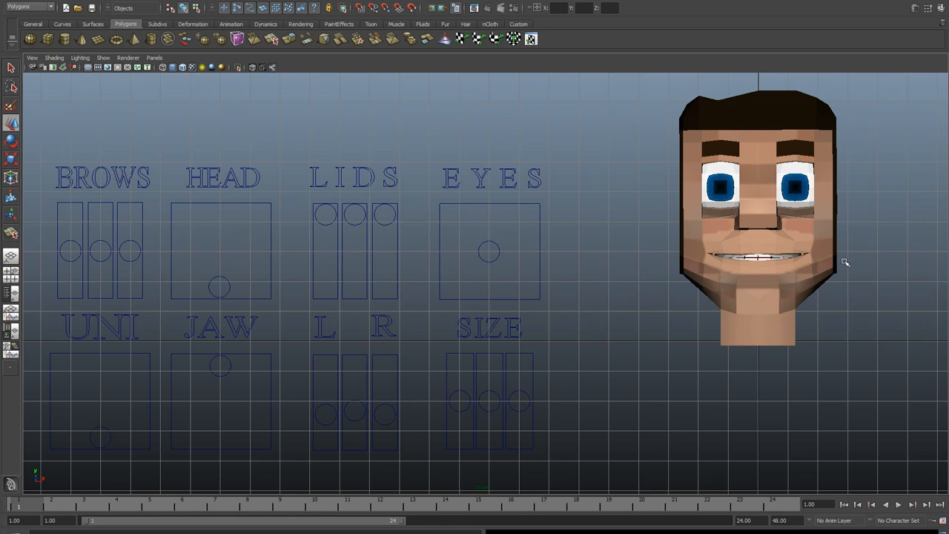
mouse_move(489, 244)
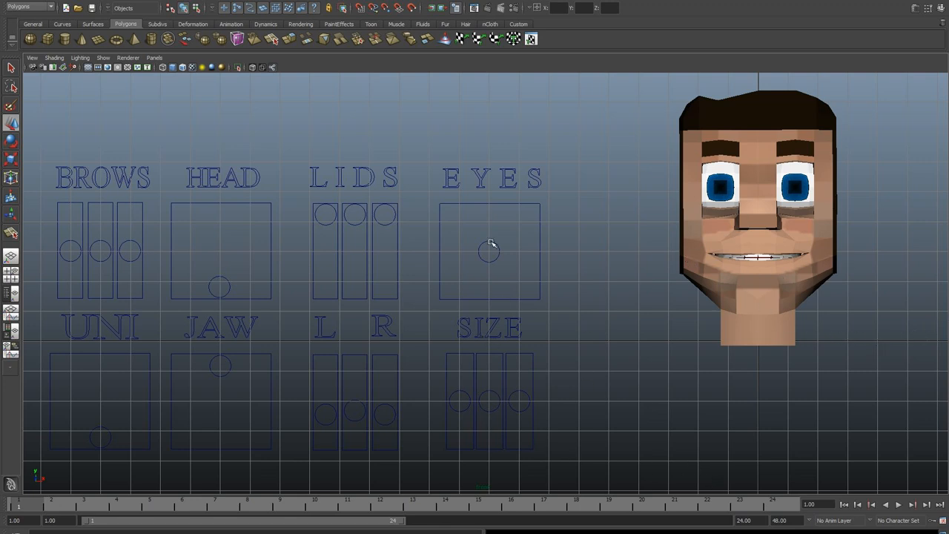
click(489, 251)
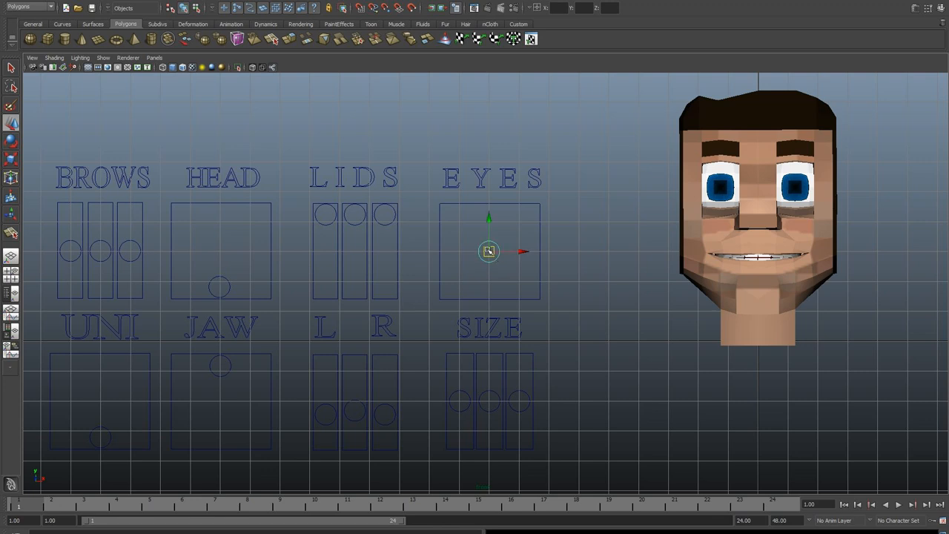
drag(489, 250, 517, 245)
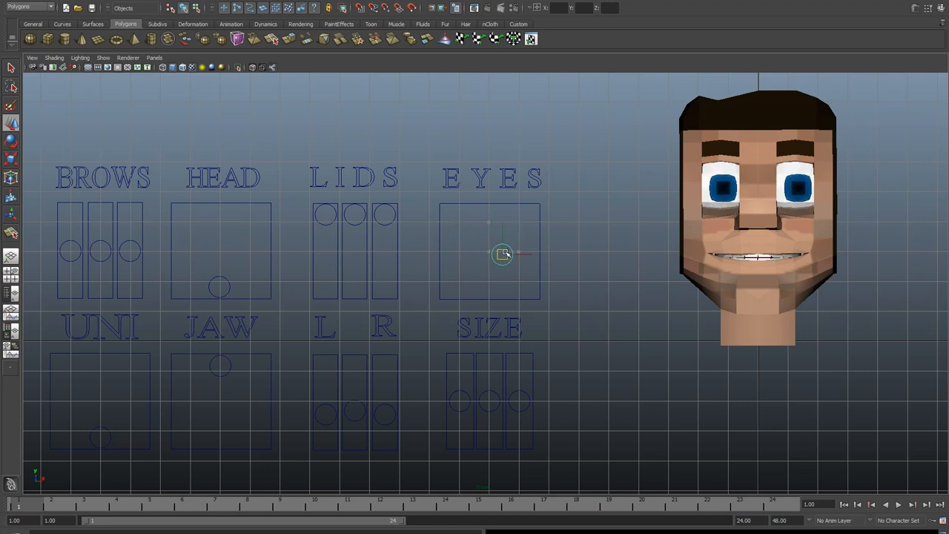
drag(503, 254, 491, 232)
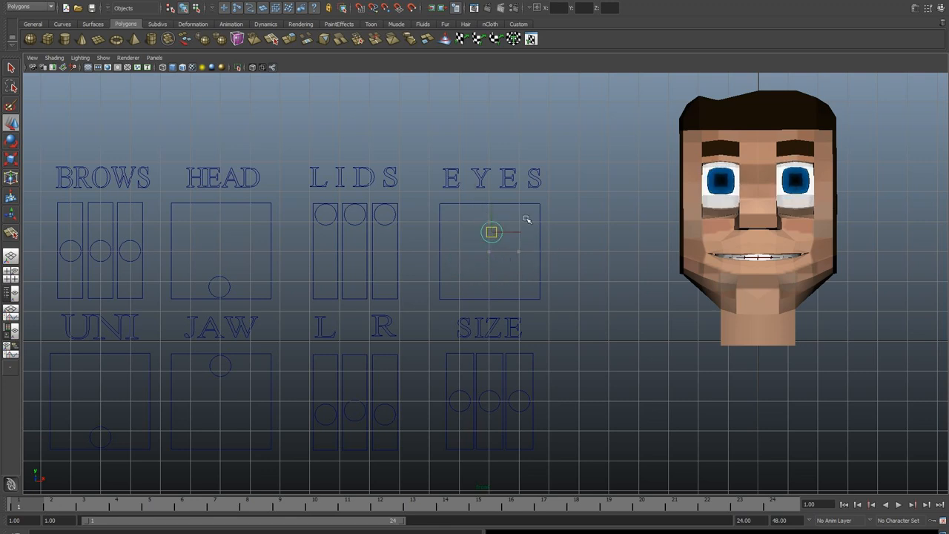
drag(491, 232, 491, 282)
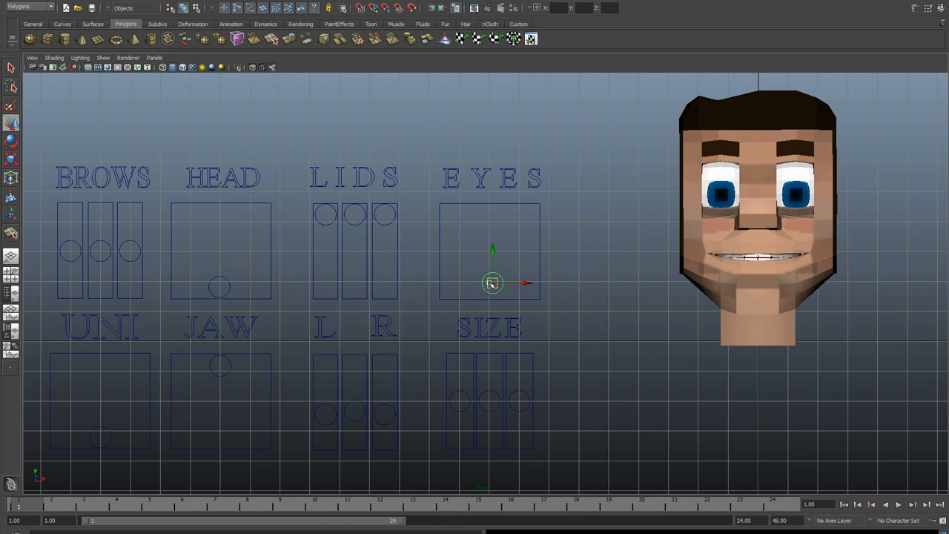
drag(492, 283, 496, 282)
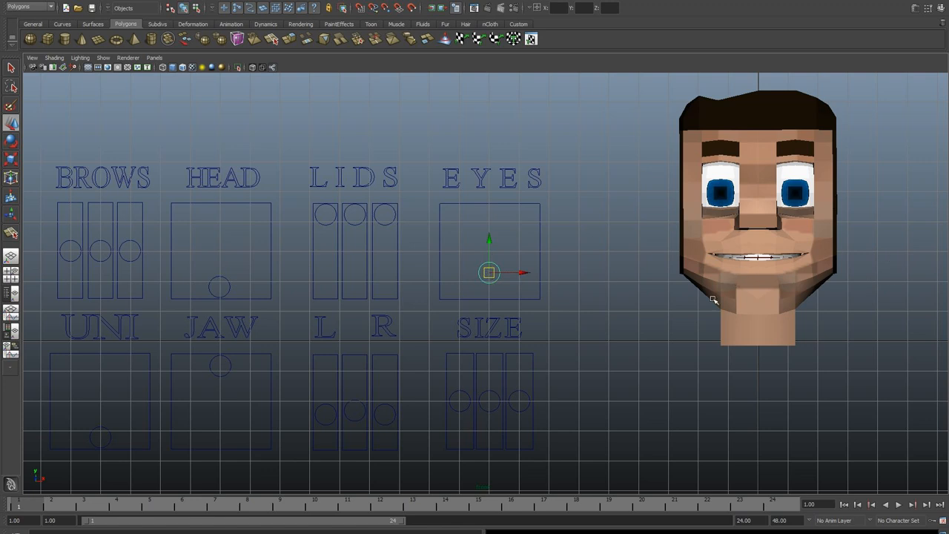
mouse_move(735, 280)
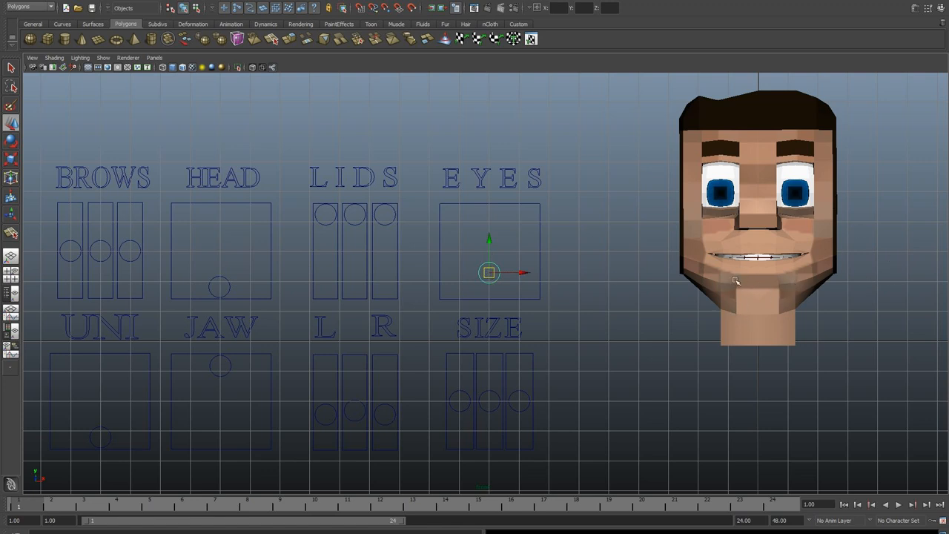
mouse_move(738, 277)
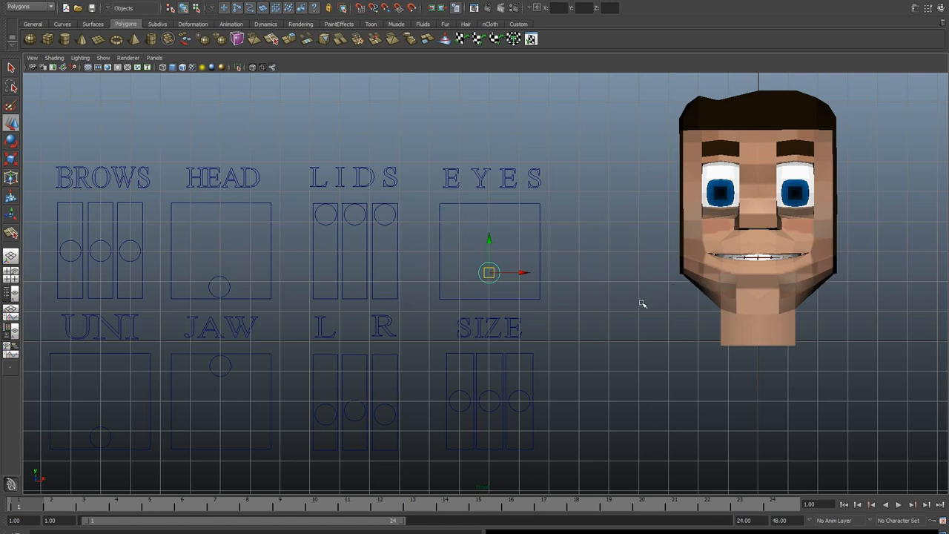
mouse_move(477, 276)
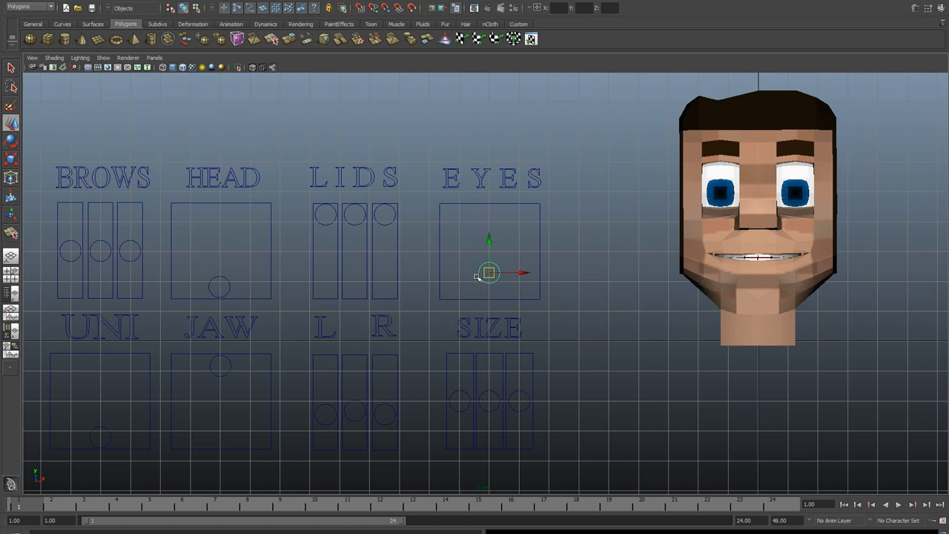
drag(489, 272, 466, 264)
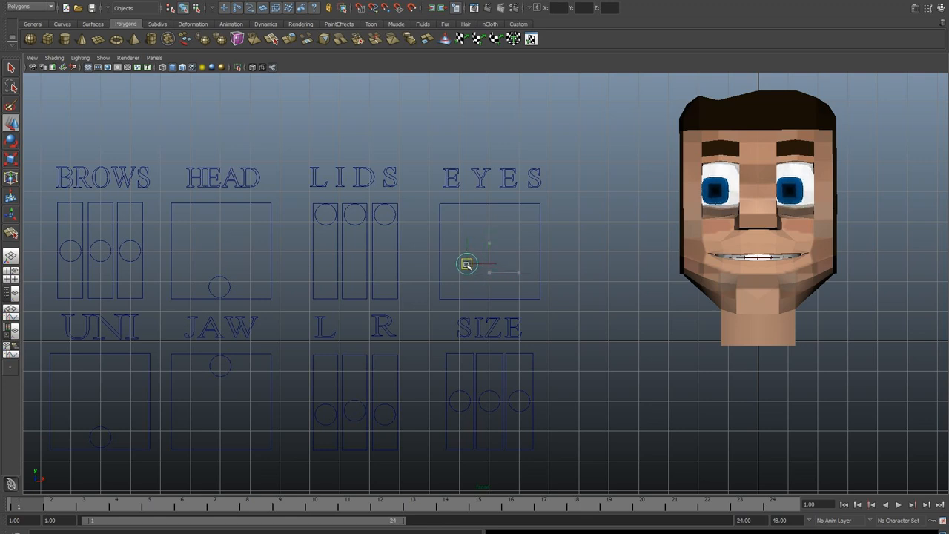
drag(467, 264, 526, 235)
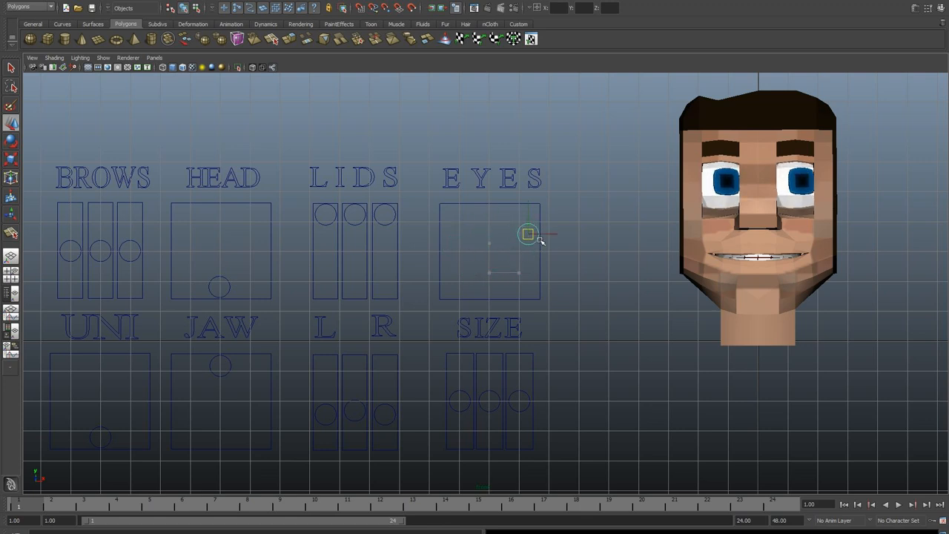
drag(526, 233, 519, 272)
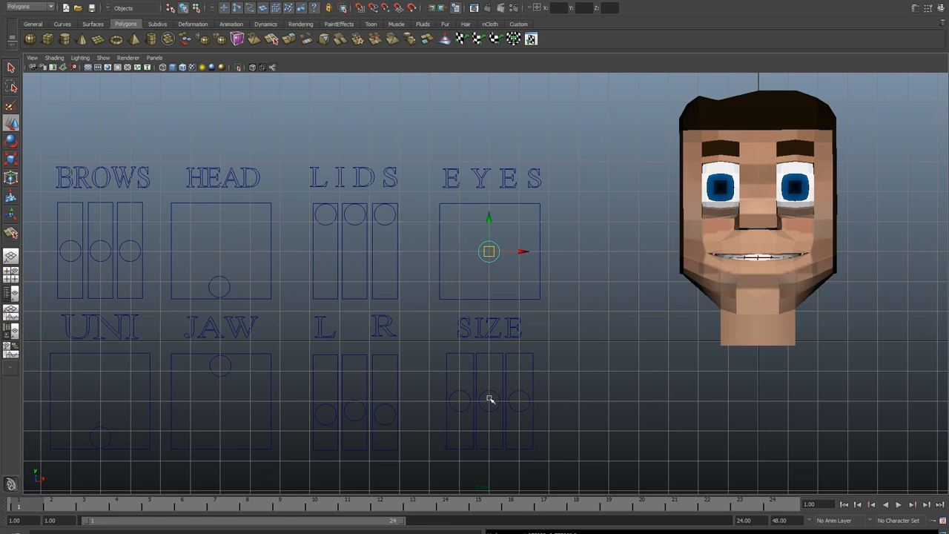
mouse_move(521, 396)
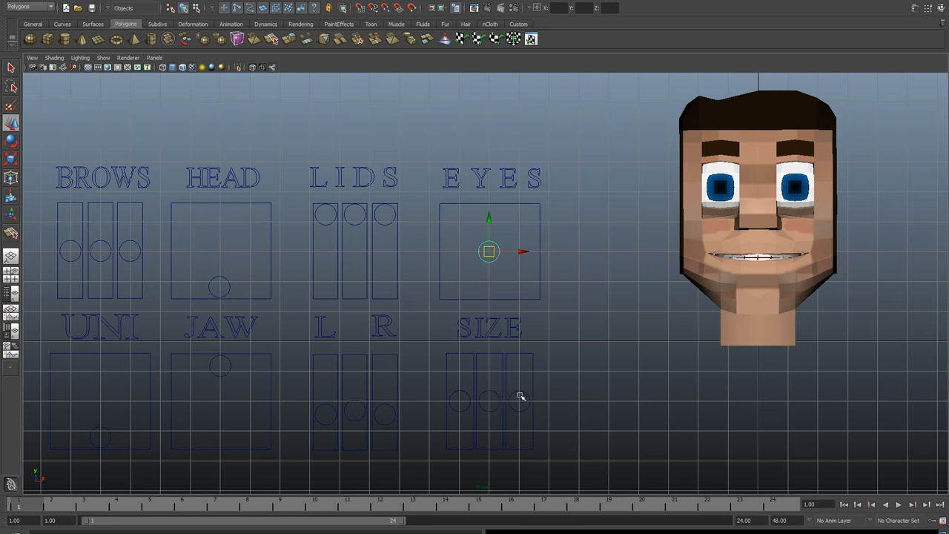
click(520, 400)
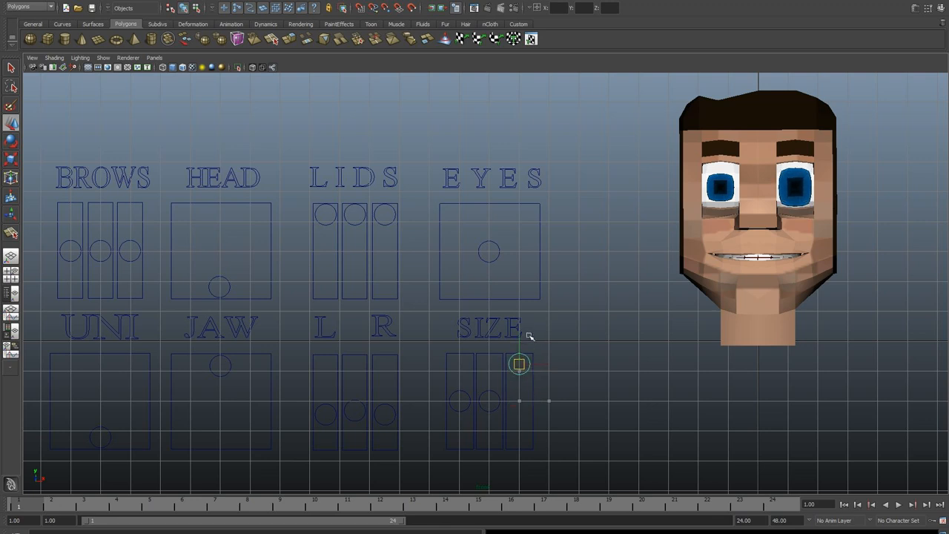
drag(519, 363, 519, 437)
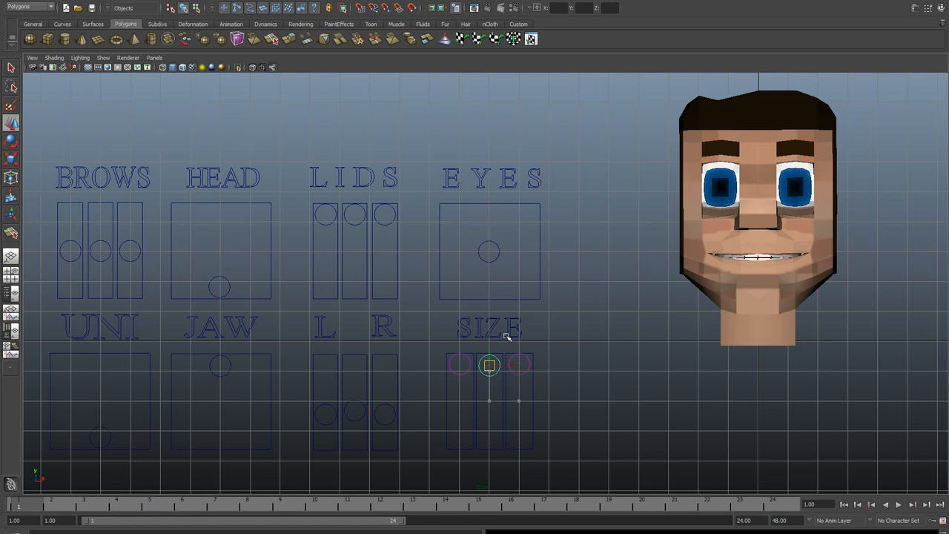
drag(489, 363, 490, 434)
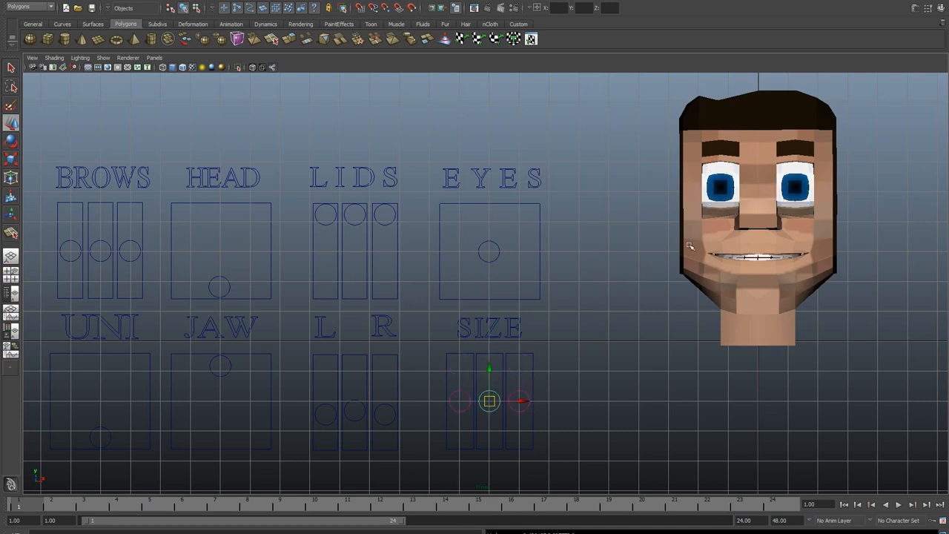
mouse_move(771, 373)
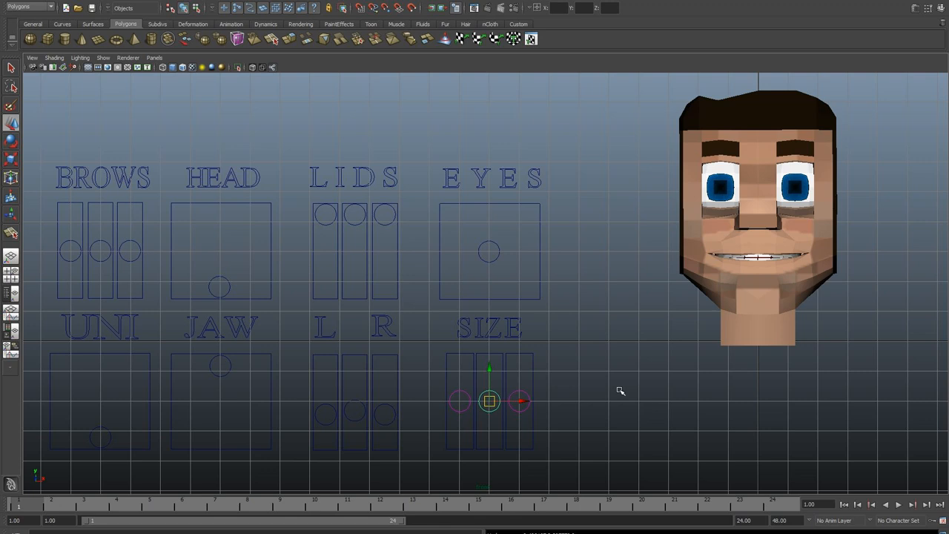
mouse_move(602, 407)
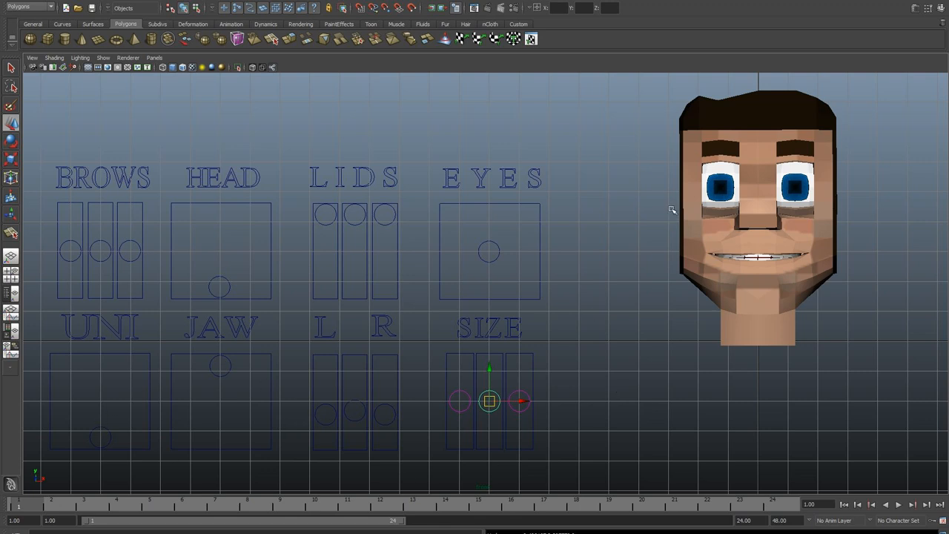
mouse_move(671, 205)
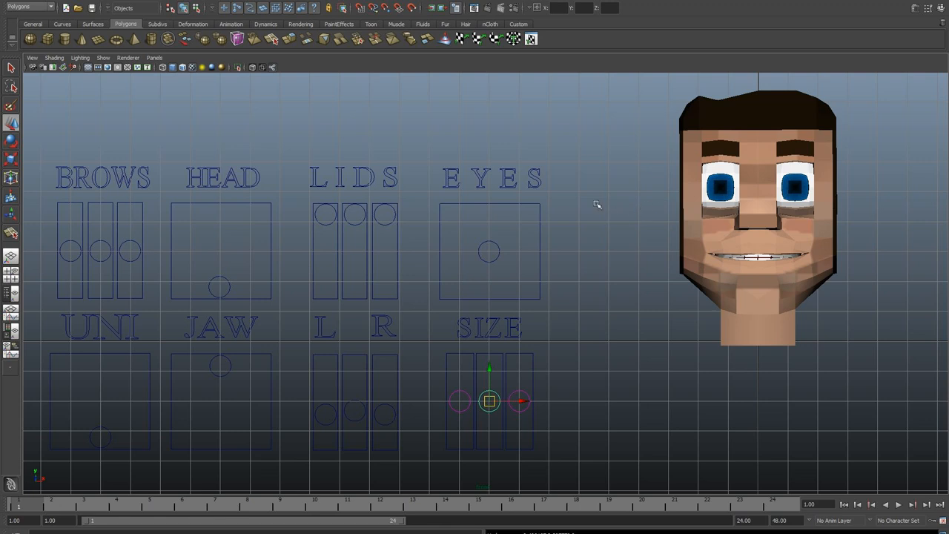
mouse_move(408, 164)
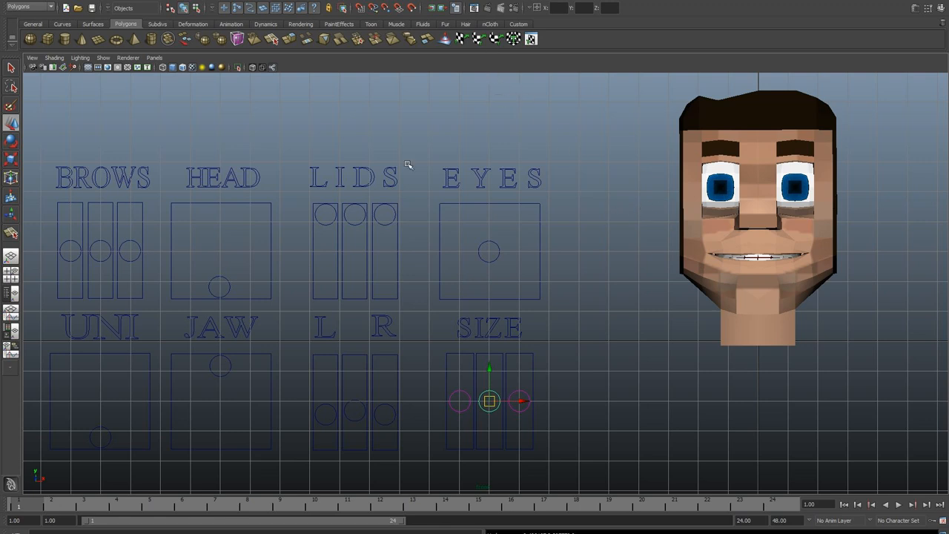
mouse_move(539, 255)
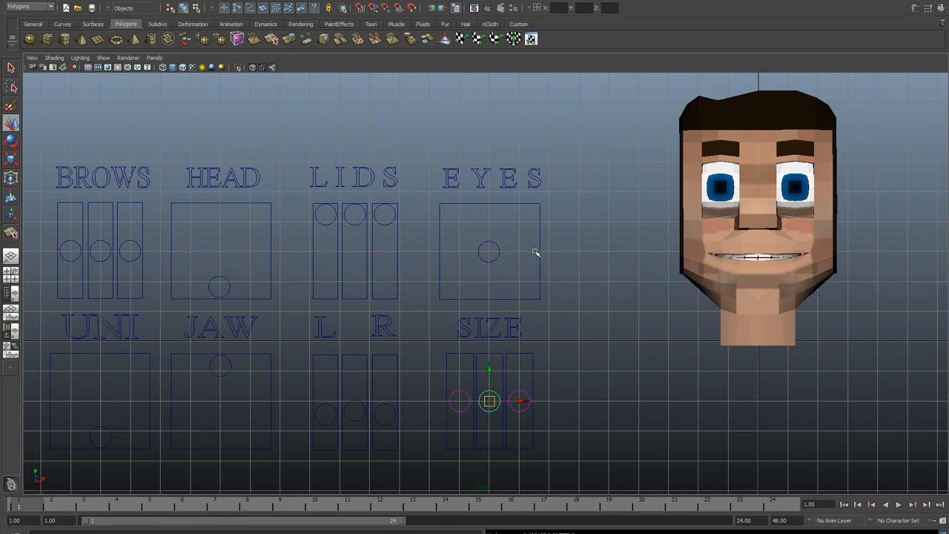
mouse_move(445, 309)
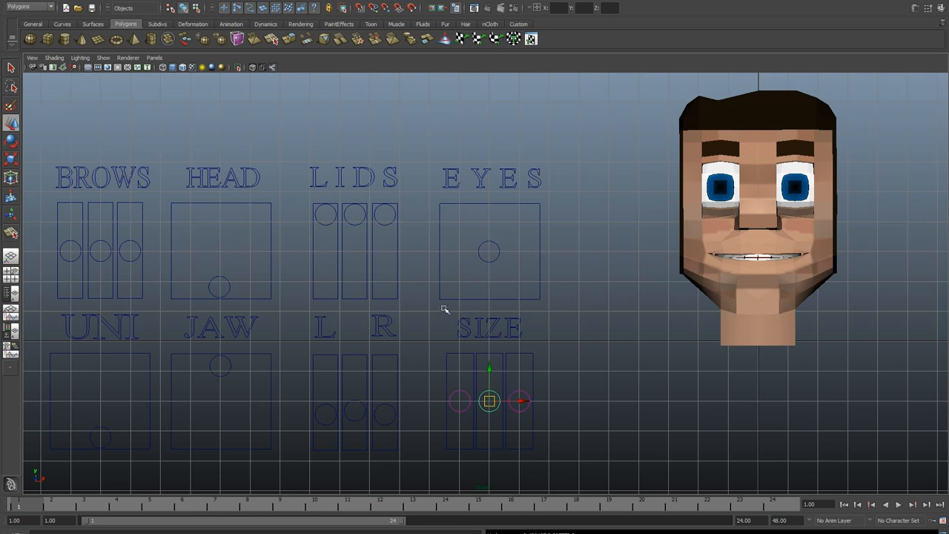
mouse_move(383, 349)
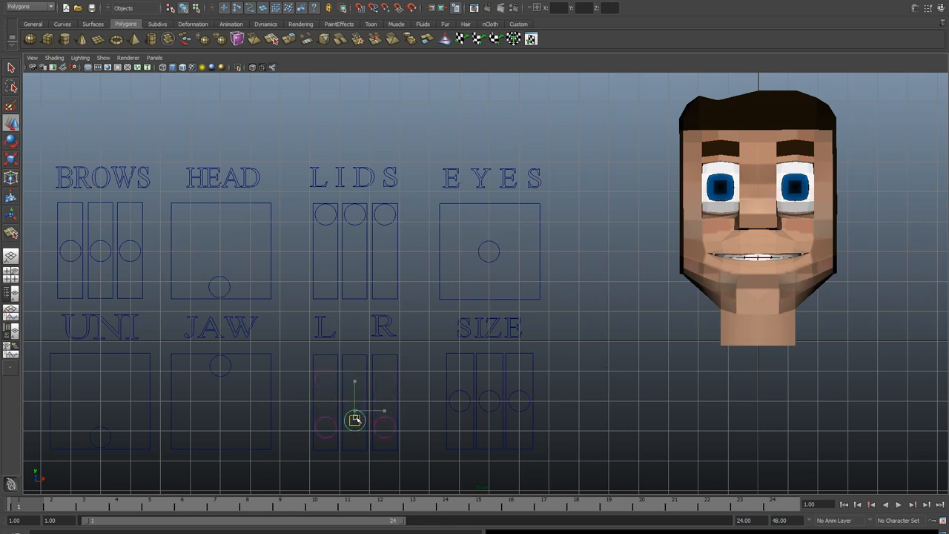
- Test the eyelid sliders, then drag the squint control down so both eyes open wide
drag(355, 421, 354, 393)
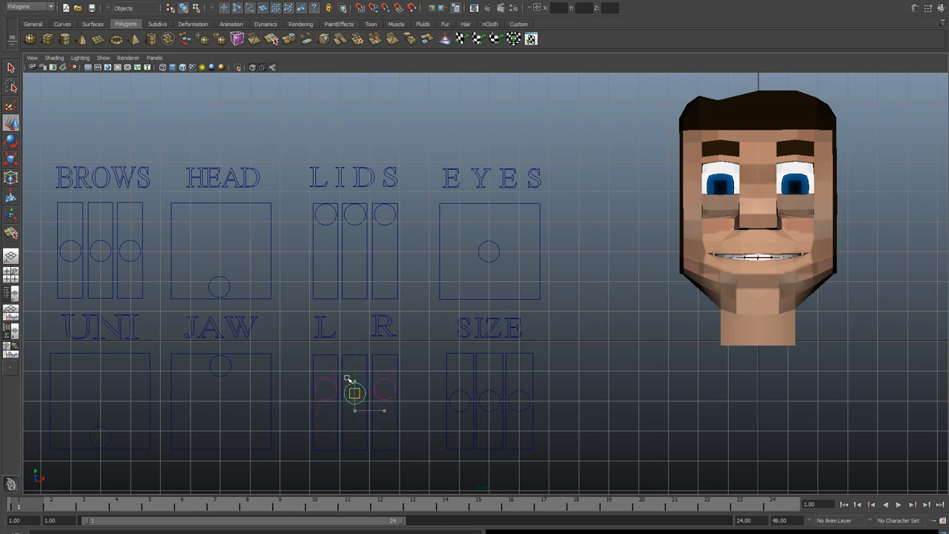
drag(354, 393, 384, 396)
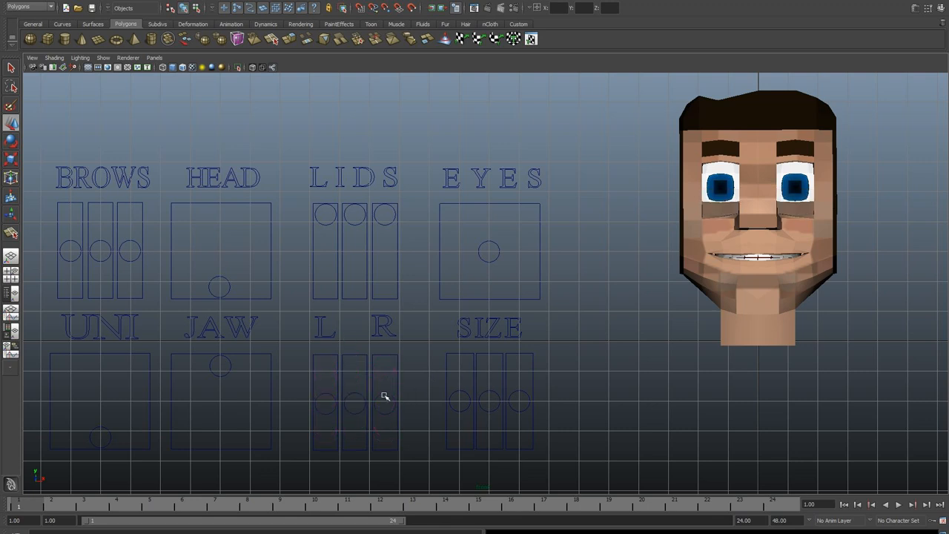
click(384, 404)
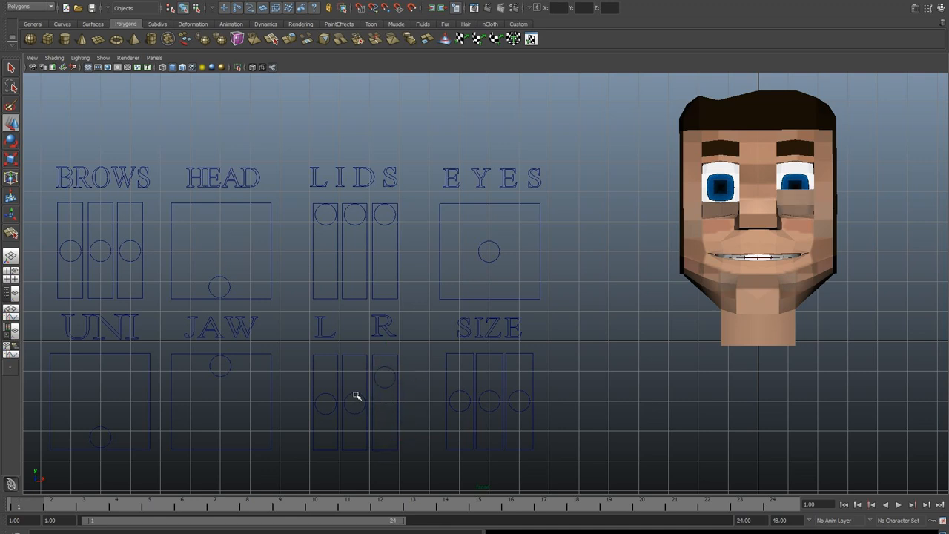
click(354, 374)
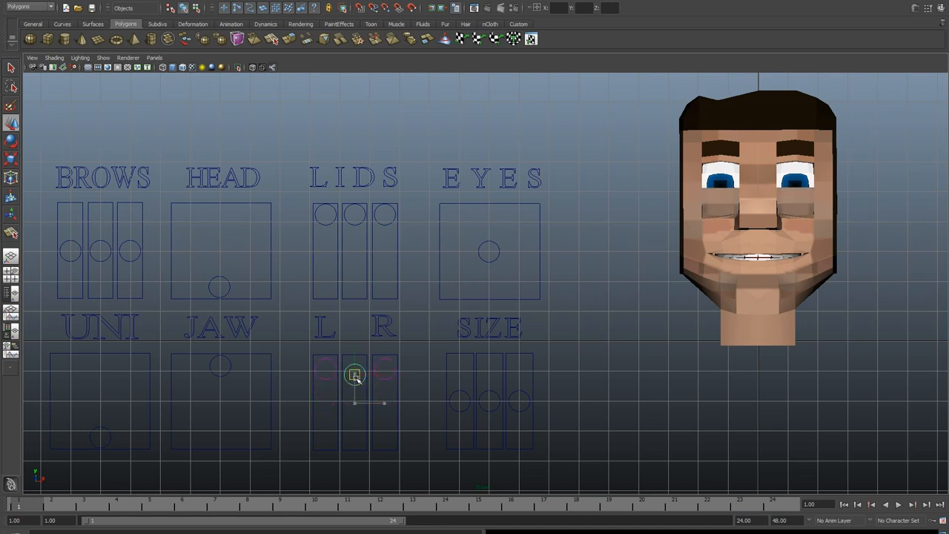
drag(354, 375, 354, 429)
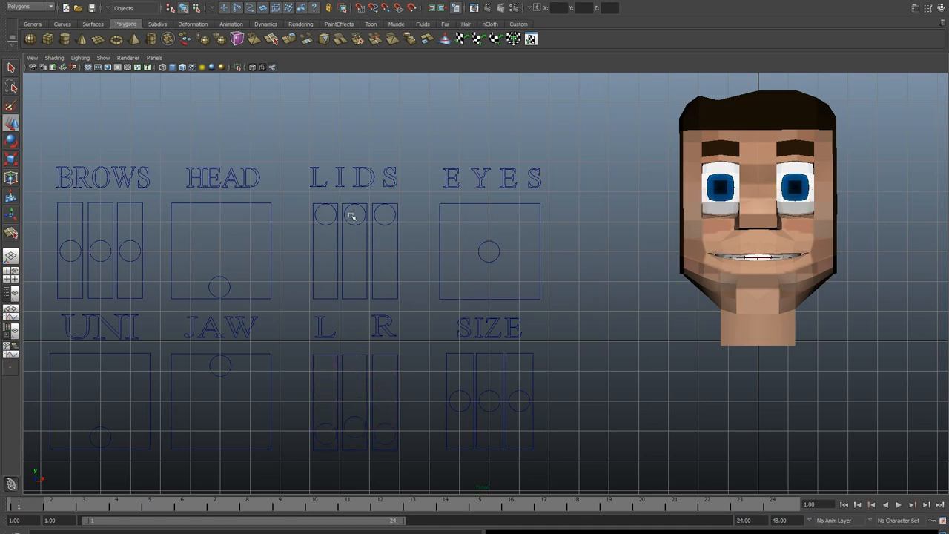
- Lower the middle LIDS control slightly over the irises, then deselect it
click(353, 214)
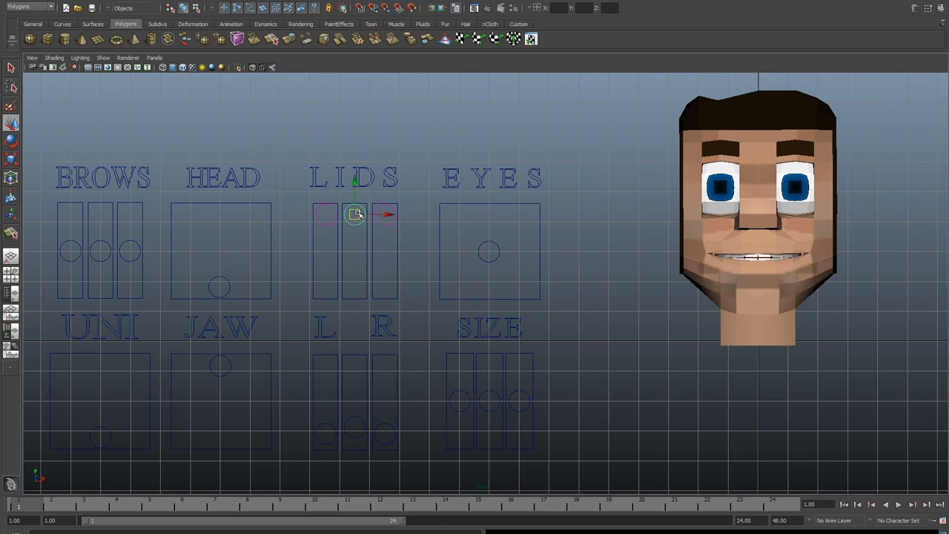
drag(355, 215, 355, 236)
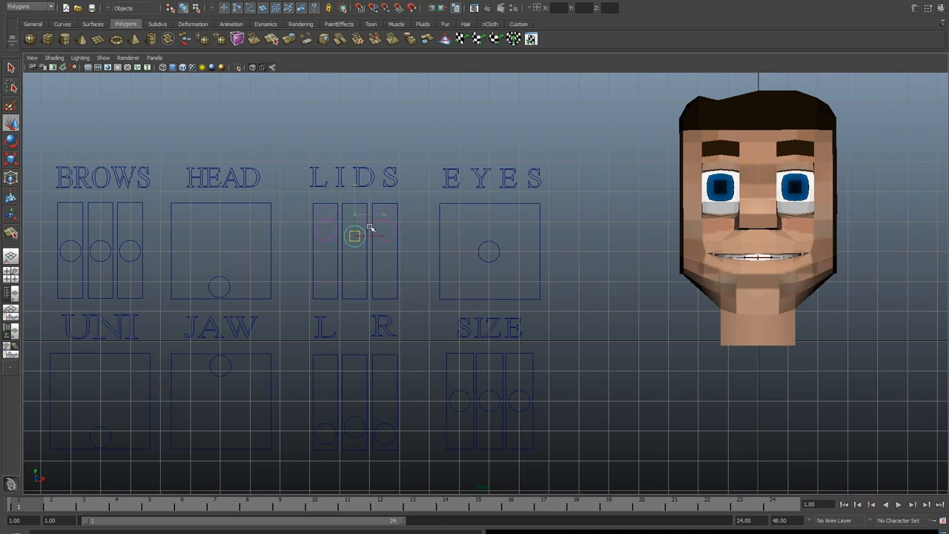
drag(353, 236, 354, 214)
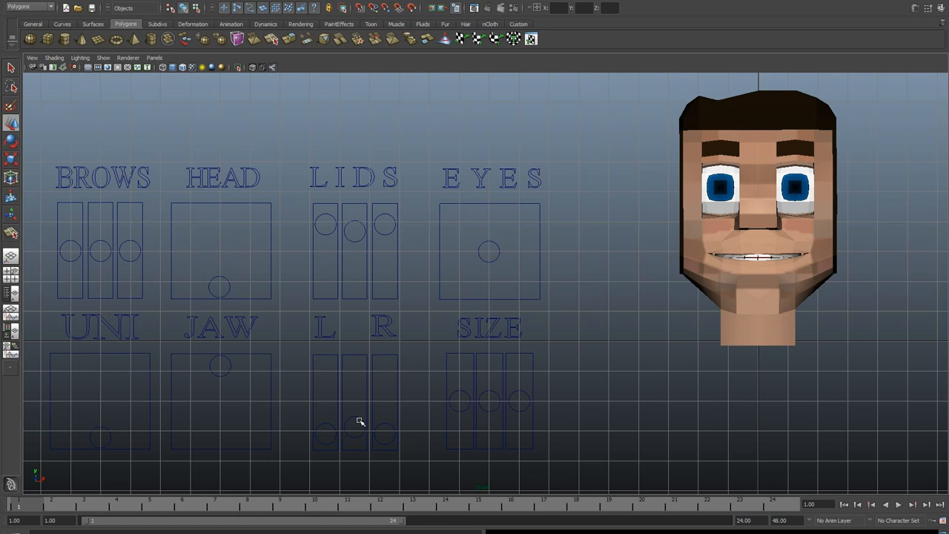
click(355, 436)
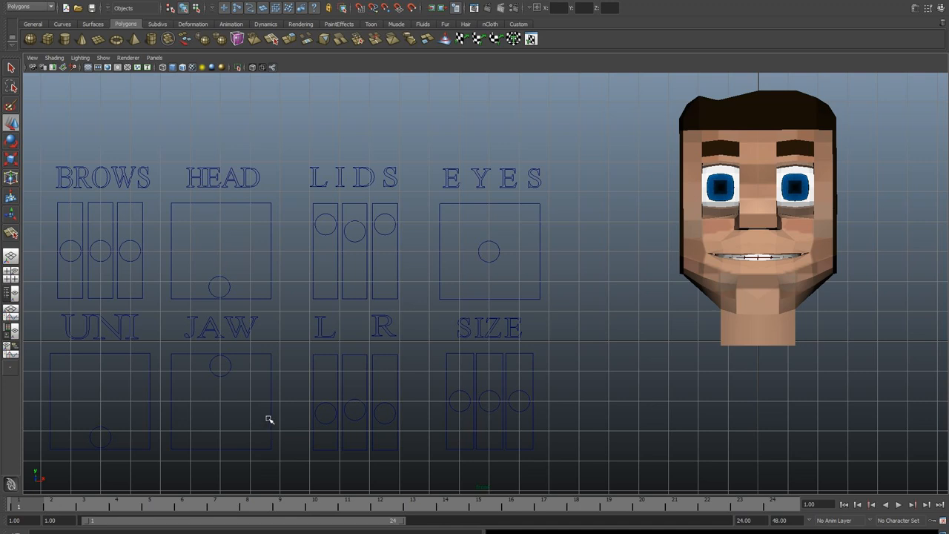
mouse_move(224, 373)
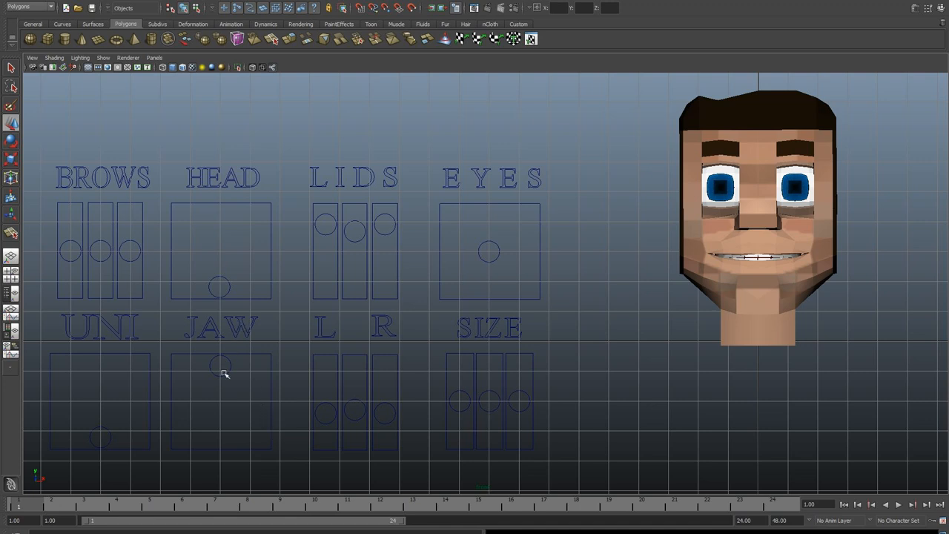
mouse_move(407, 323)
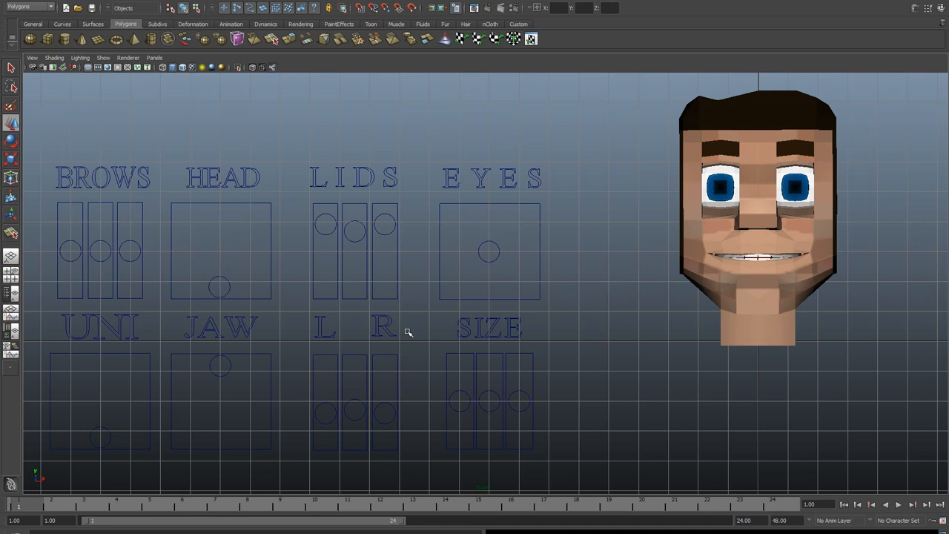
mouse_move(780, 267)
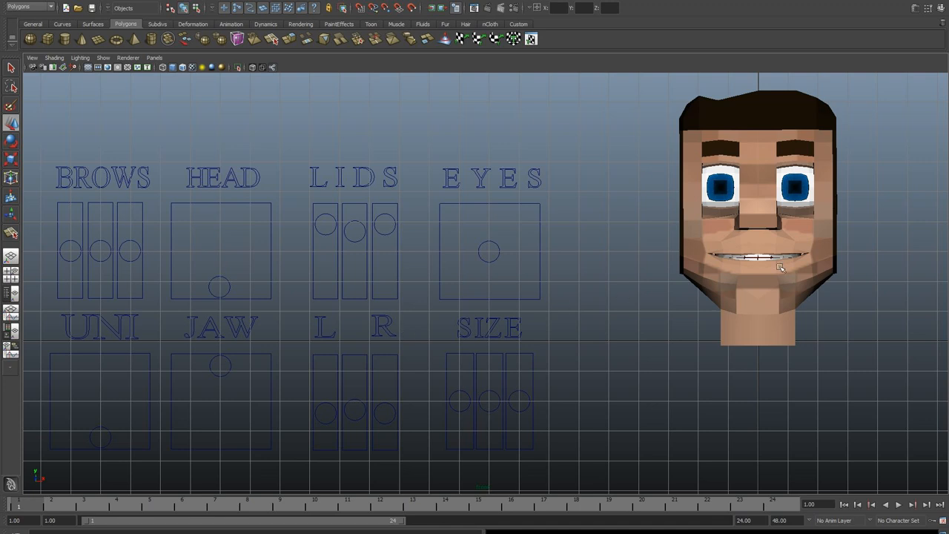
mouse_move(697, 246)
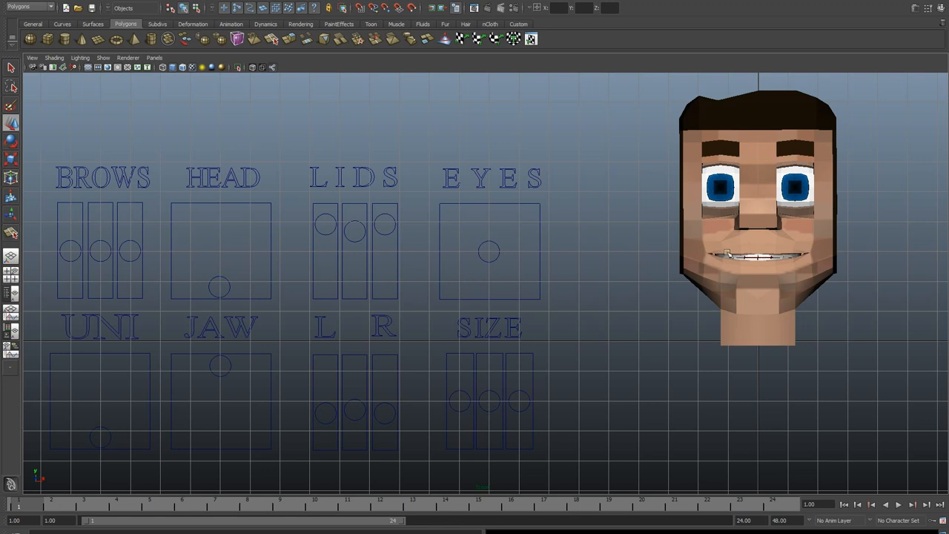
mouse_move(785, 242)
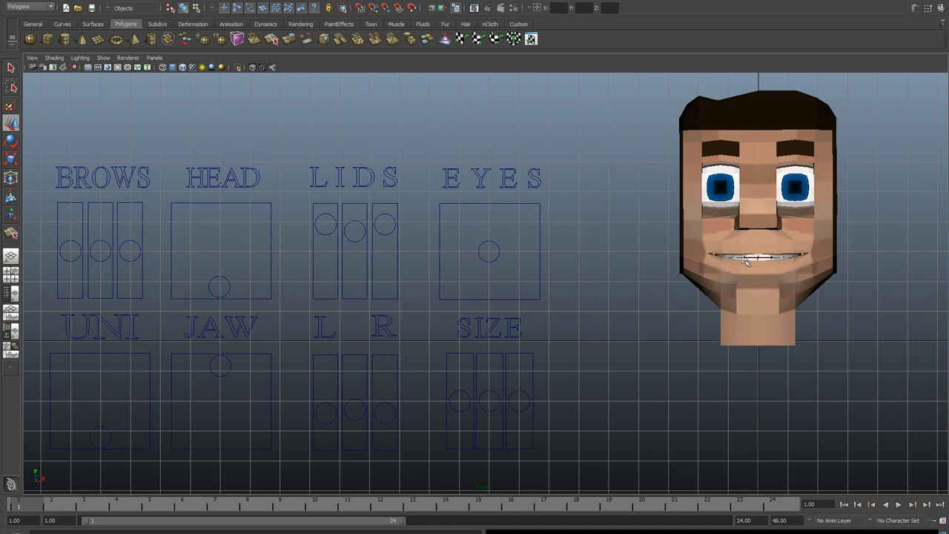
mouse_move(688, 244)
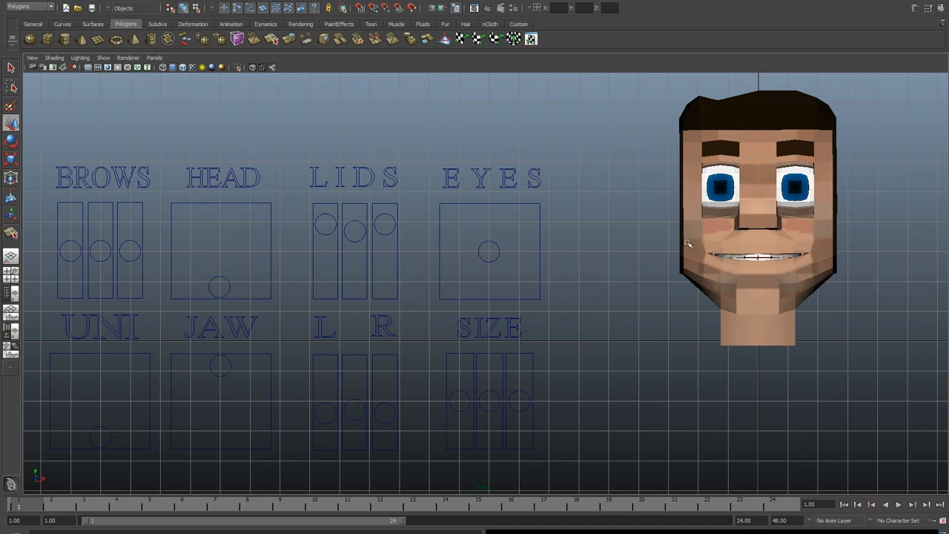
mouse_move(808, 254)
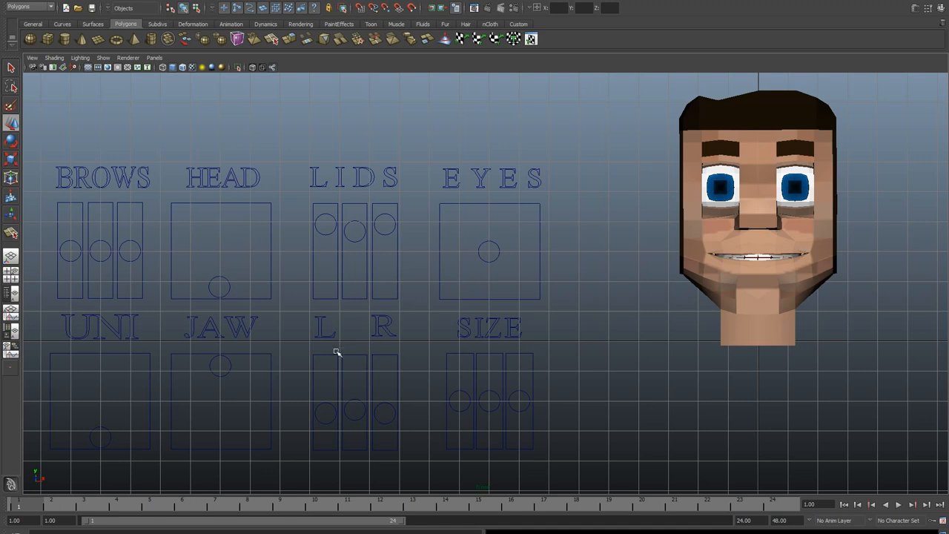
mouse_move(270, 333)
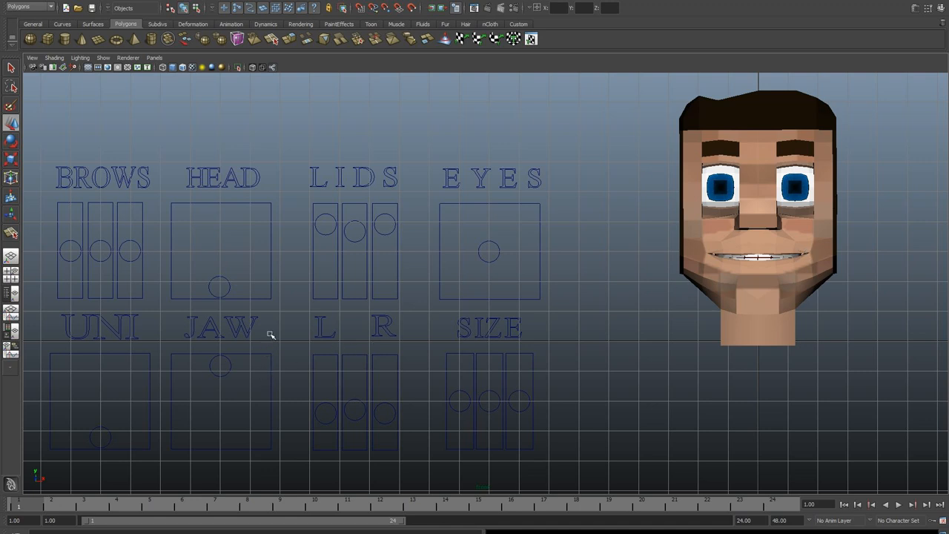
mouse_move(219, 284)
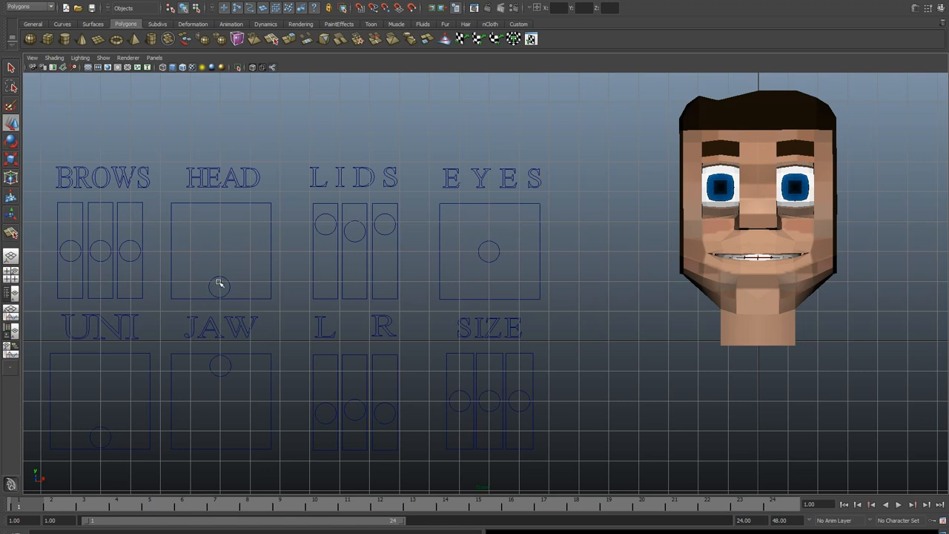
click(220, 287)
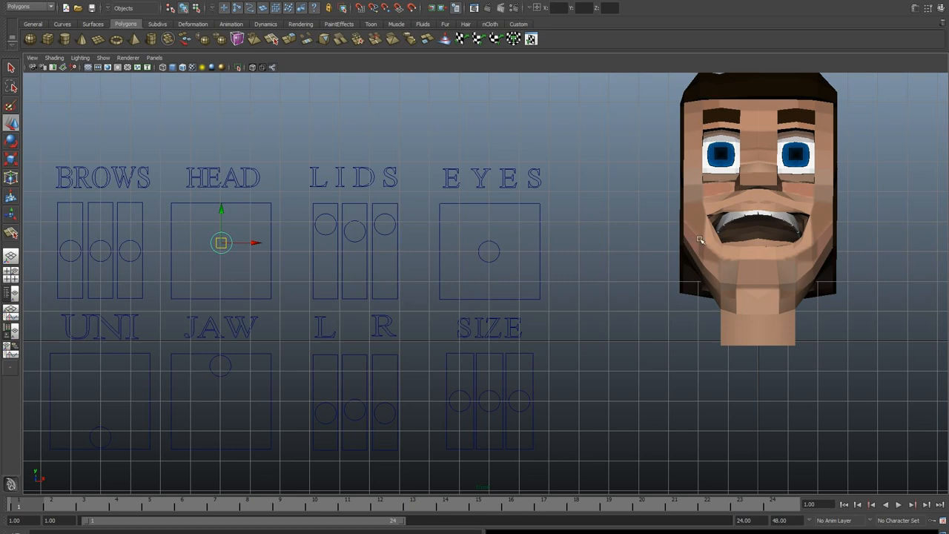
mouse_move(532, 265)
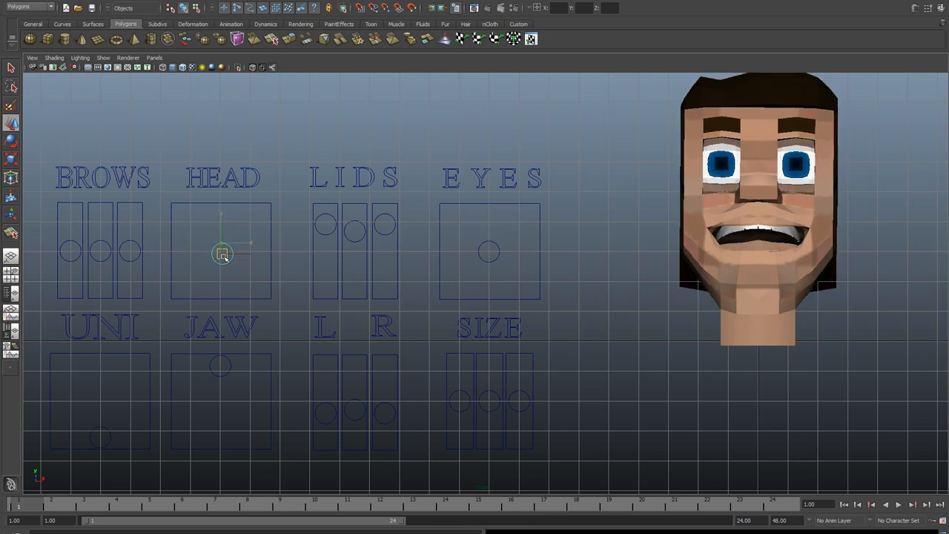
drag(222, 255, 223, 284)
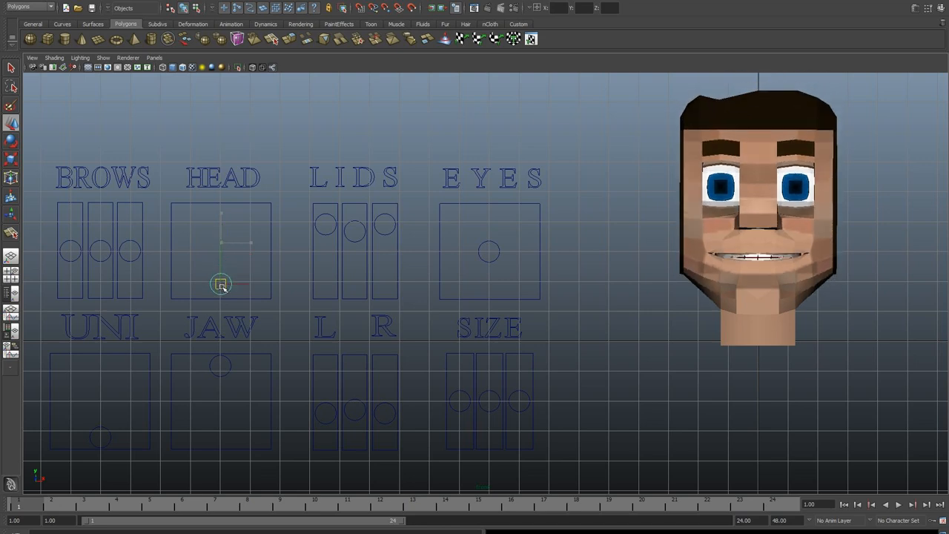
click(221, 284)
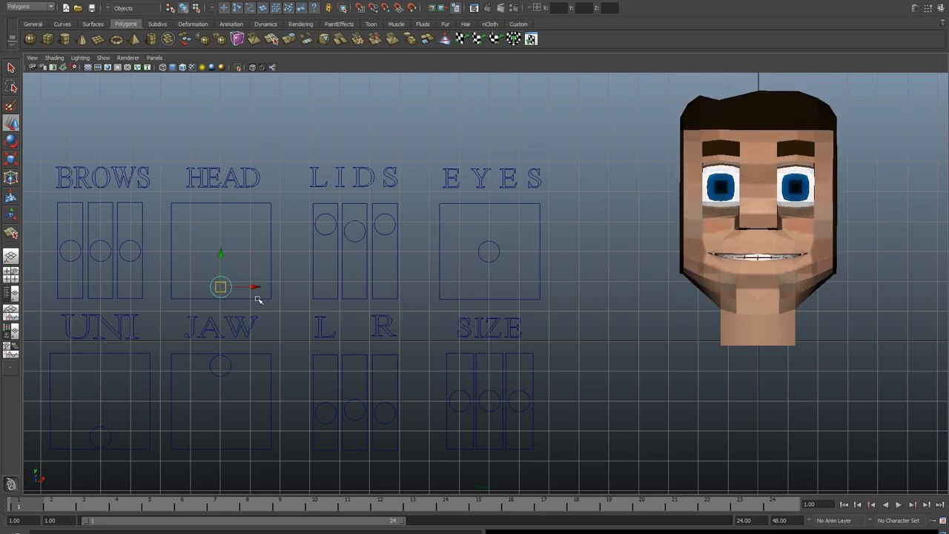
mouse_move(299, 337)
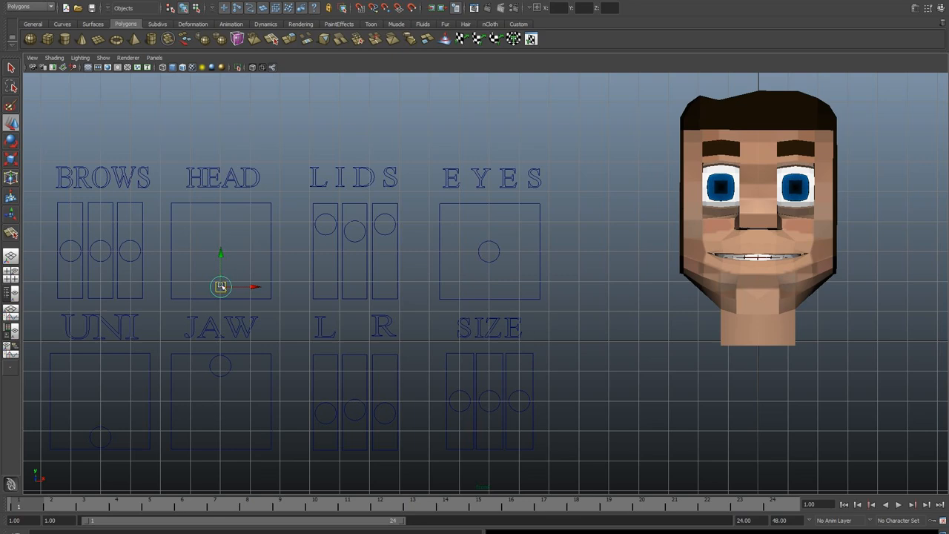
drag(221, 287, 238, 254)
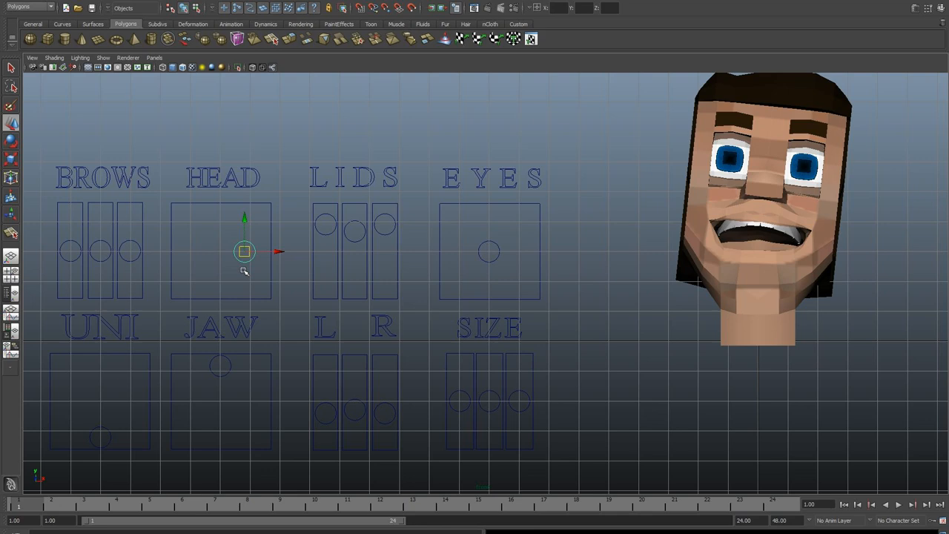
drag(244, 252, 239, 231)
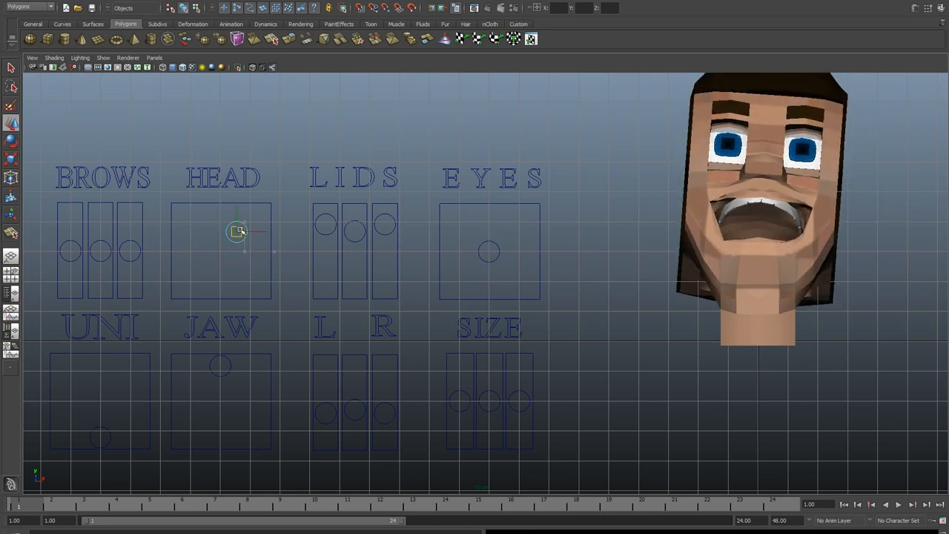
drag(238, 231, 226, 288)
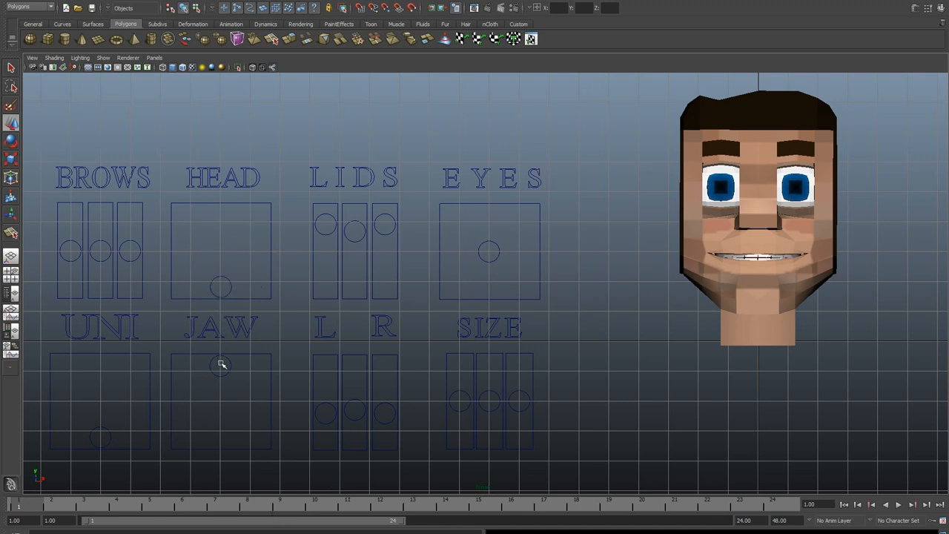
- Select the JAW control and drop the jaw to open, adjust and nearly close the mouth
click(221, 366)
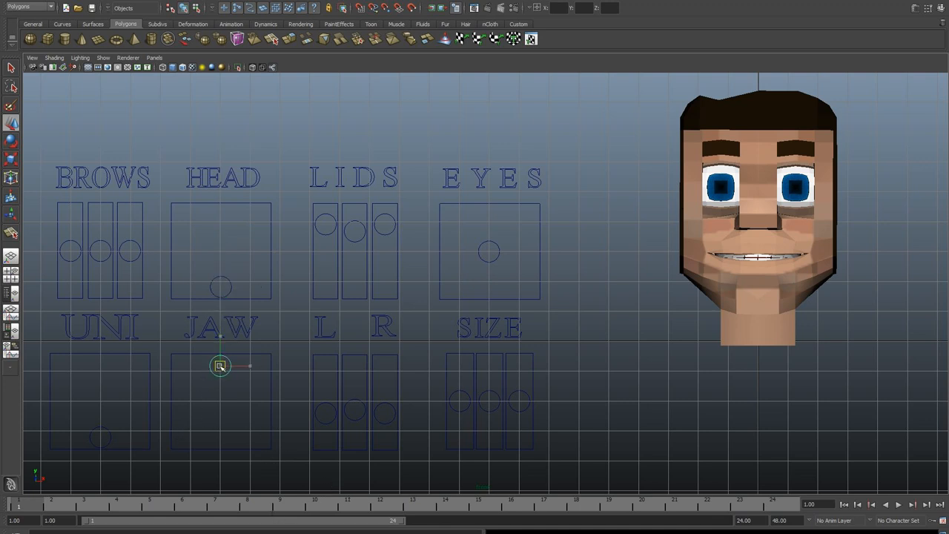
drag(220, 365, 205, 425)
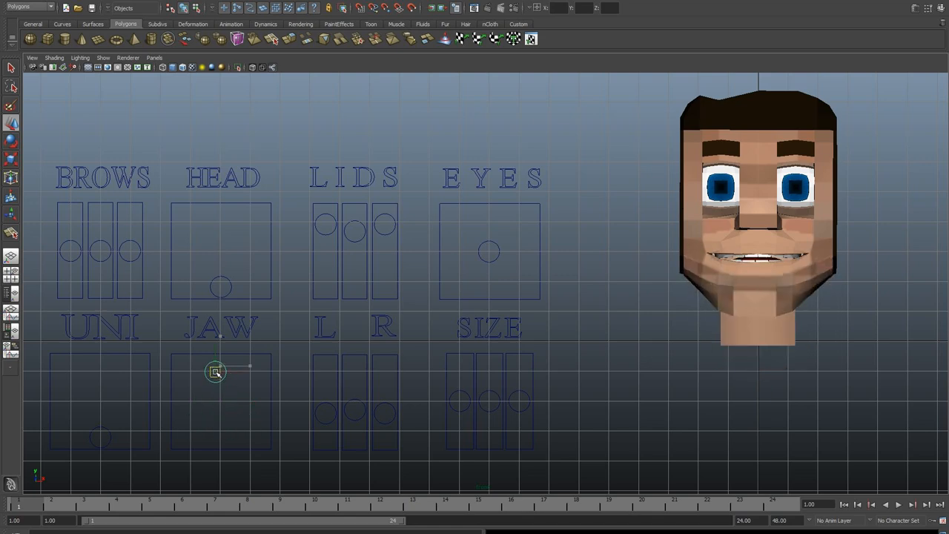
drag(216, 372, 215, 396)
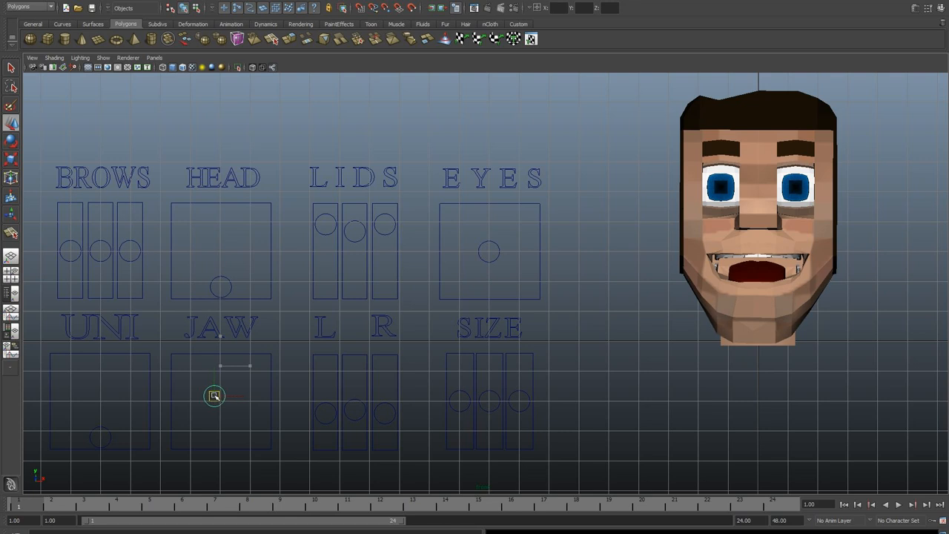
drag(213, 396, 219, 392)
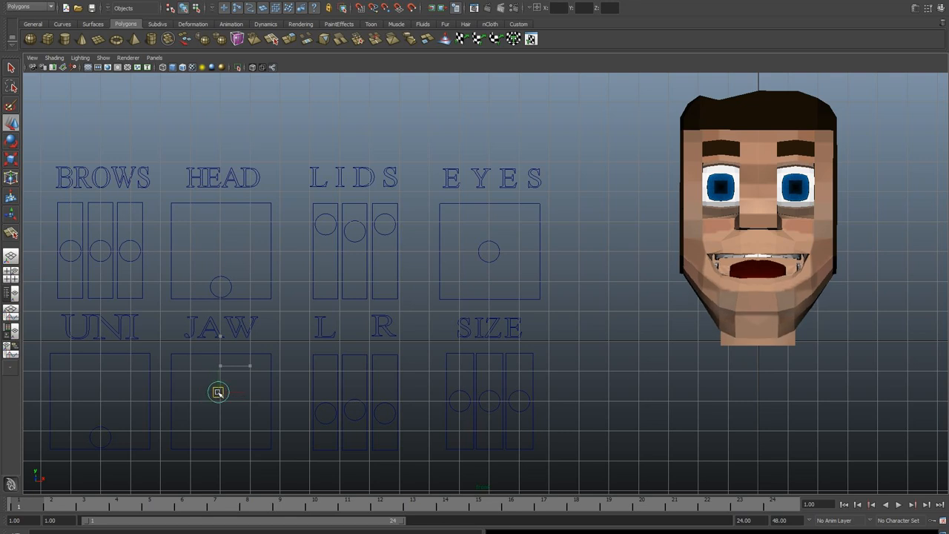
drag(217, 392, 208, 392)
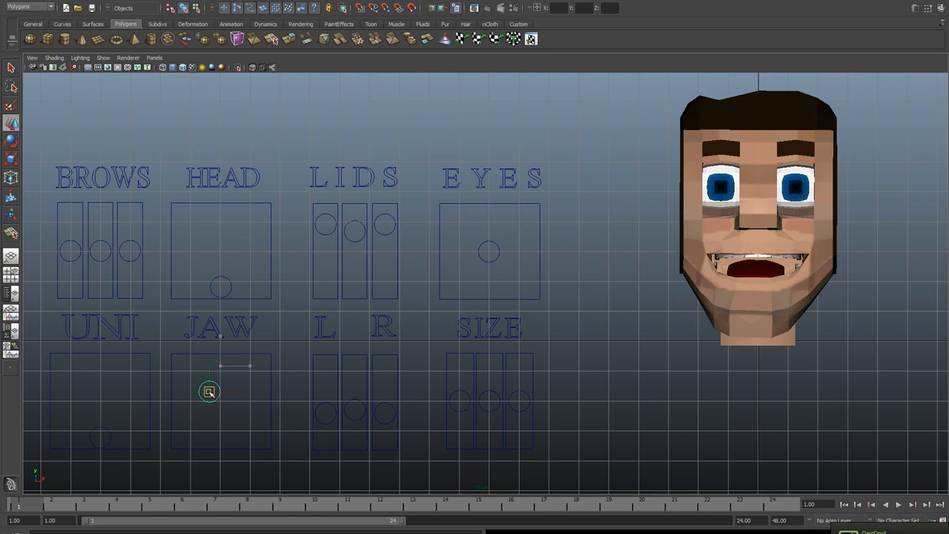
drag(210, 391, 228, 377)
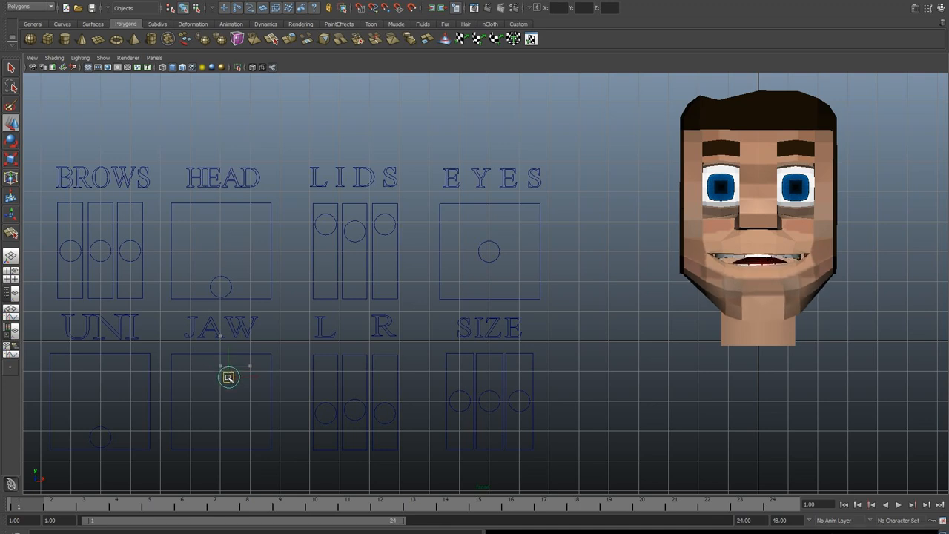
drag(228, 377, 227, 382)
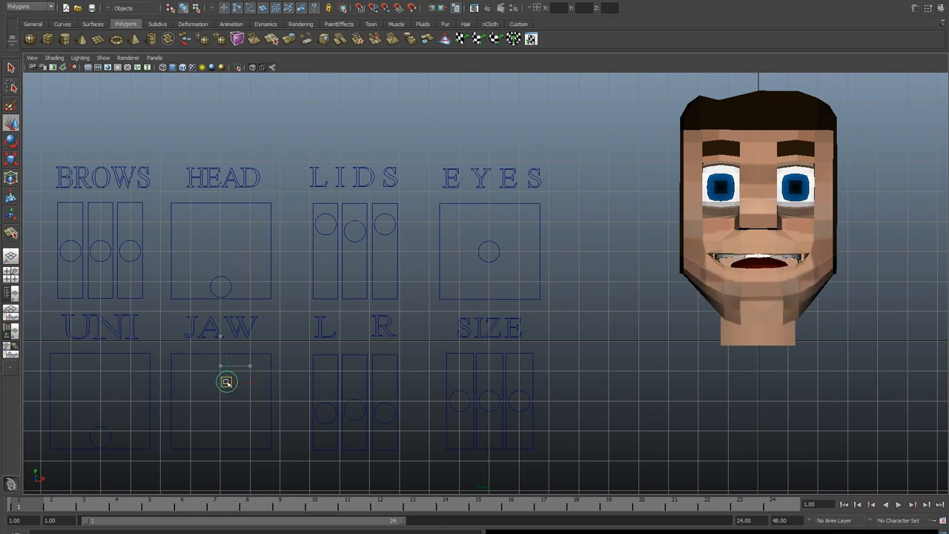
- Swing the jaw sideways, open the mouth off-centre, then return the jaw near neutral
drag(226, 382, 188, 363)
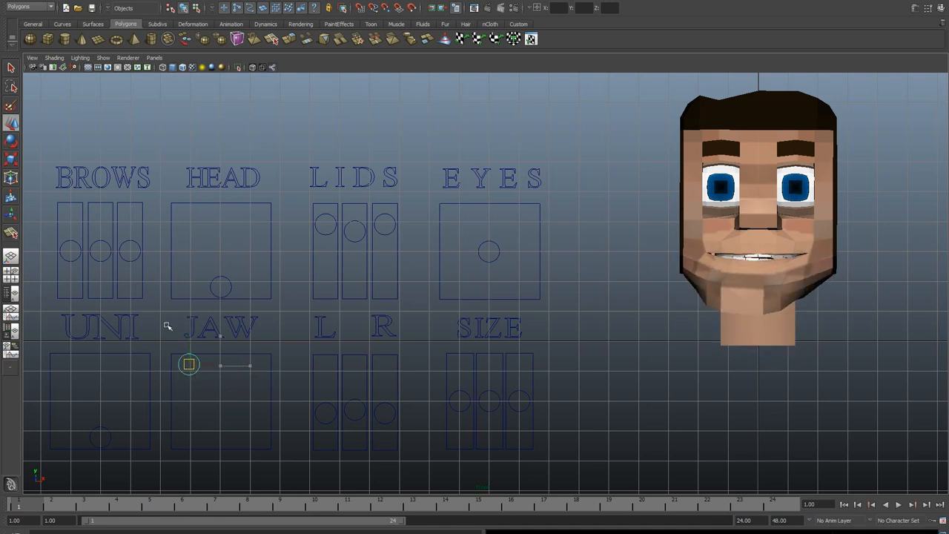
drag(189, 363, 188, 372)
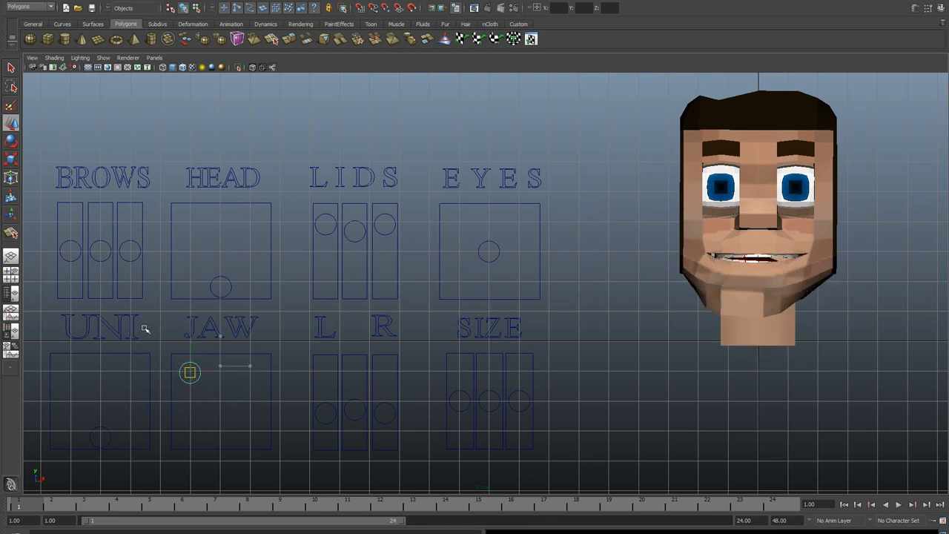
drag(189, 372, 186, 402)
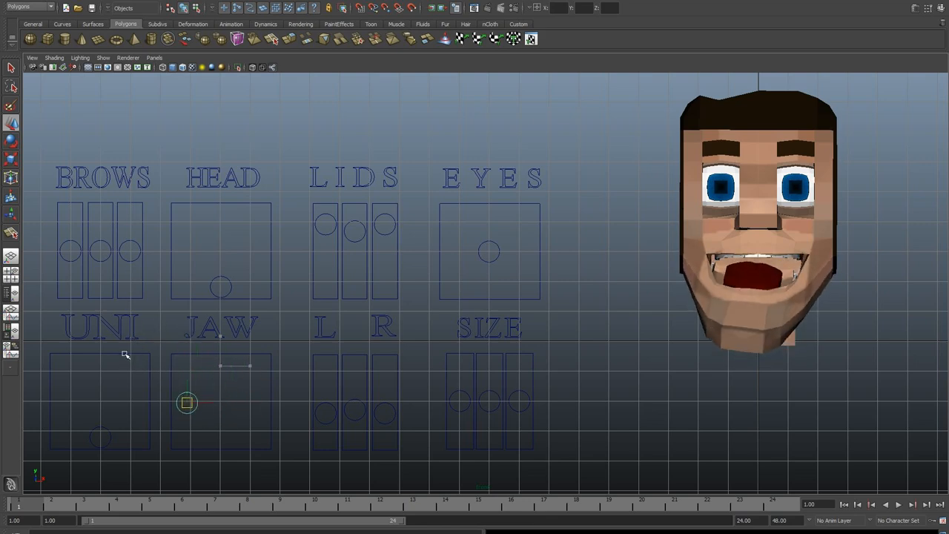
drag(186, 403, 208, 380)
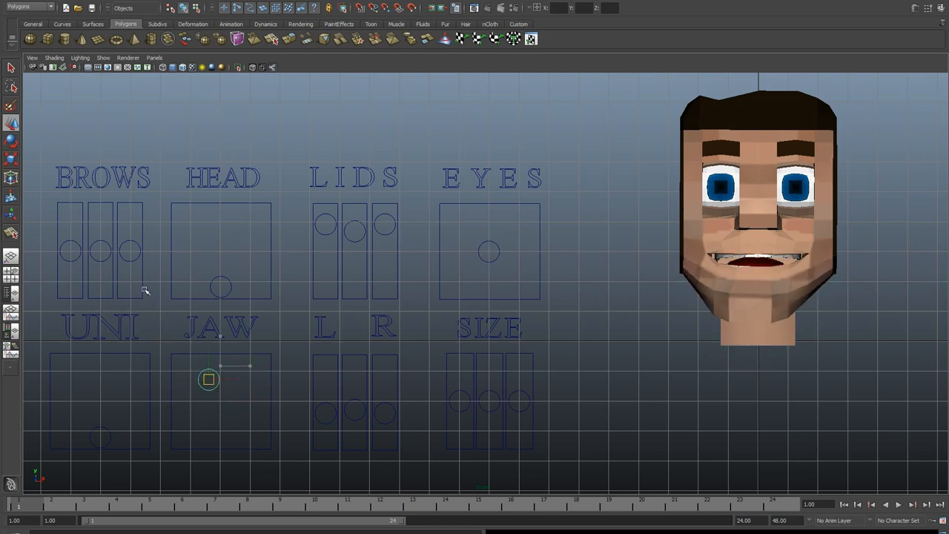
drag(208, 380, 219, 364)
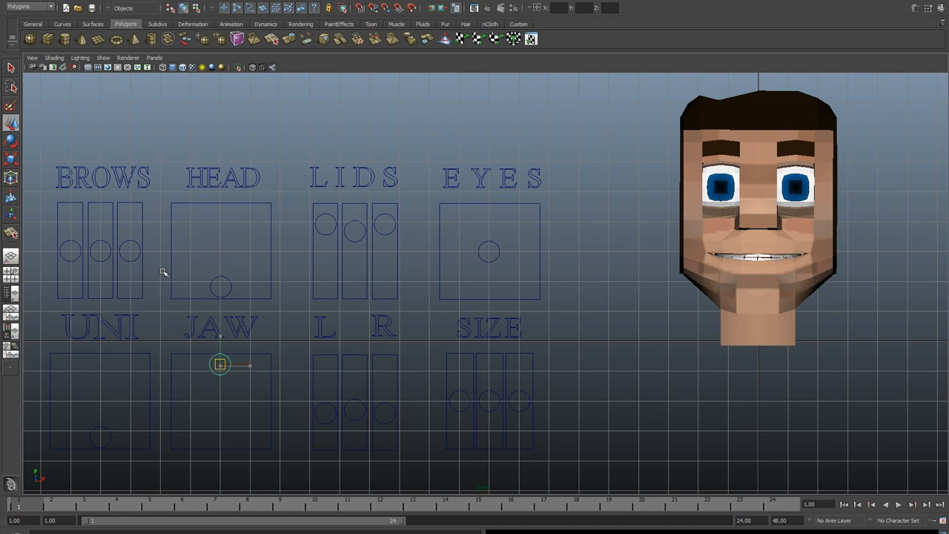
- Shift the jaw sideways, return it to centre, deselect, and select the three brow sliders
drag(219, 364, 197, 364)
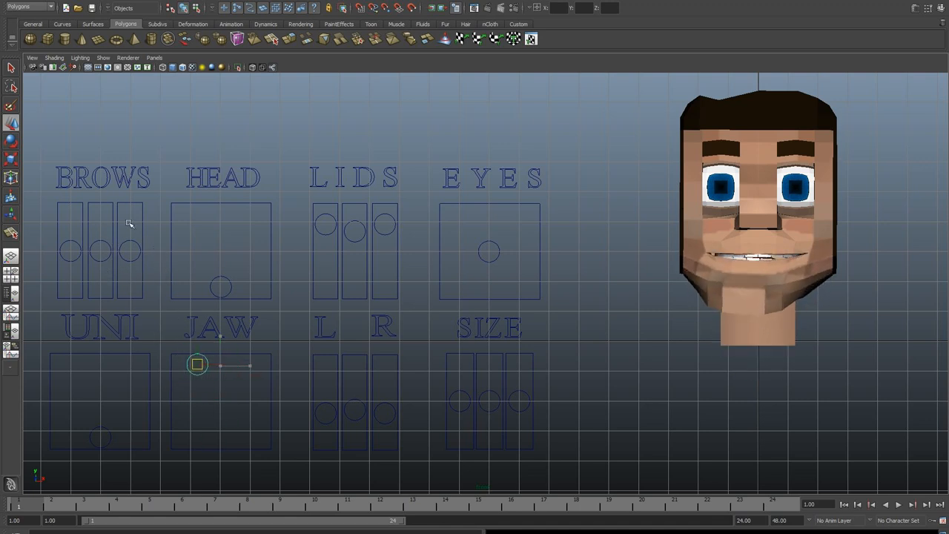
drag(198, 364, 182, 380)
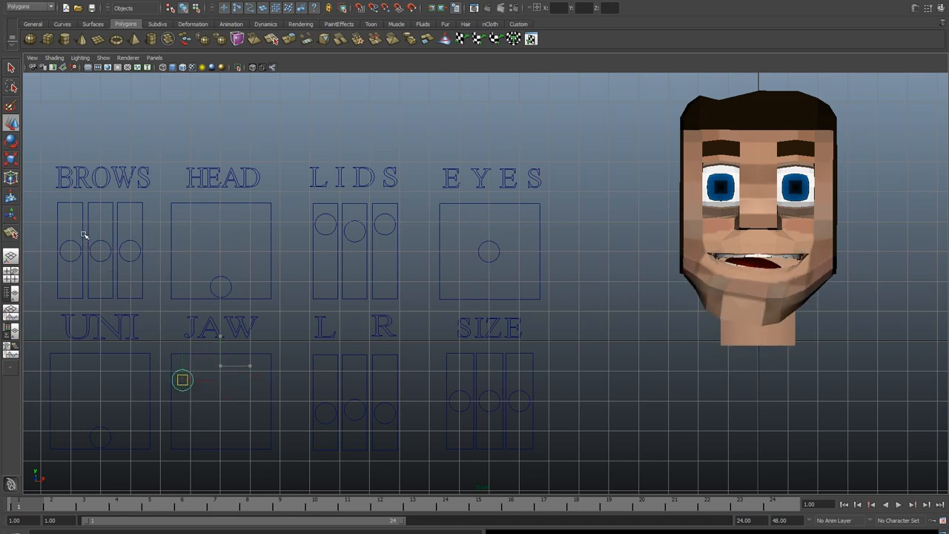
drag(181, 380, 232, 366)
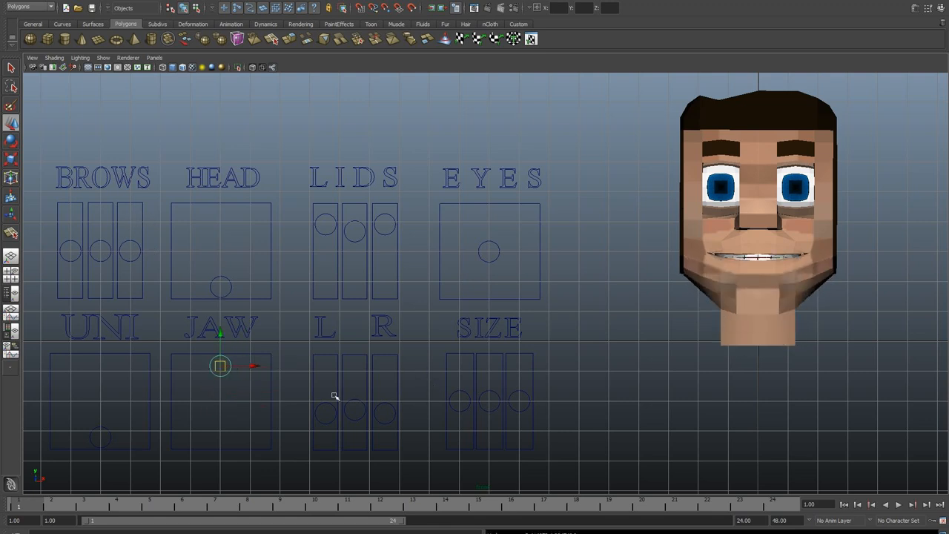
click(100, 250)
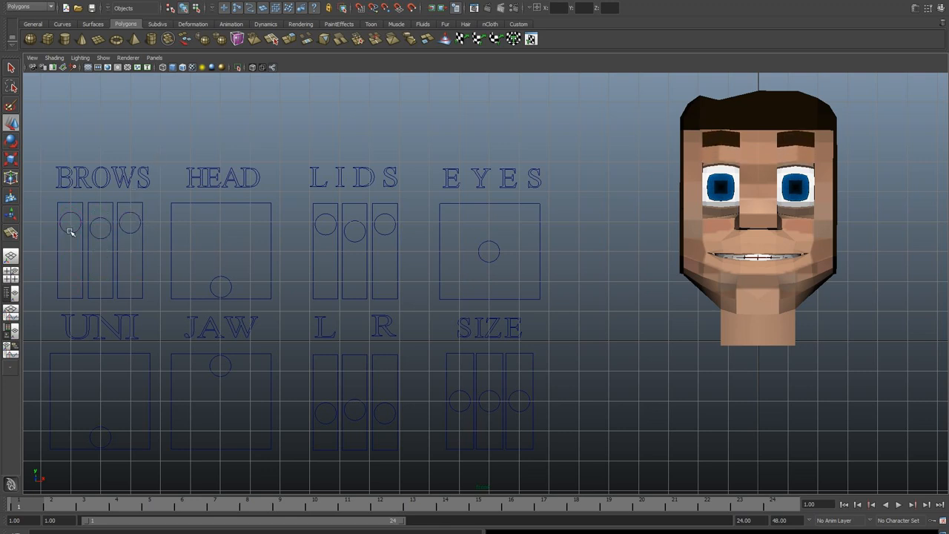
drag(70, 224, 70, 261)
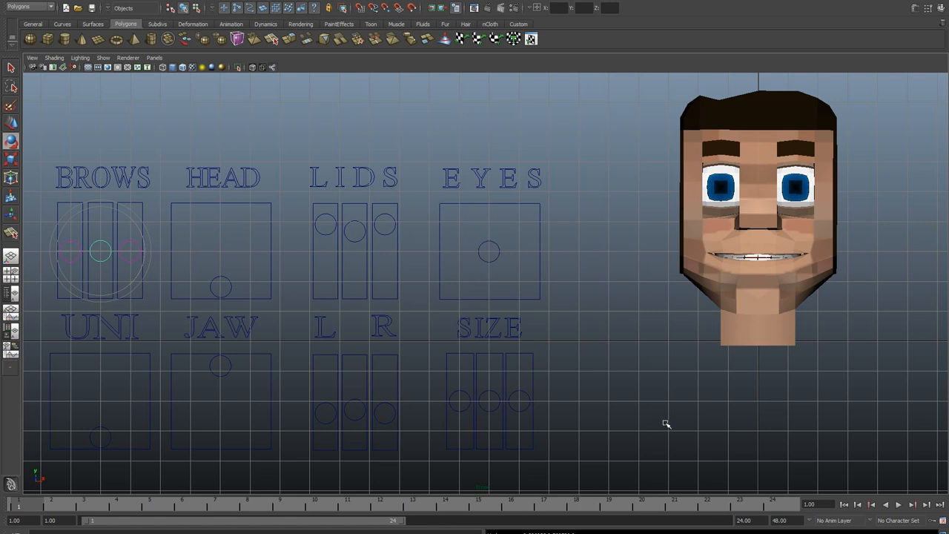
mouse_move(85, 409)
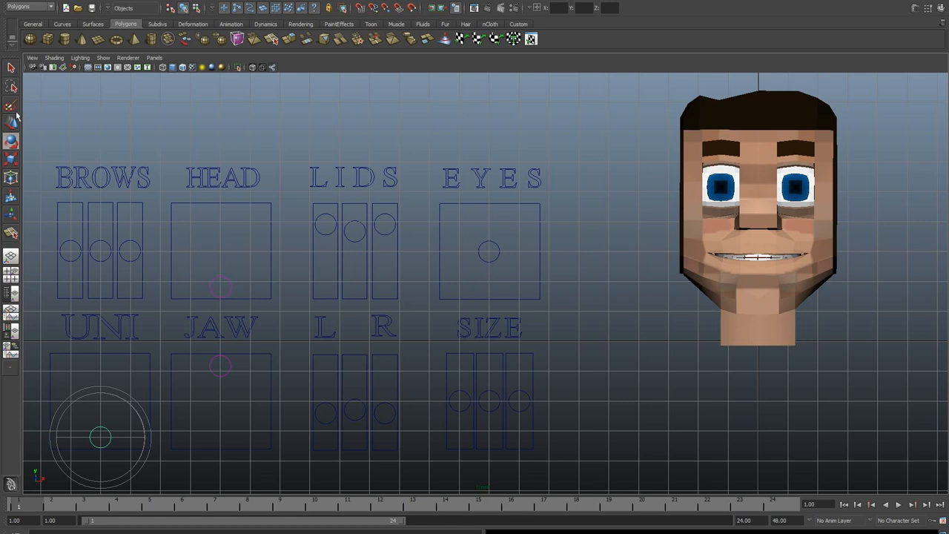
- Stretch the face into a scream with UNI, relax to a gentle smile, then tilt the head
click(100, 436)
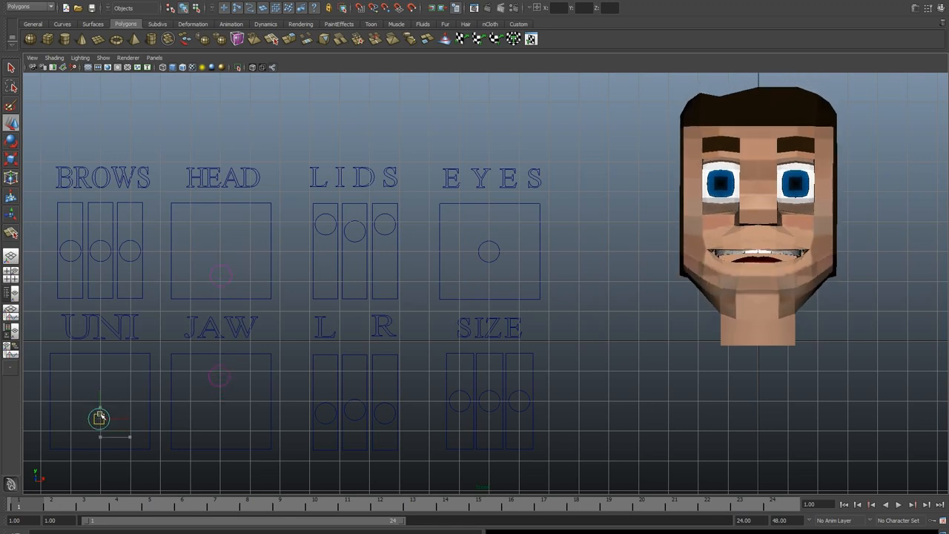
drag(98, 418, 97, 406)
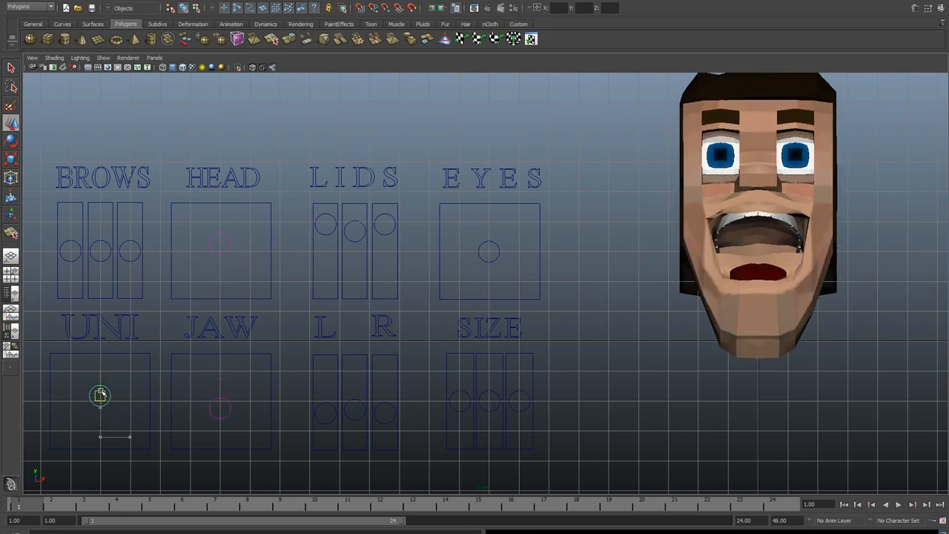
drag(100, 396, 100, 363)
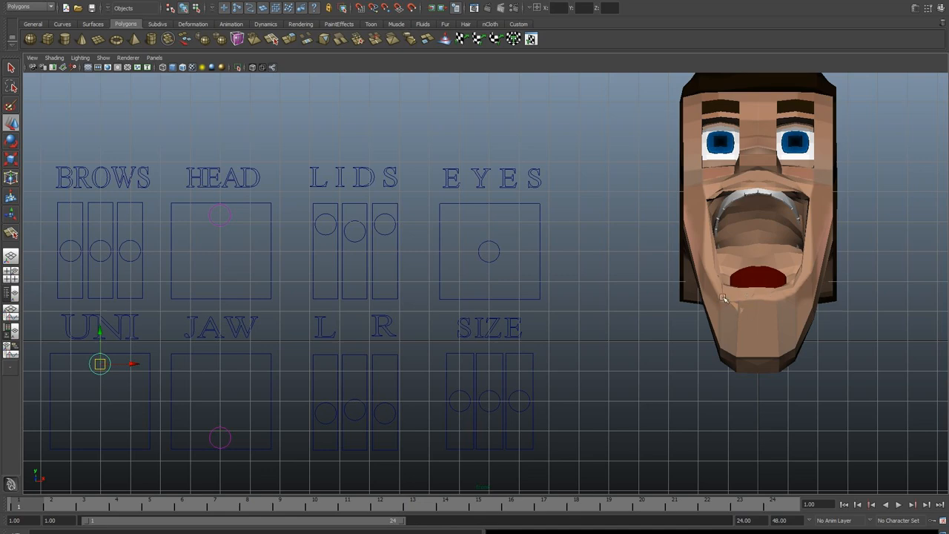
mouse_move(734, 318)
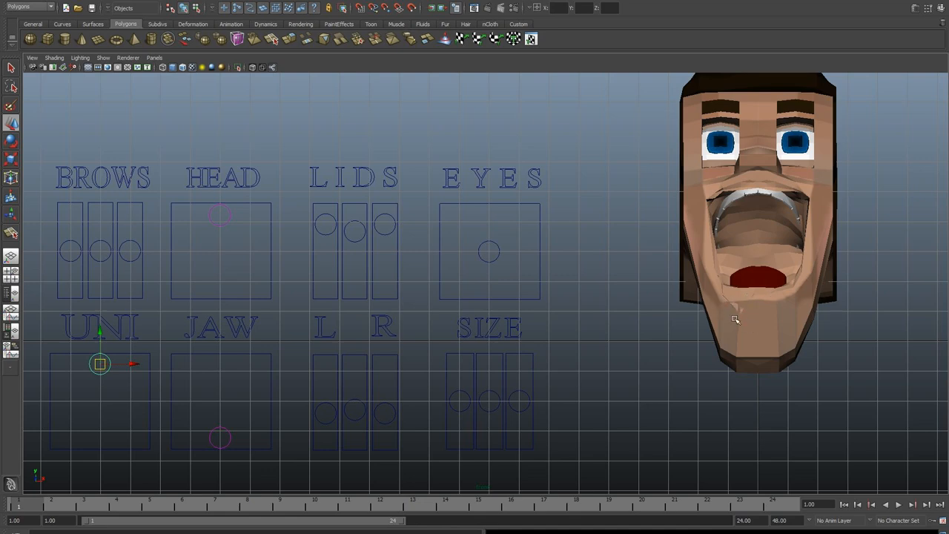
mouse_move(754, 318)
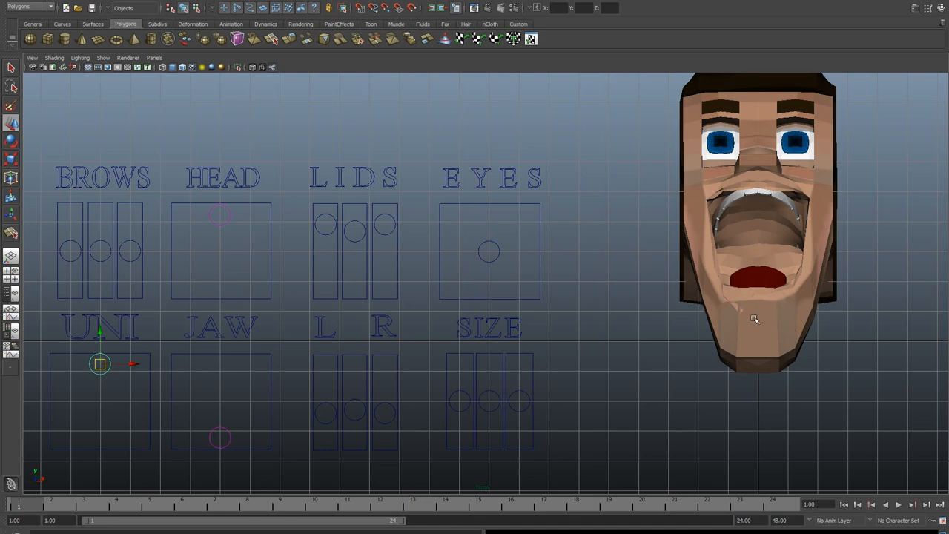
mouse_move(739, 320)
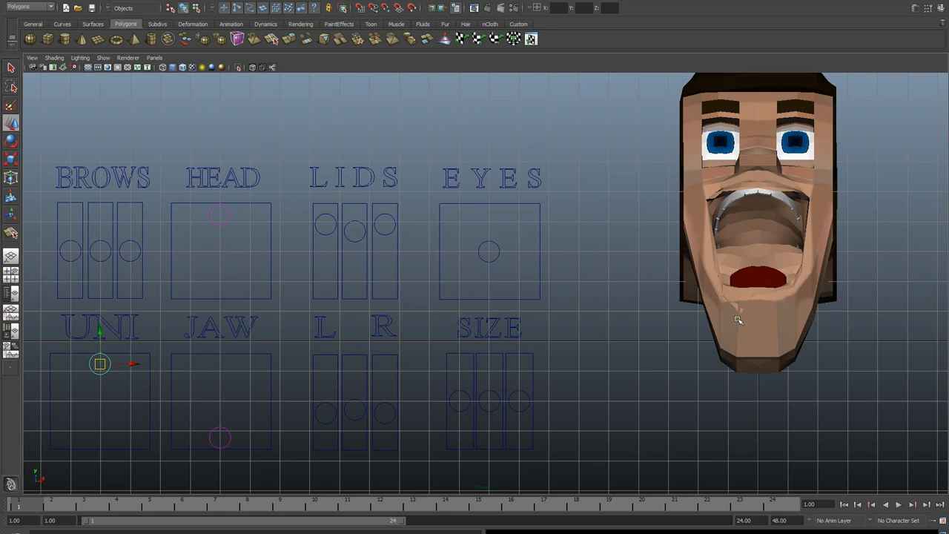
mouse_move(87, 372)
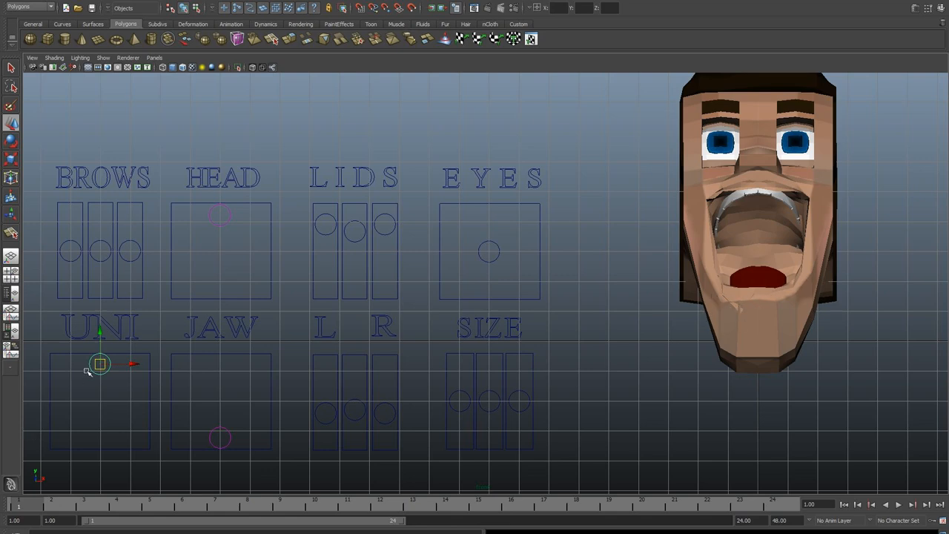
drag(100, 364, 100, 406)
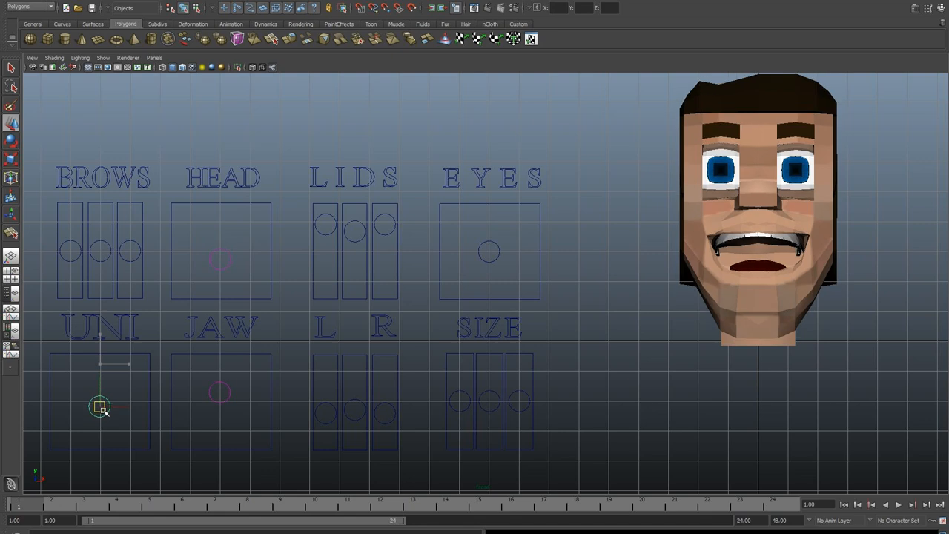
drag(100, 406, 99, 411)
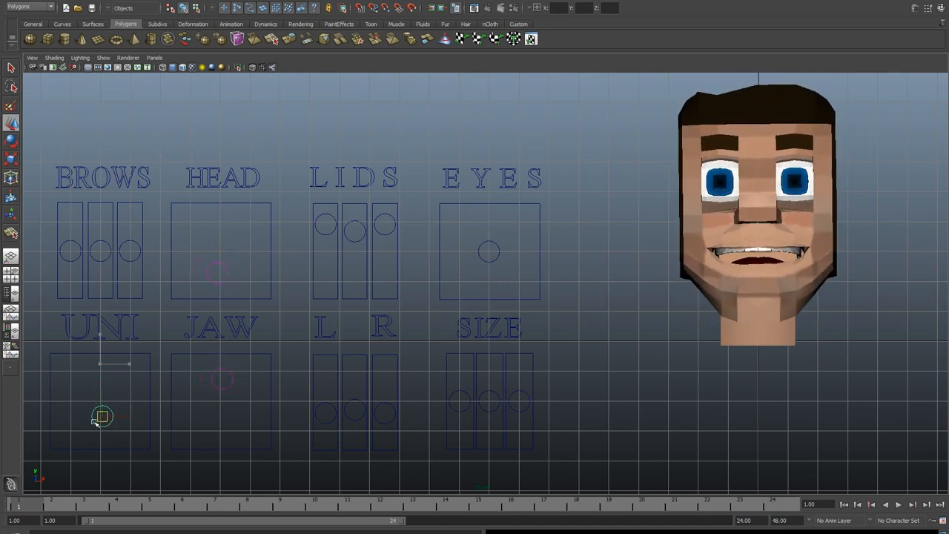
drag(102, 415, 99, 435)
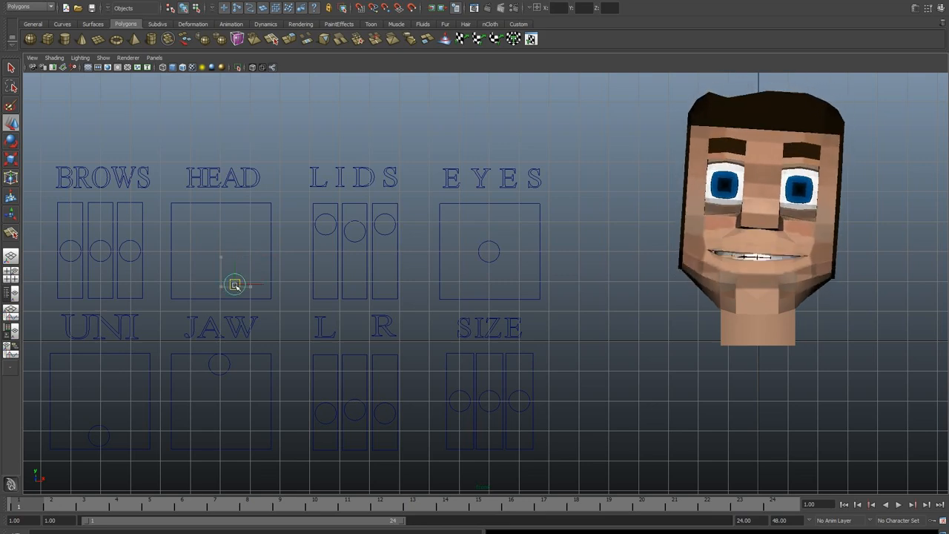
- Tilt the head further sideways, then shift the jaw down and sideways before closing it
drag(233, 284, 244, 256)
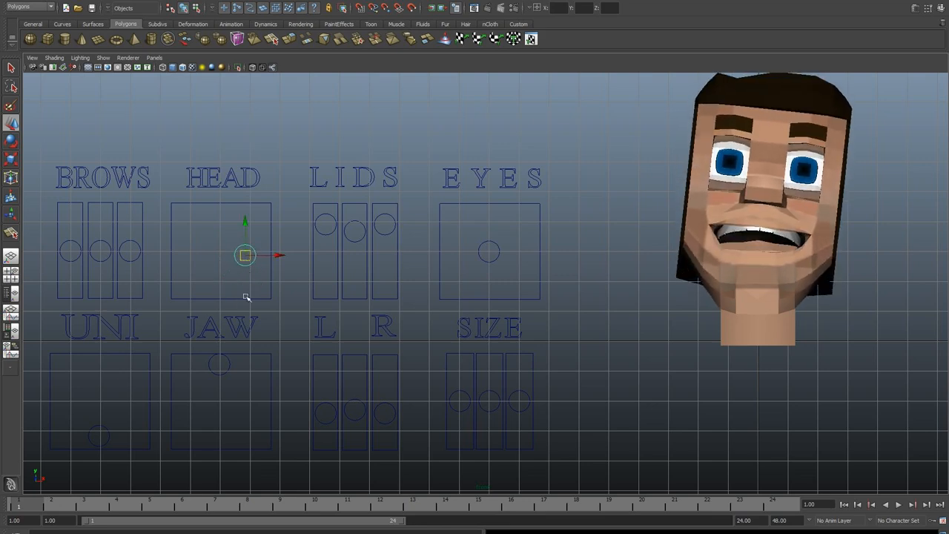
click(219, 364)
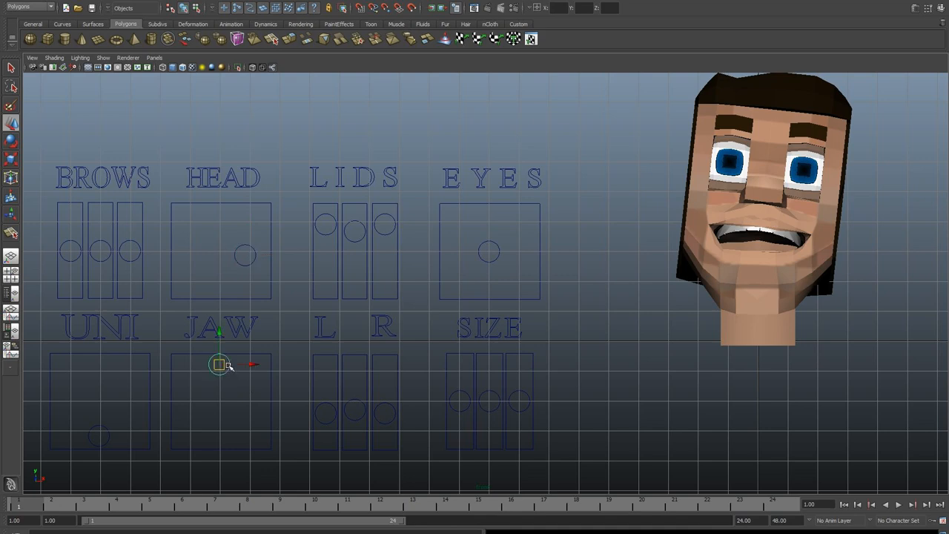
drag(218, 364, 195, 391)
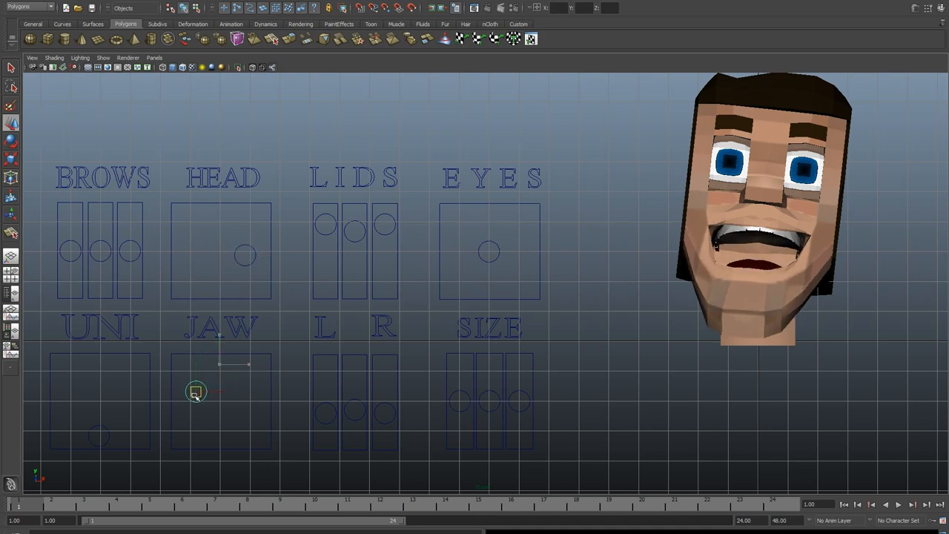
drag(197, 393, 206, 384)
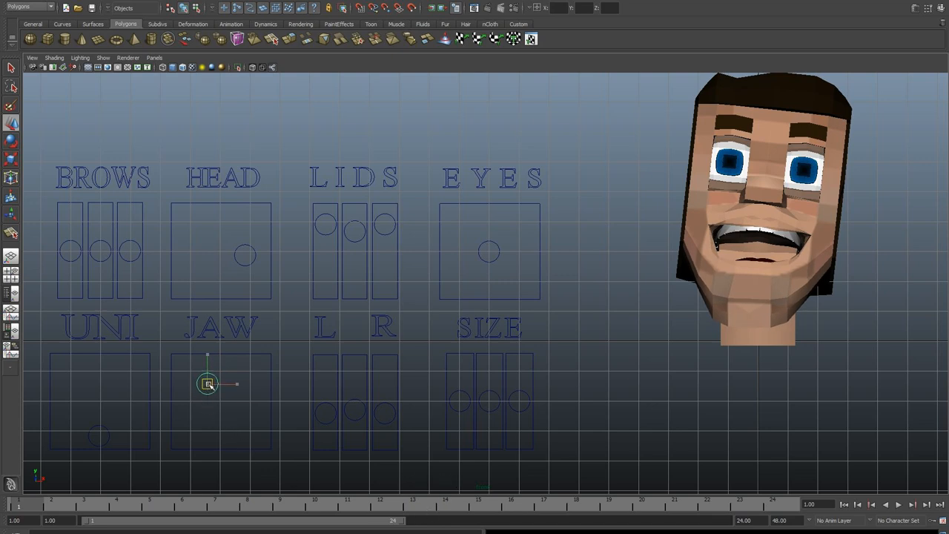
drag(208, 384, 210, 380)
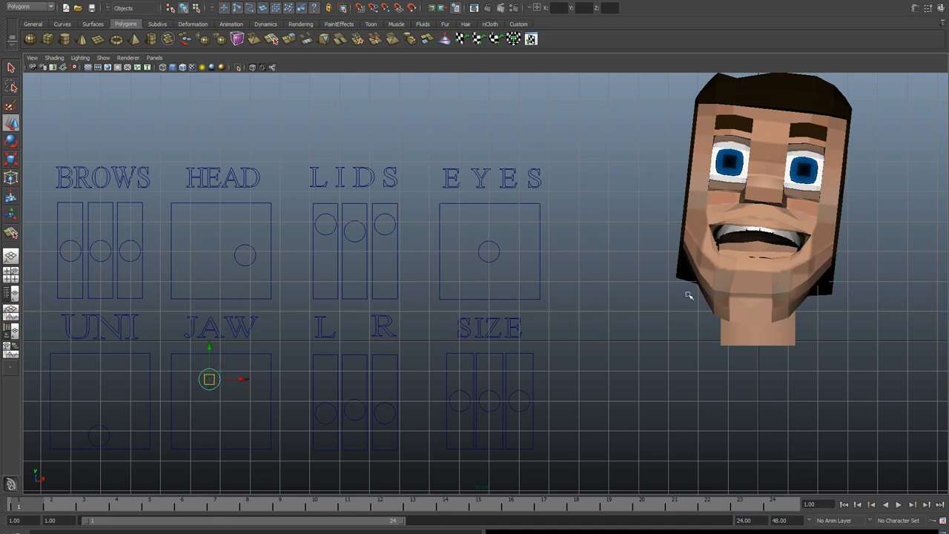
mouse_move(194, 347)
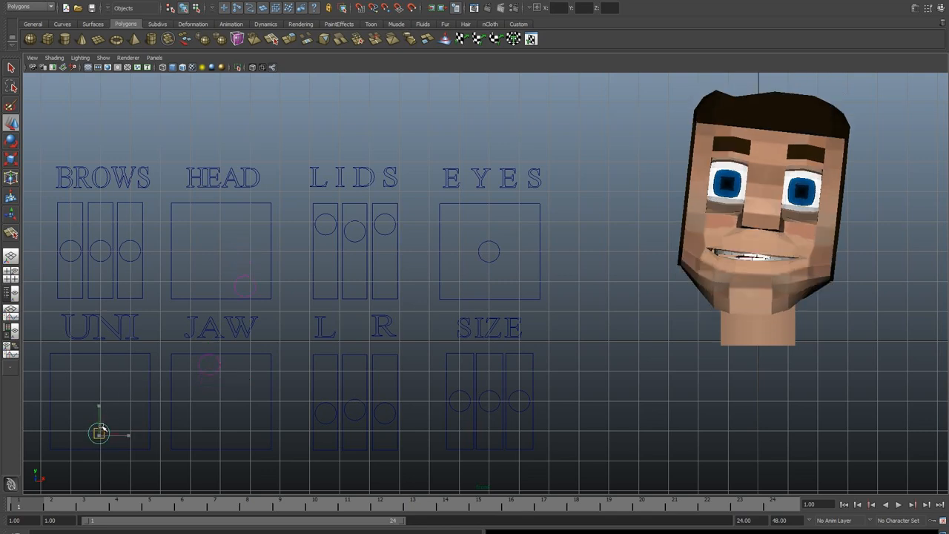
- Briefly stretch the face into a scream with UNI, then switch to the perspective view
drag(99, 433, 99, 364)
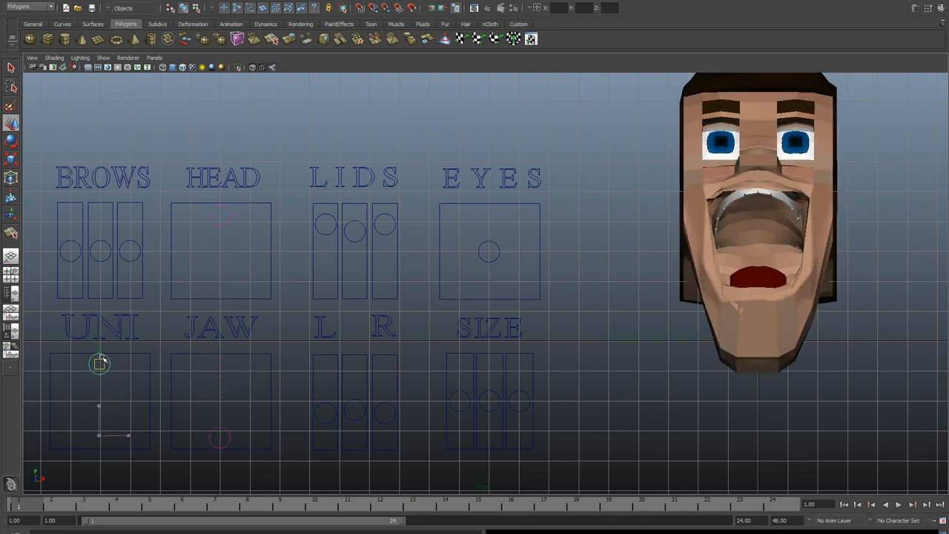
drag(100, 363, 122, 412)
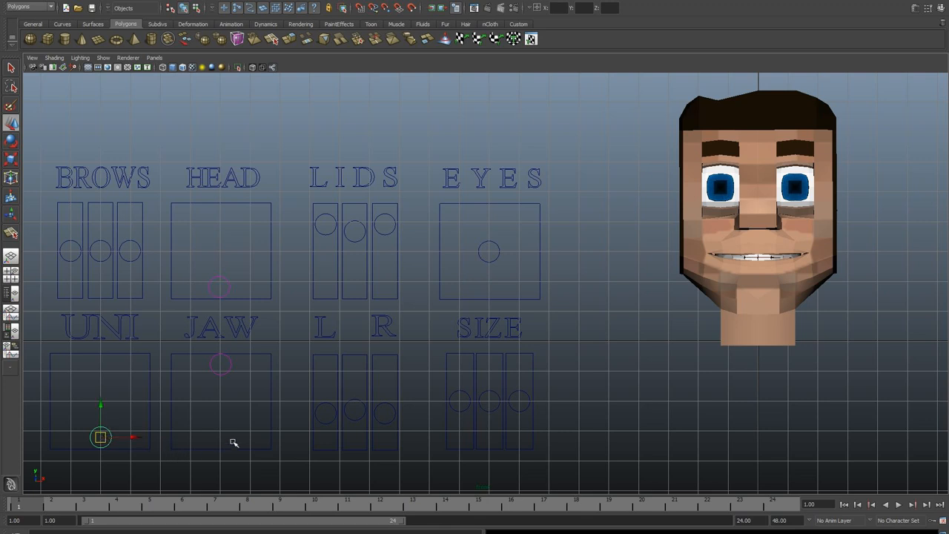
mouse_move(444, 413)
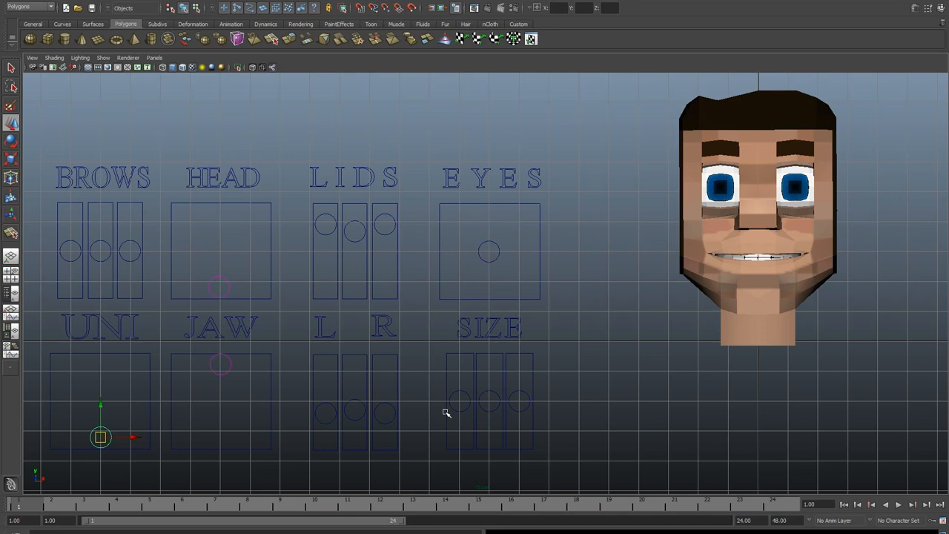
key(space)
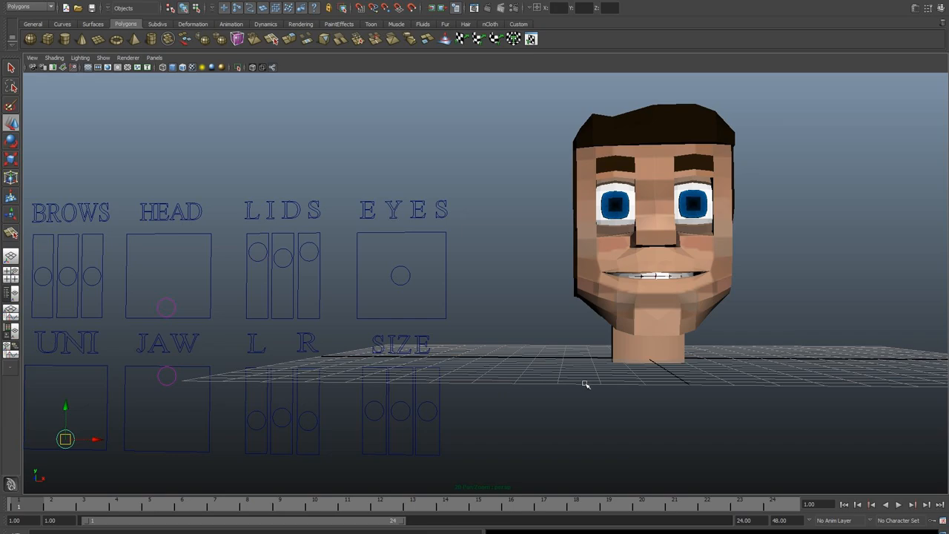
- Orbit the perspective view around the head and back toward the face
drag(586, 384, 537, 386)
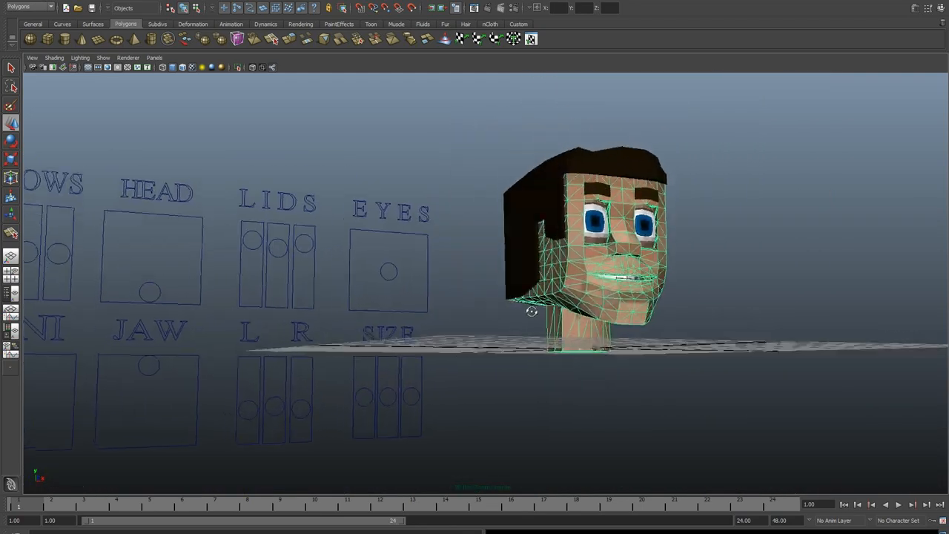
drag(531, 311, 541, 278)
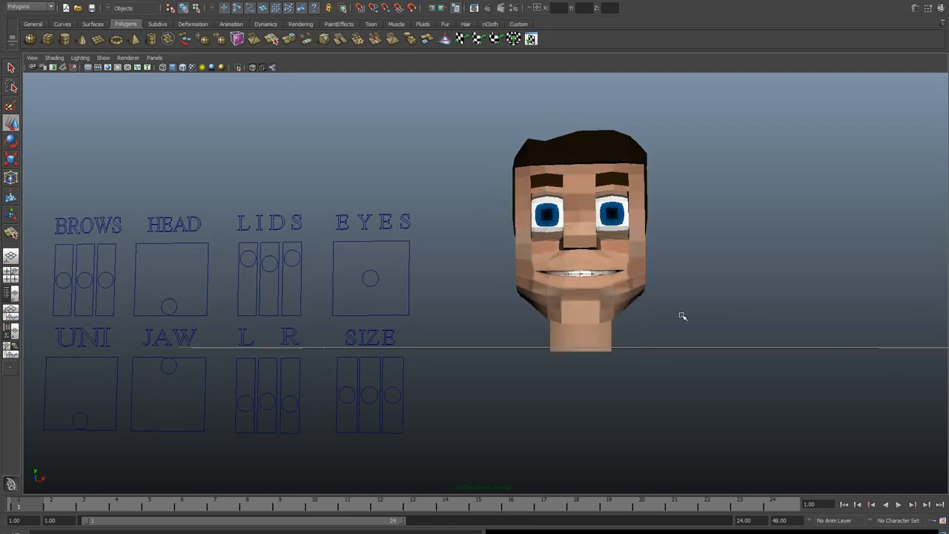
mouse_move(629, 284)
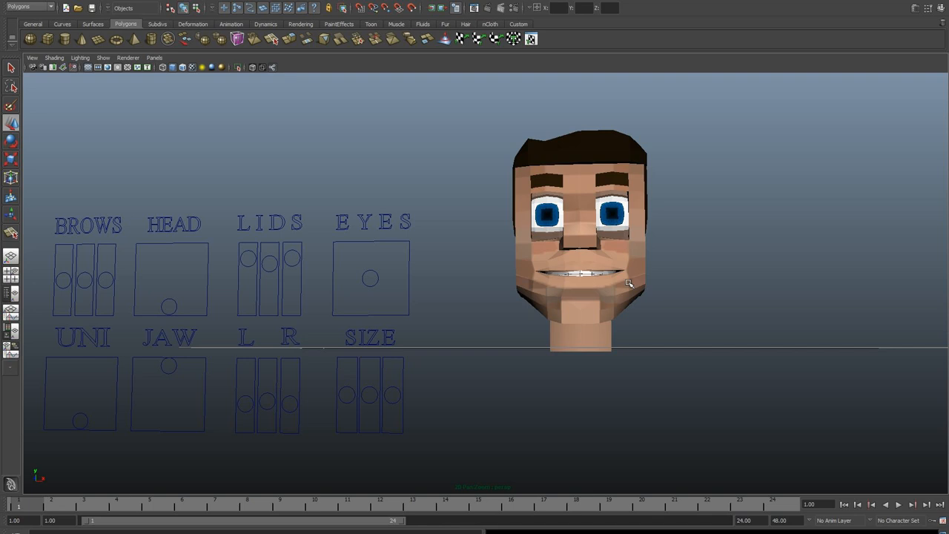
mouse_move(102, 268)
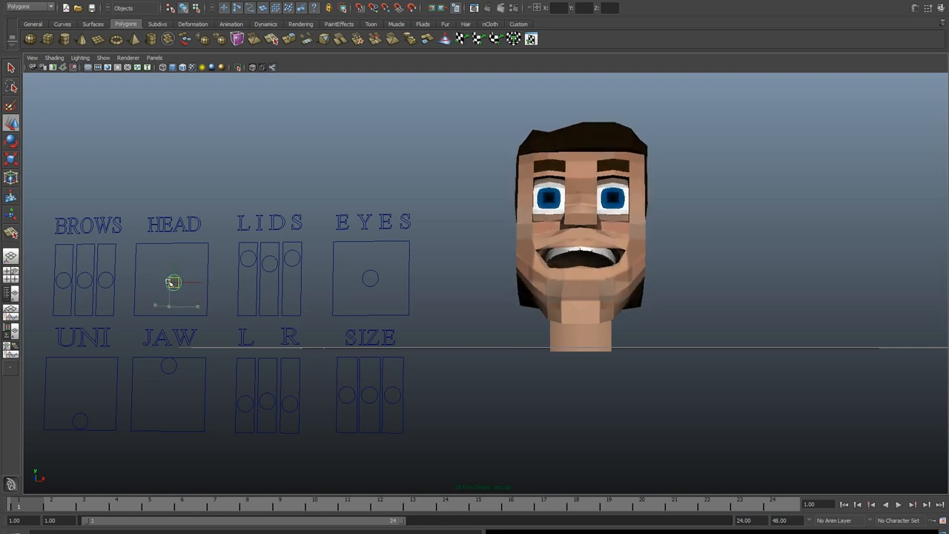
- Swing the HEAD control down-left then right, then orbit to view the rig from above
drag(172, 282, 158, 297)
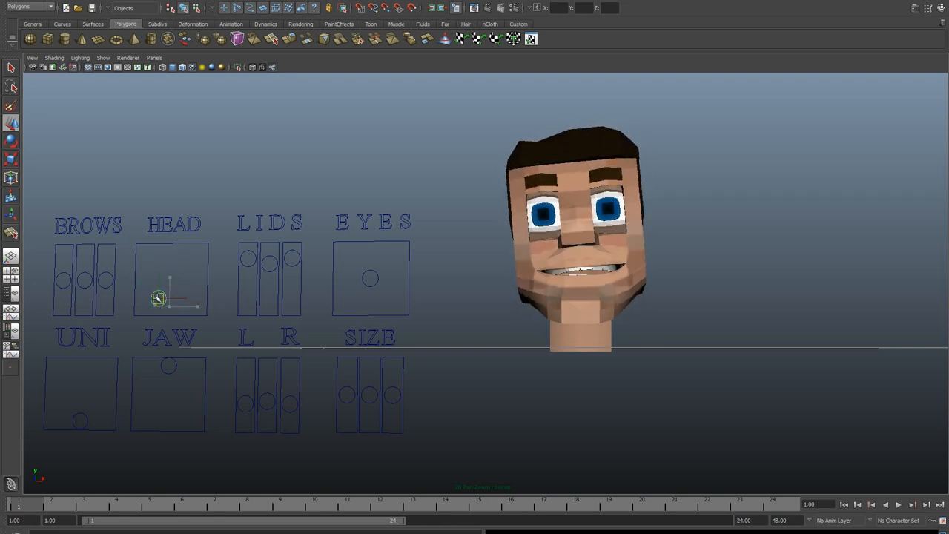
drag(159, 297, 178, 301)
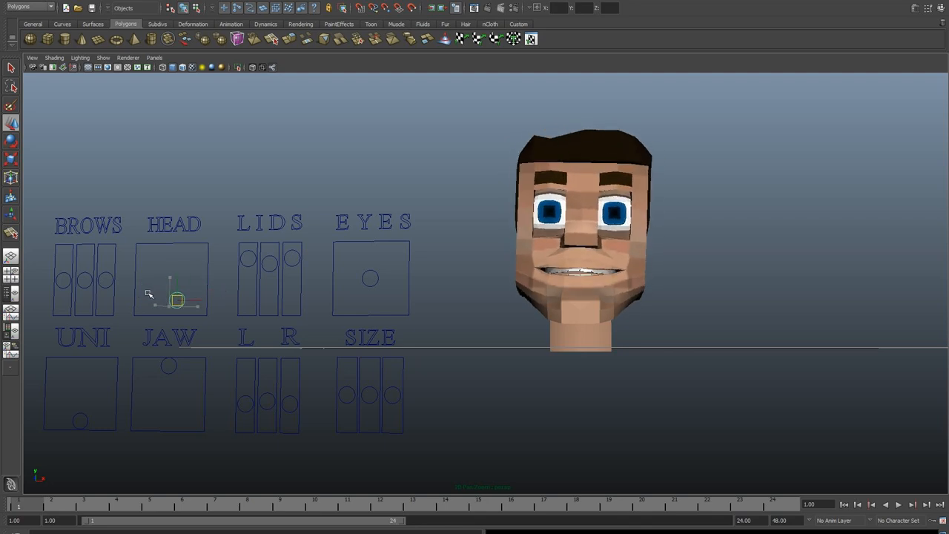
drag(178, 300, 167, 284)
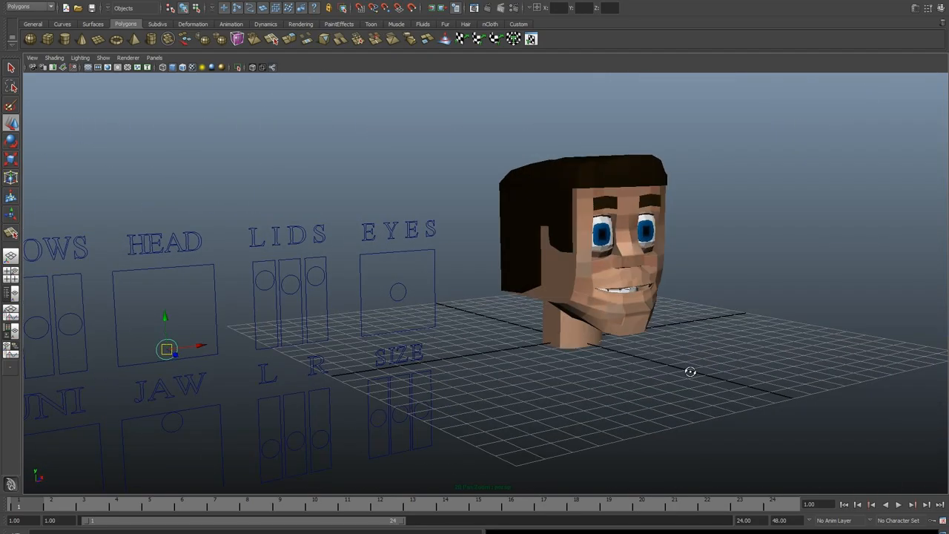
- Orbit the camera around until the blocky head is seen face-on, close up
drag(690, 372, 559, 343)
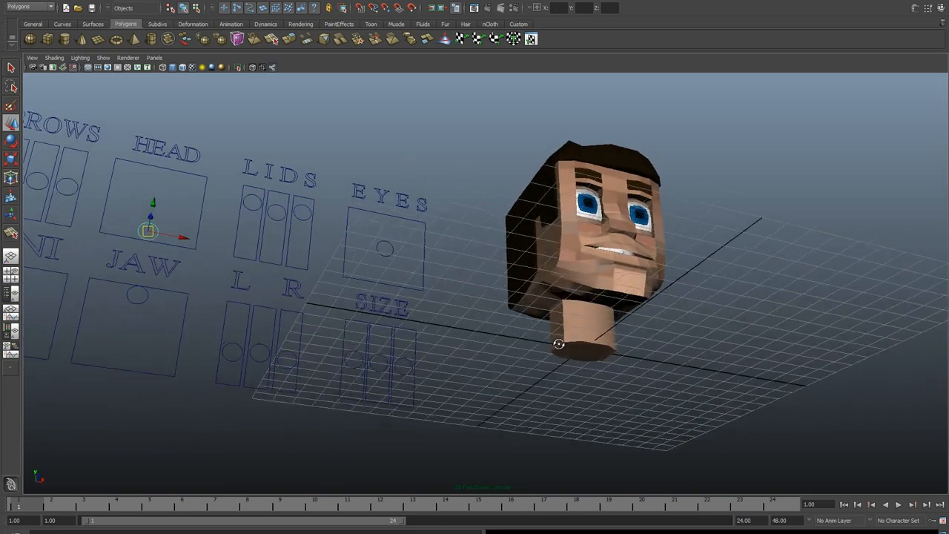
drag(560, 344, 553, 341)
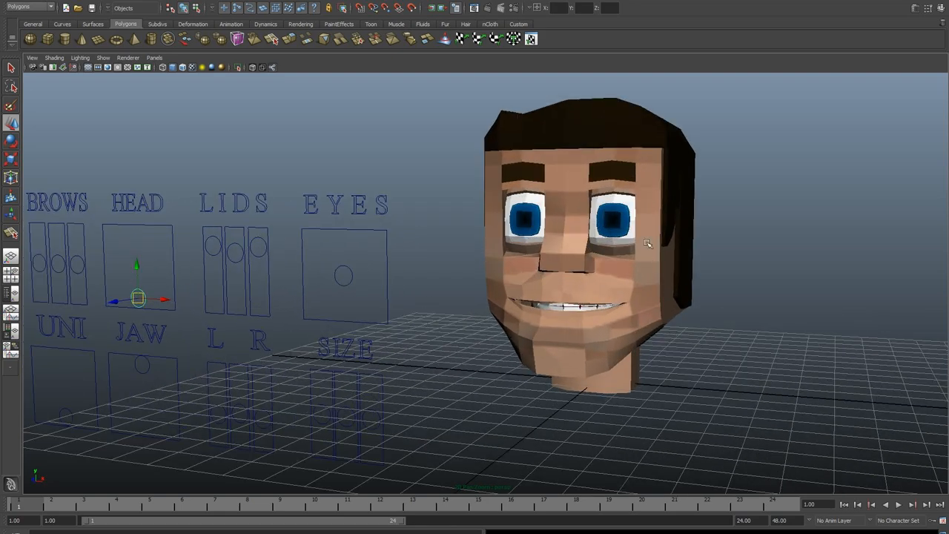
mouse_move(588, 182)
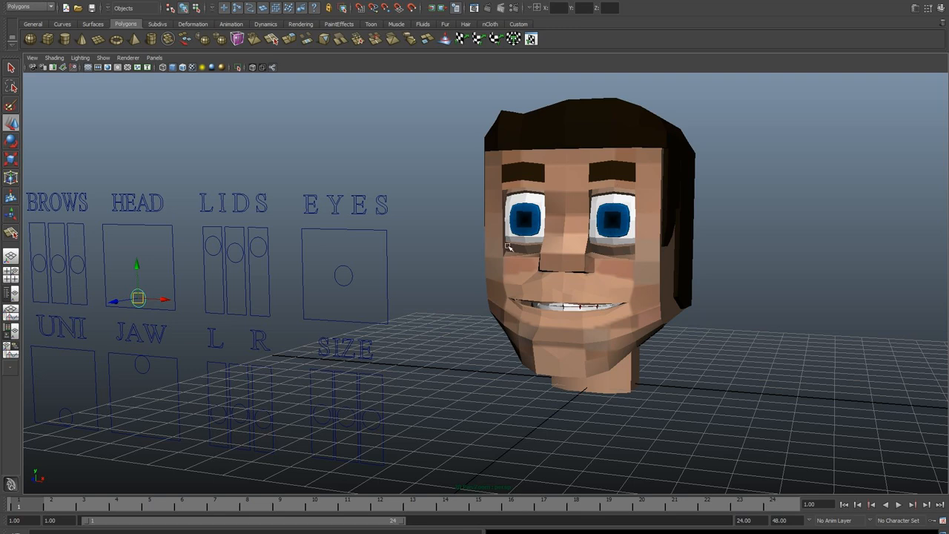
mouse_move(502, 254)
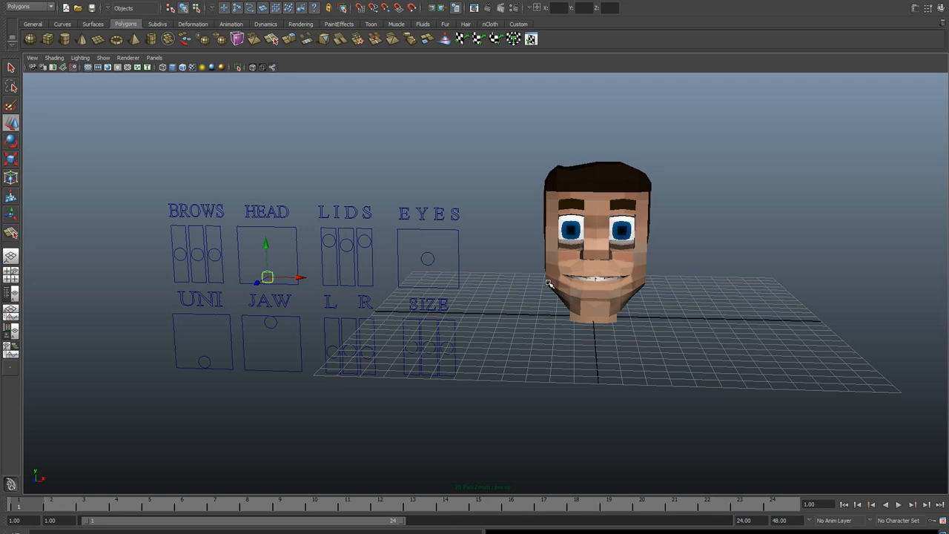
mouse_move(433, 260)
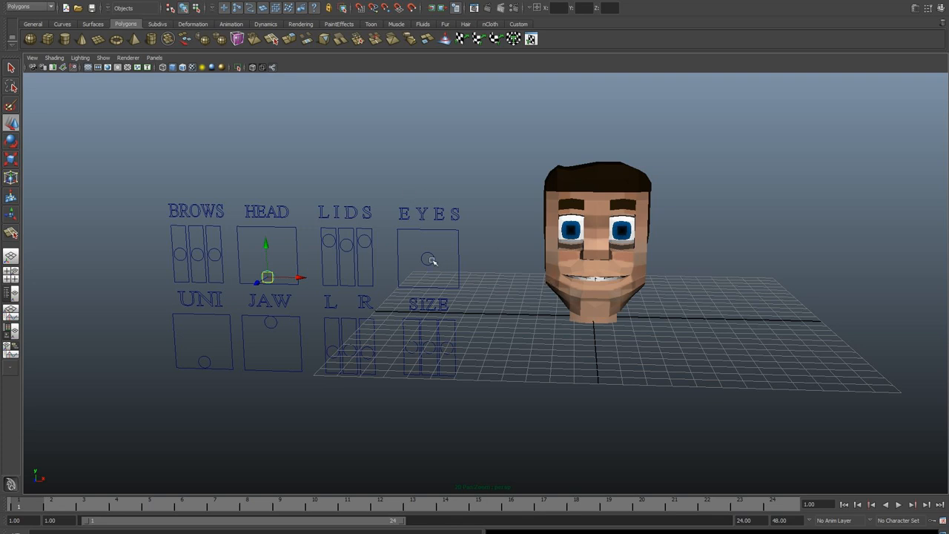
- Move the EYES control so the eyes look up, and lower JAW to open the mouth wide
click(428, 259)
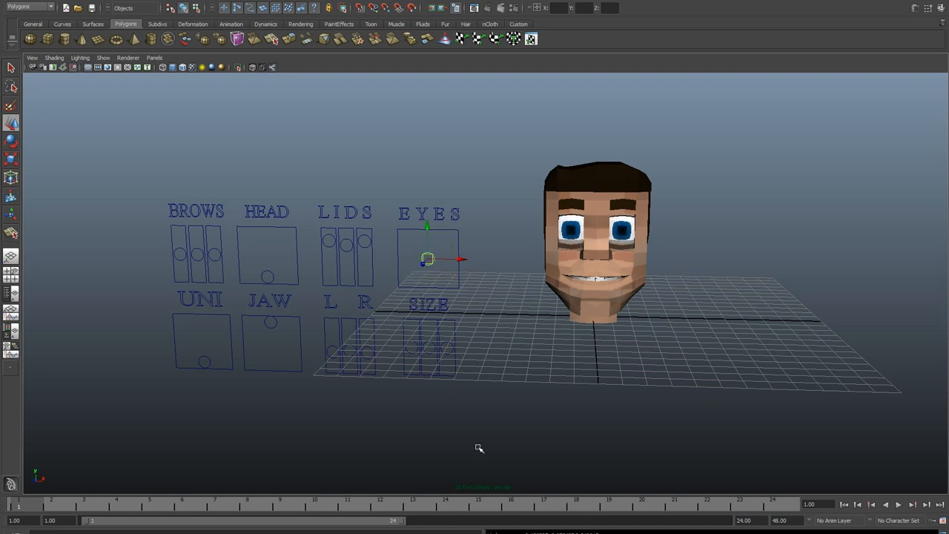
mouse_move(399, 418)
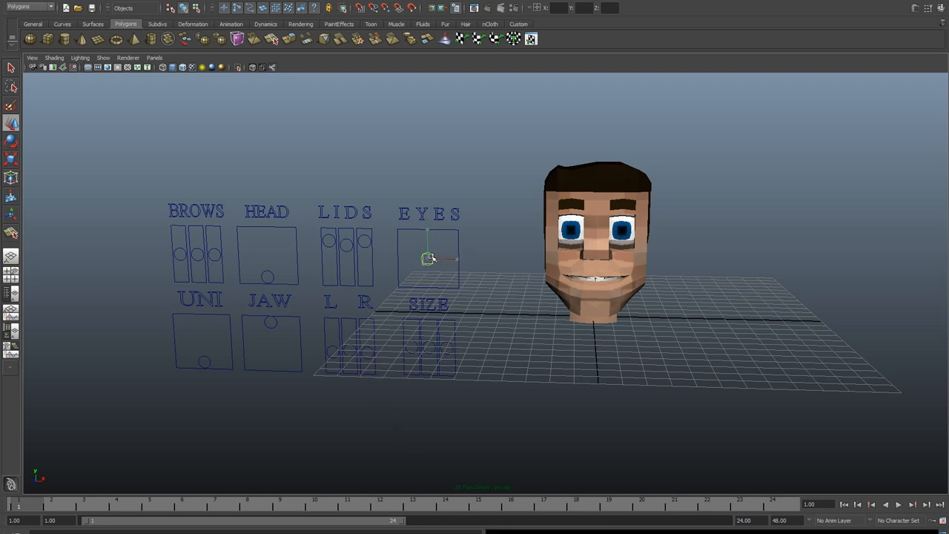
drag(428, 258, 420, 268)
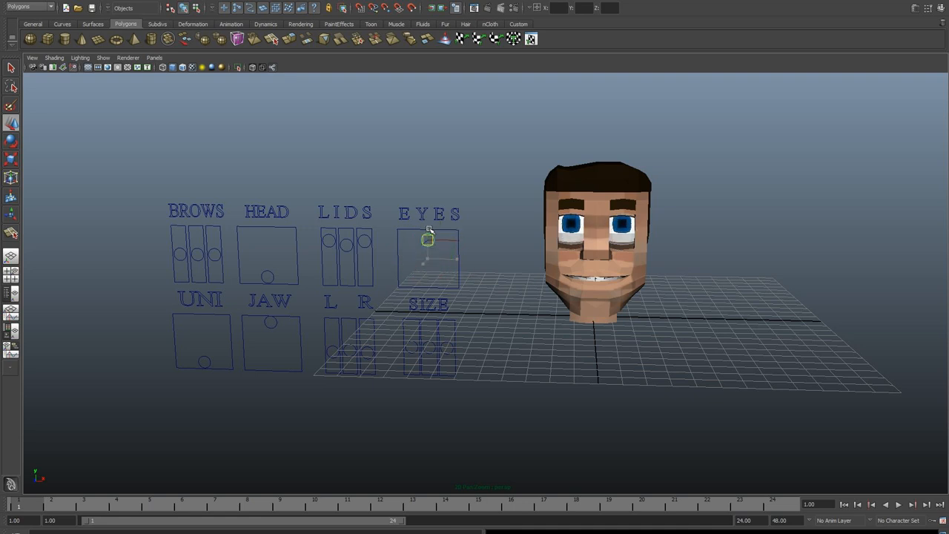
drag(428, 239, 446, 252)
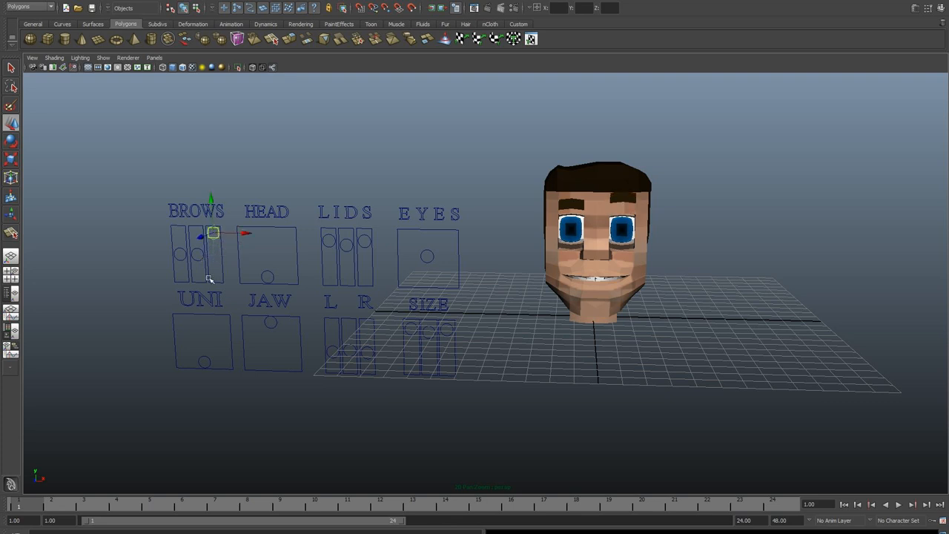
mouse_move(272, 282)
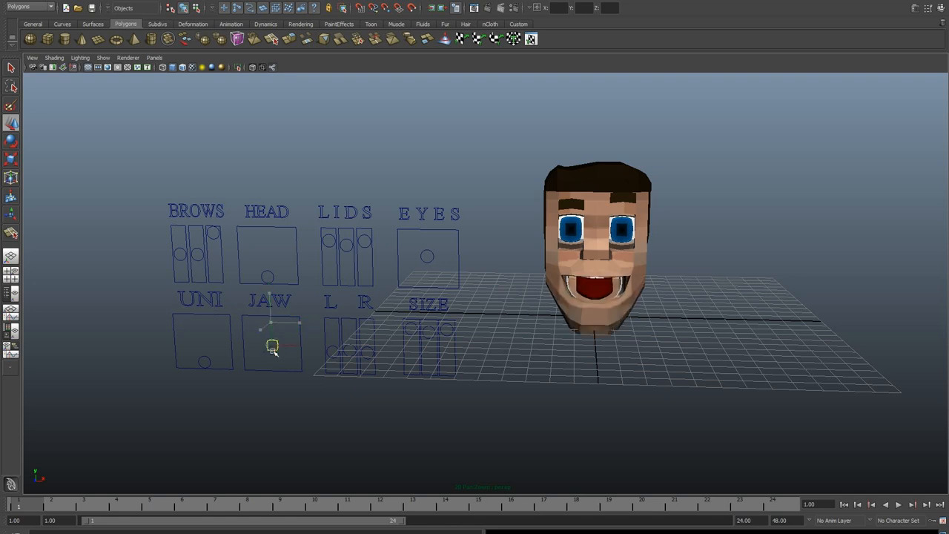
drag(272, 345, 266, 330)
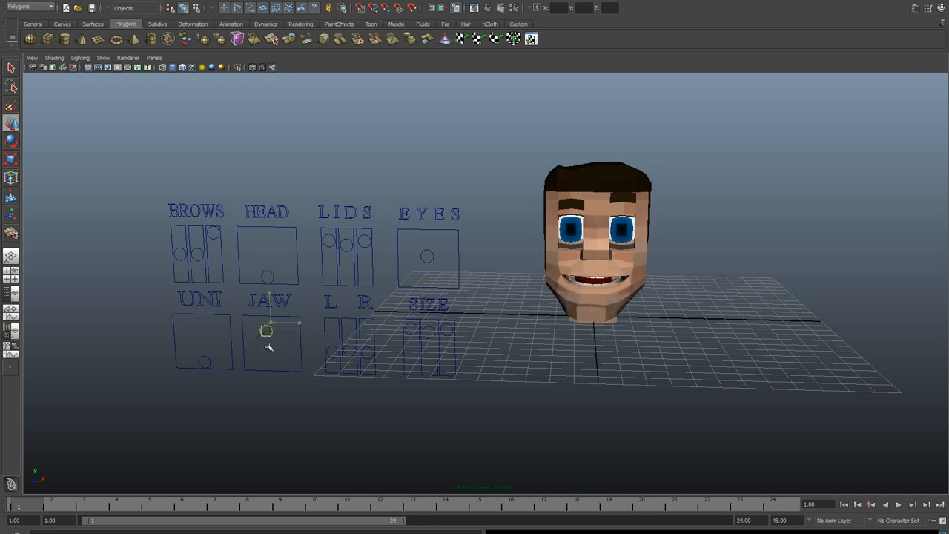
drag(265, 331, 267, 353)
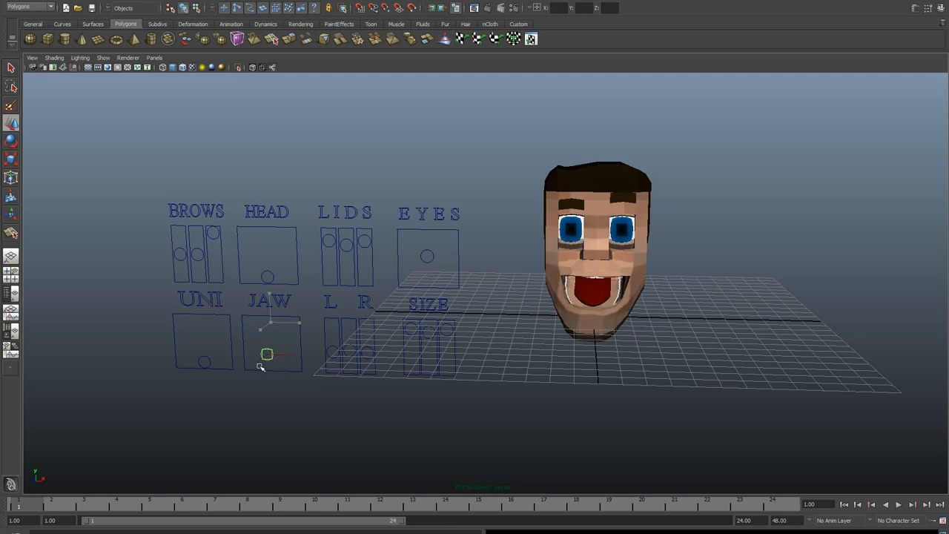